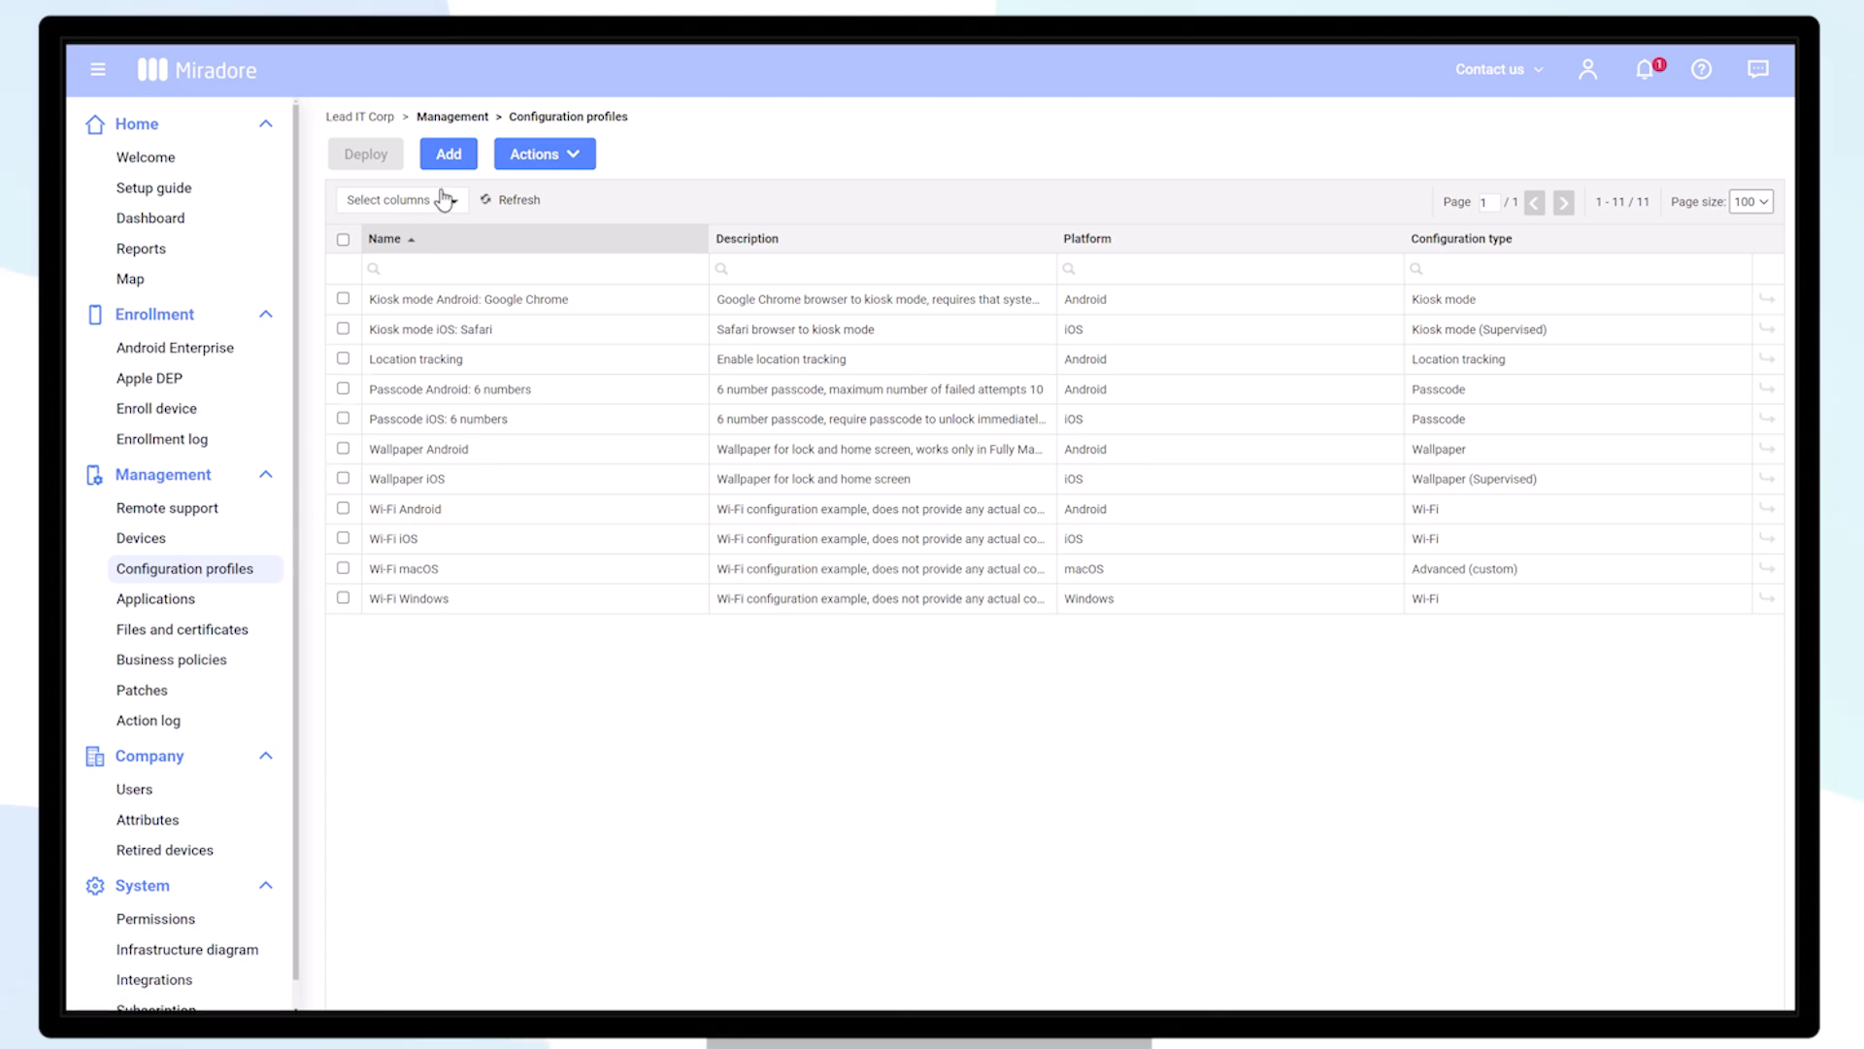
Step: Add a new configuration profile for iOS with Activation lock (Supervised) as its type
{"action": "left_click", "coordinate": [449, 154]}
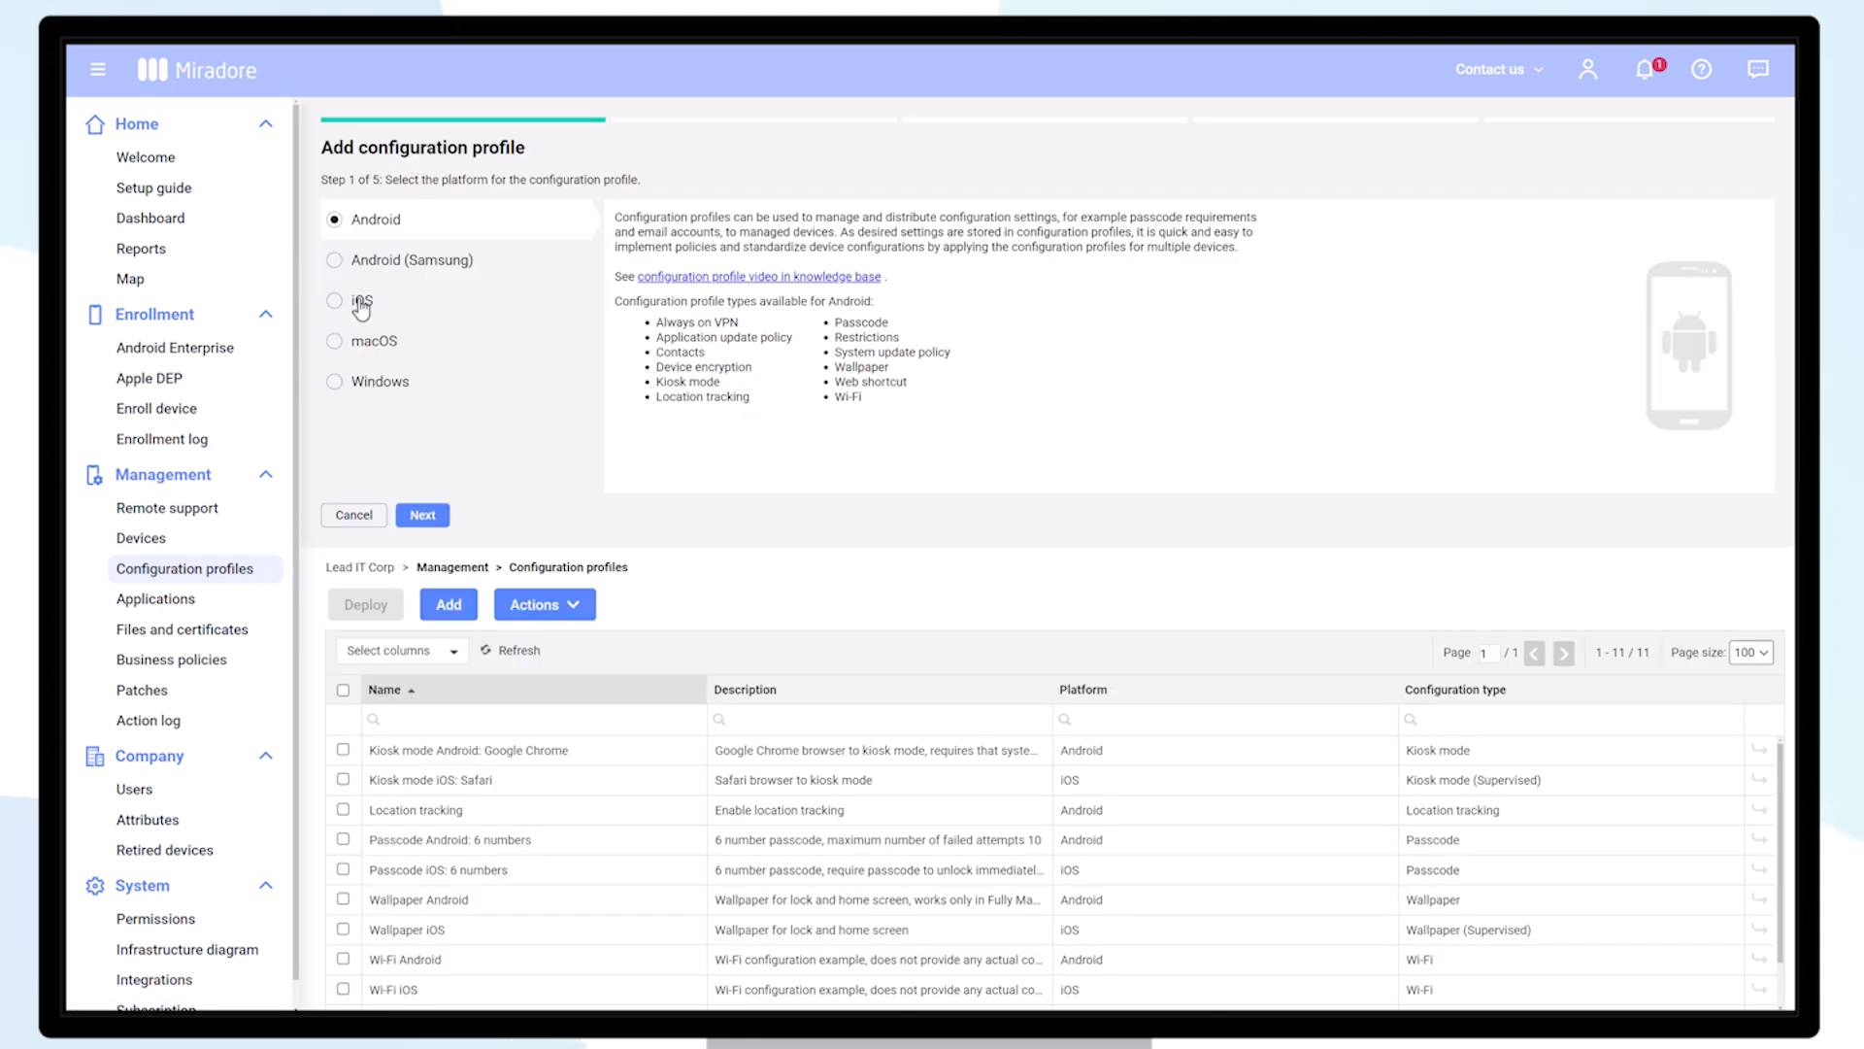
{"action": "left_click", "coordinate": [336, 299]}
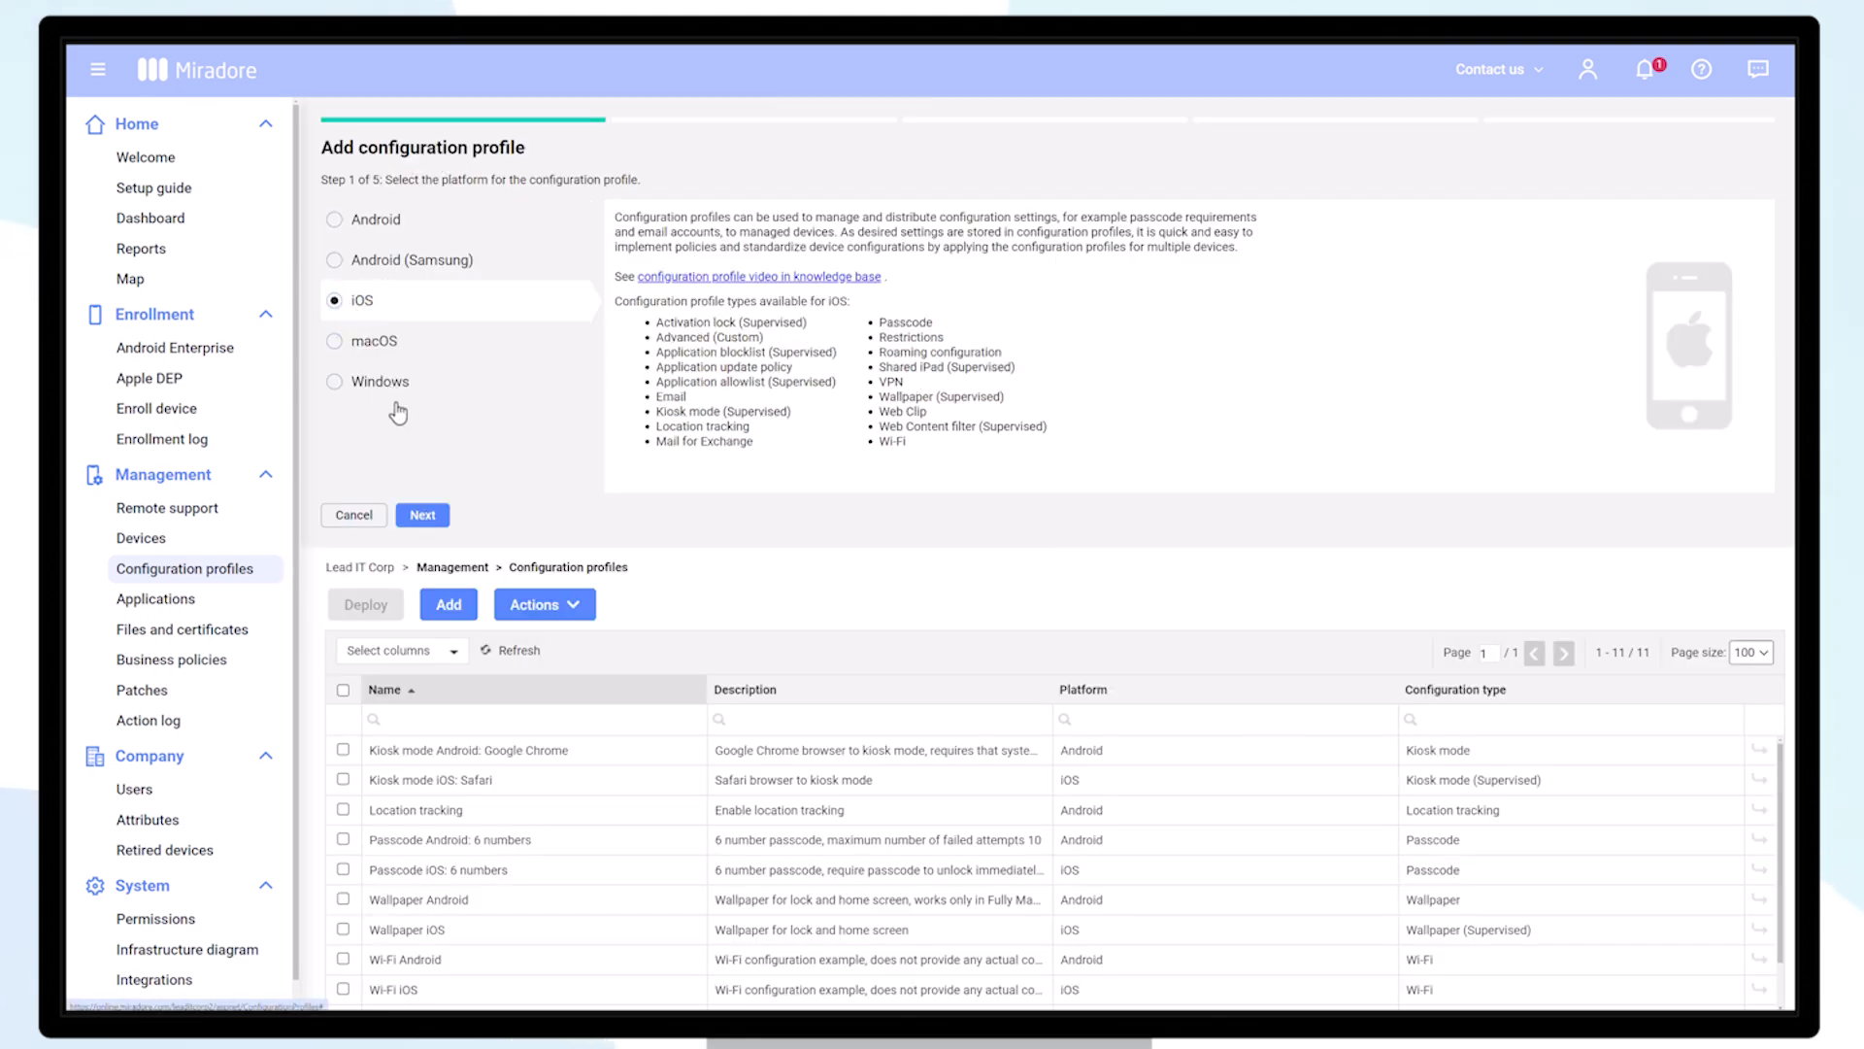
{"action": "left_click", "coordinate": [422, 515]}
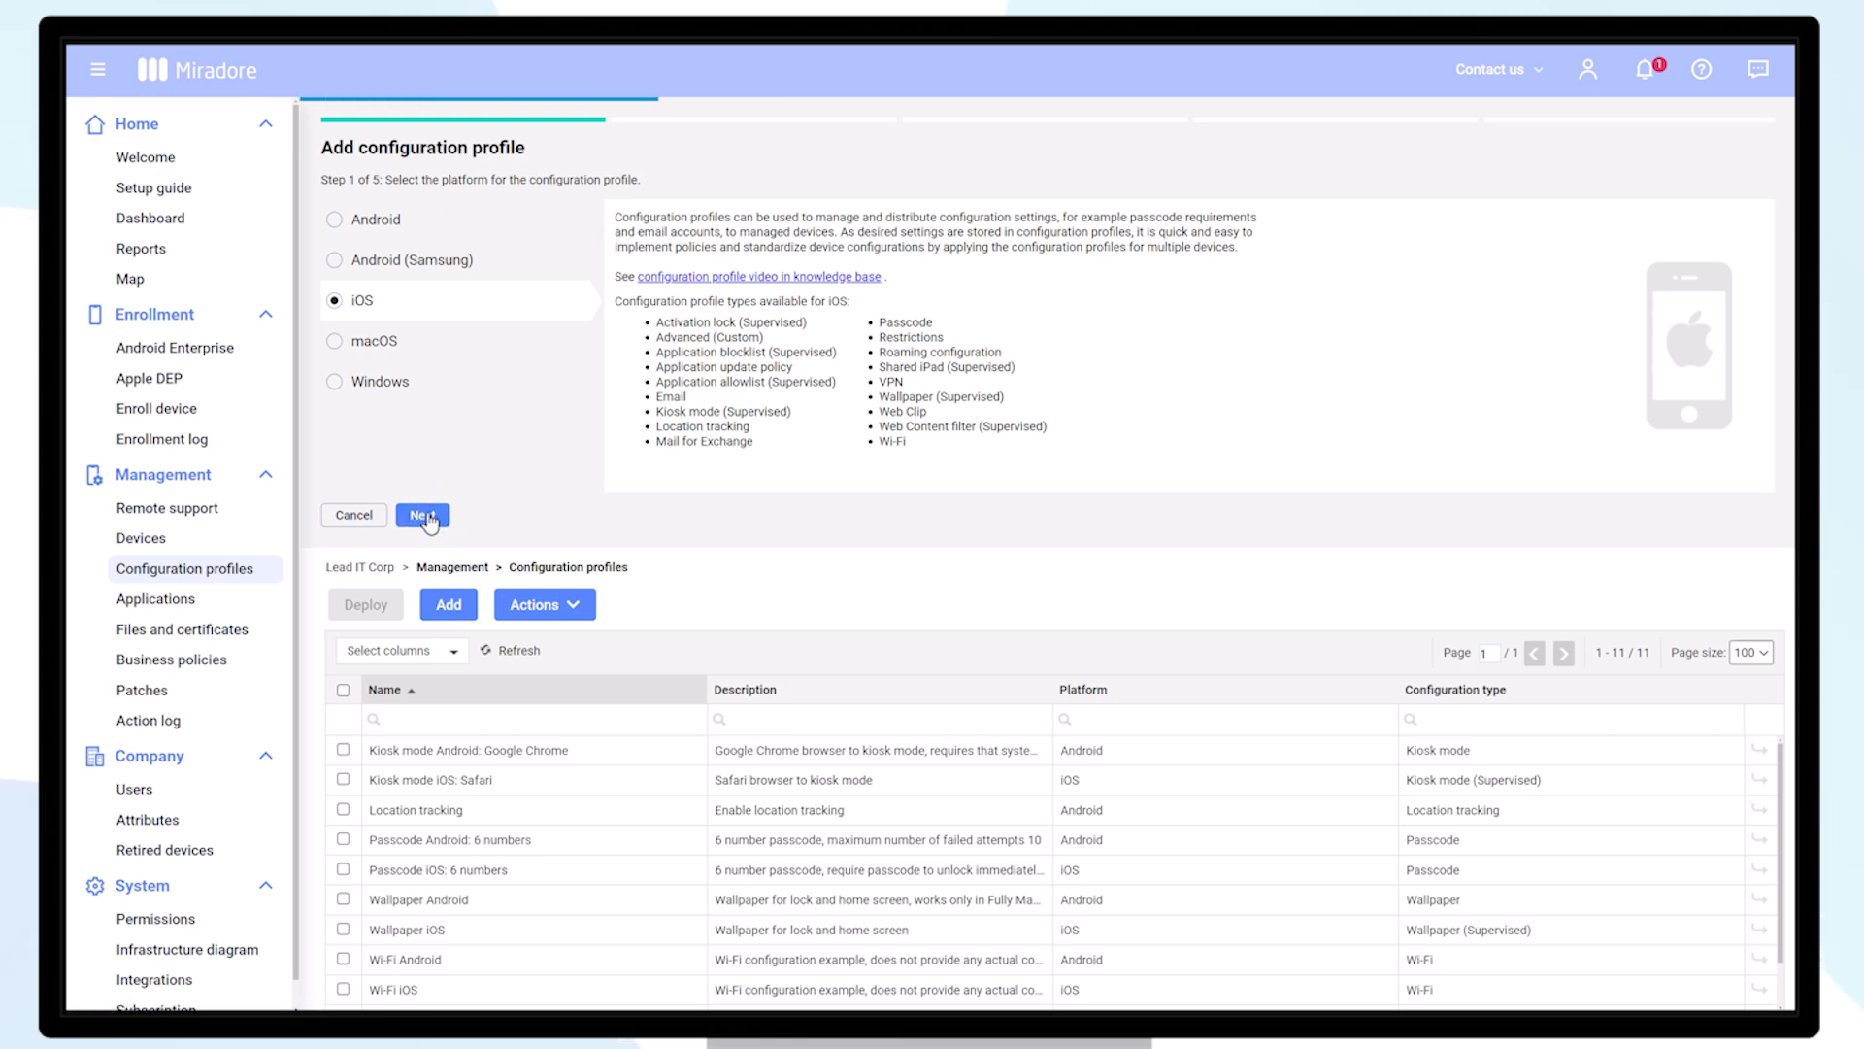
{"action": "left_click", "coordinate": [422, 515]}
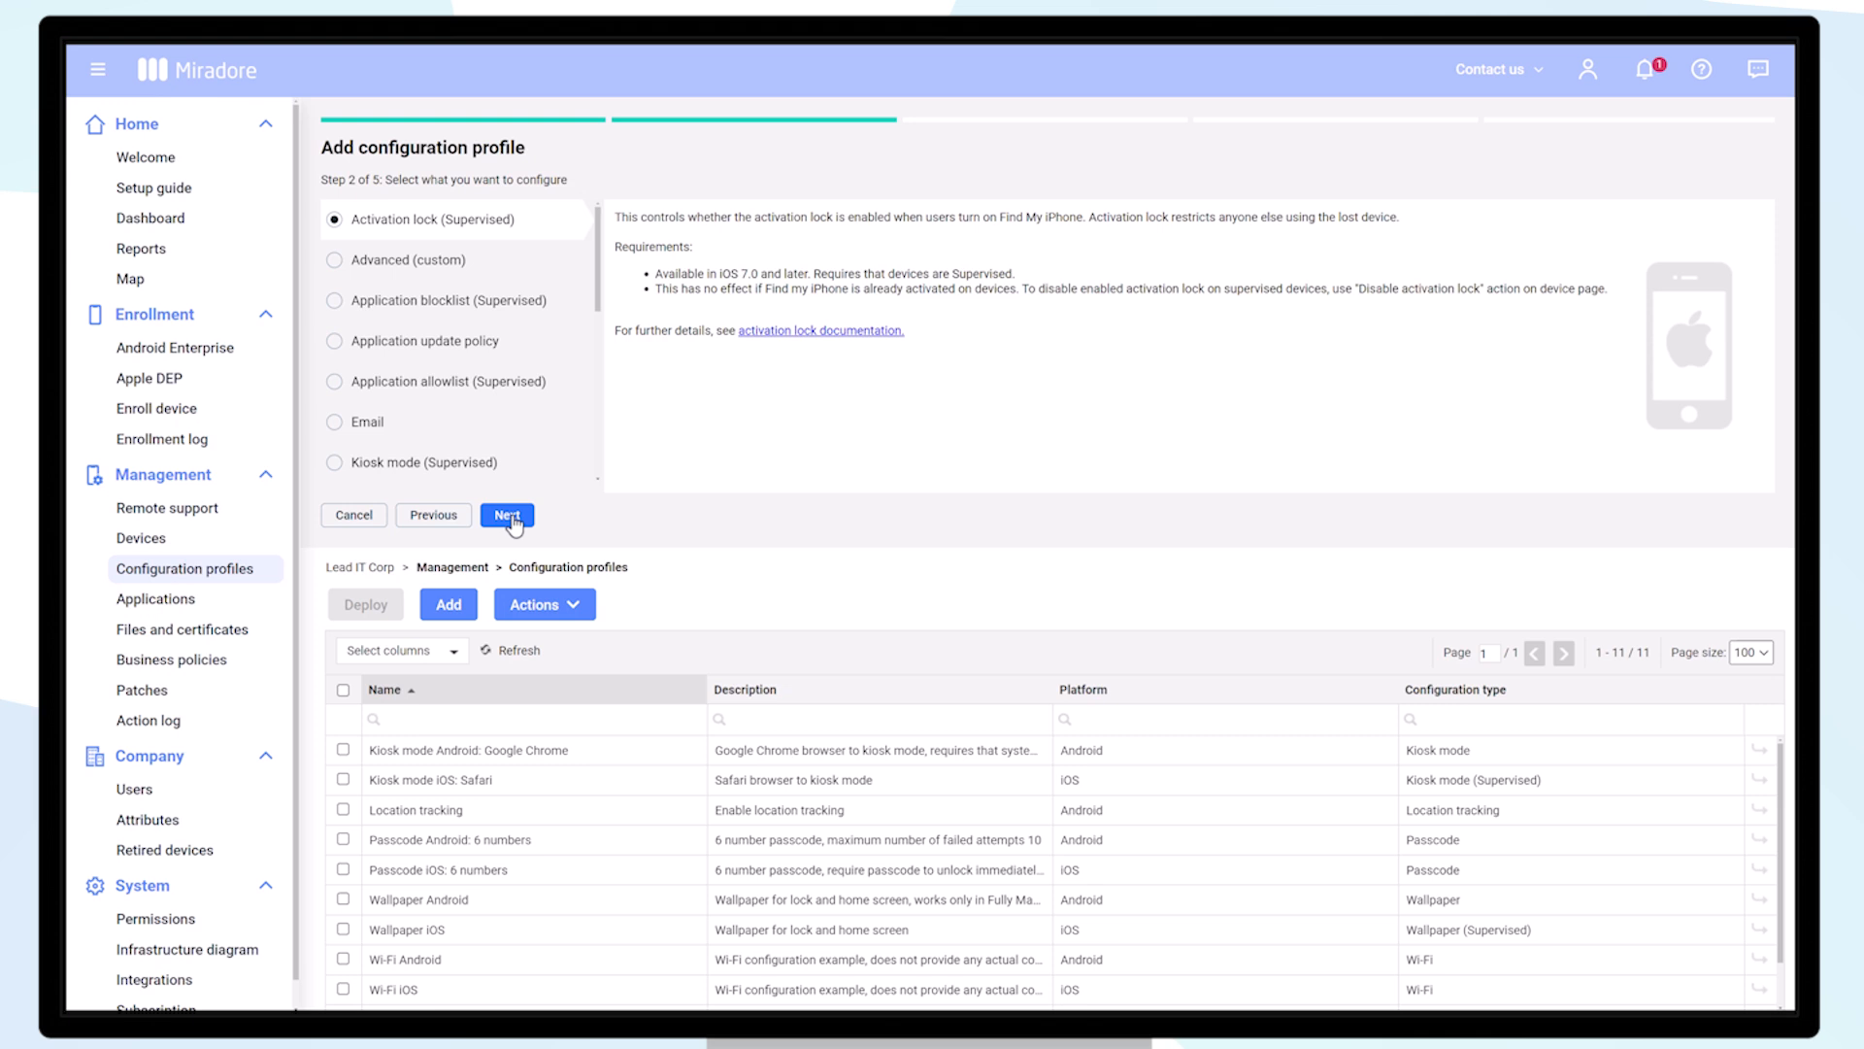
Step: Leave activation lock disallowed, name the profile 'iOS - prevent activation lock' and create it
{"action": "left_click", "coordinate": [507, 514]}
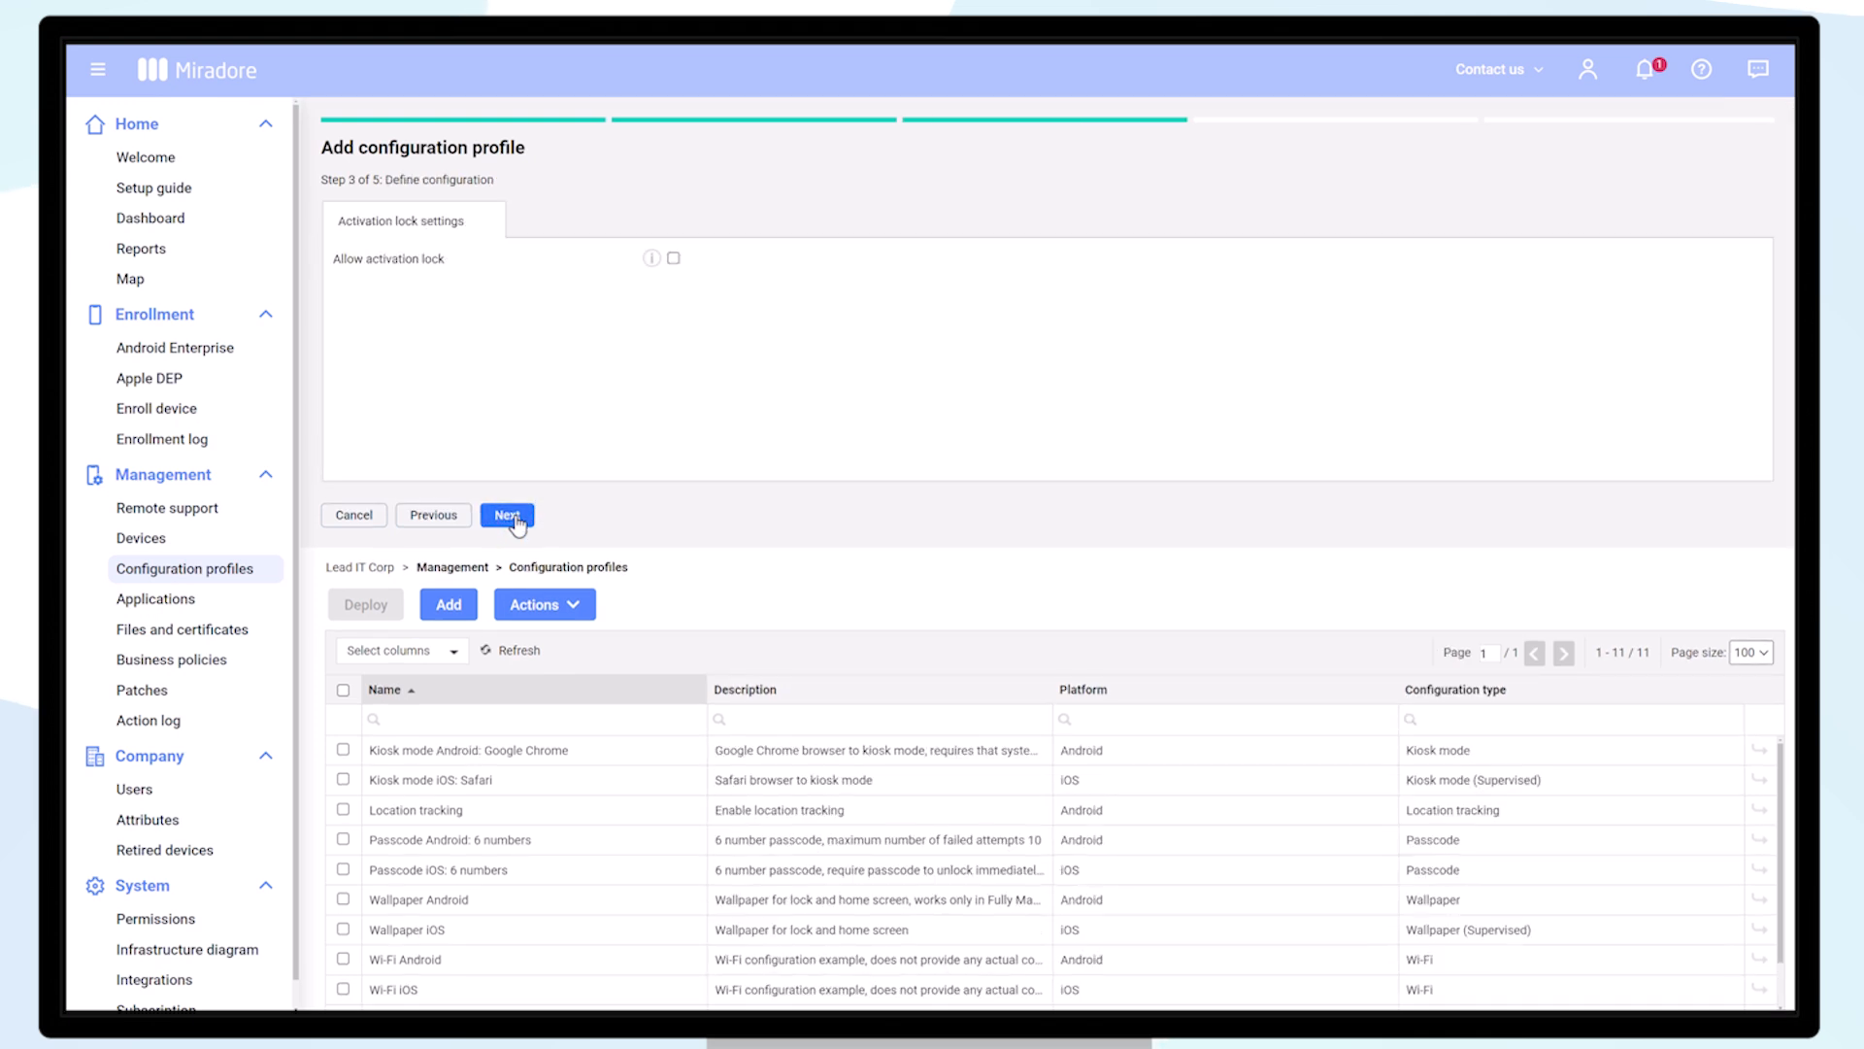
{"action": "left_click", "coordinate": [507, 514]}
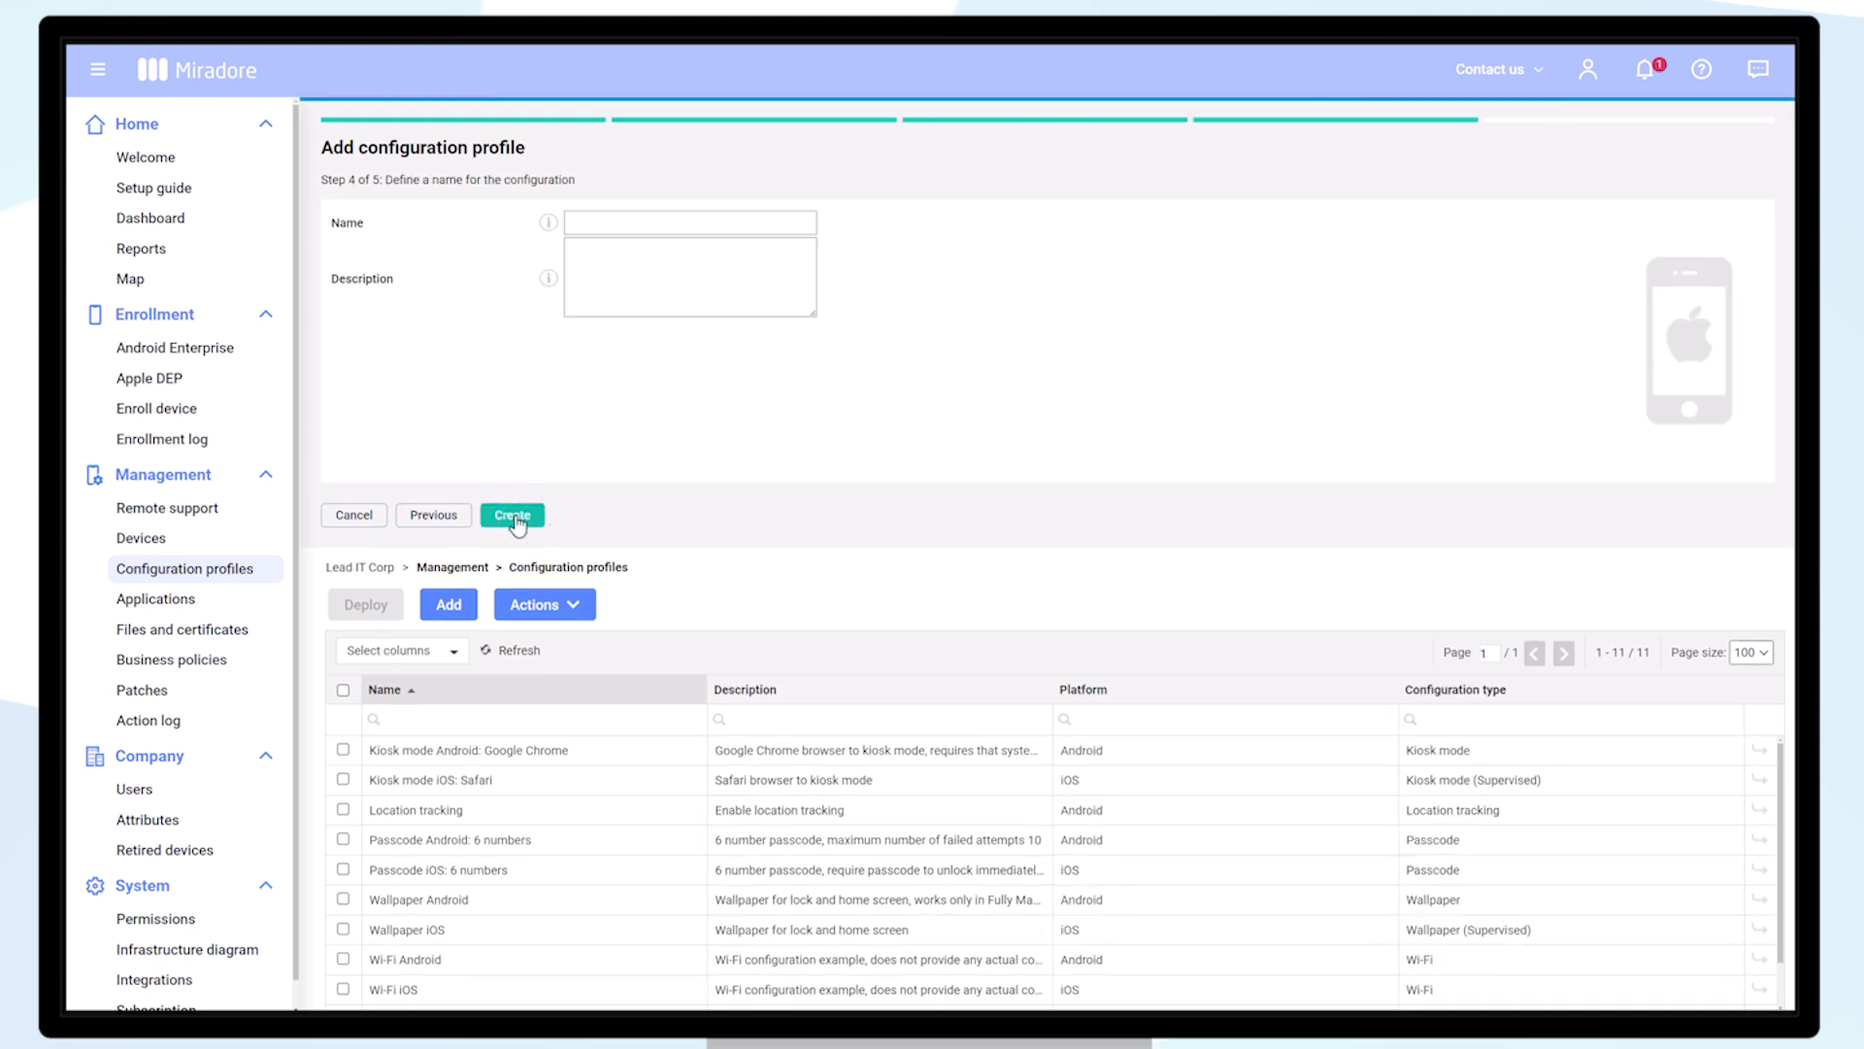
{"action": "type", "text": "iOS - prevent activation lock"}
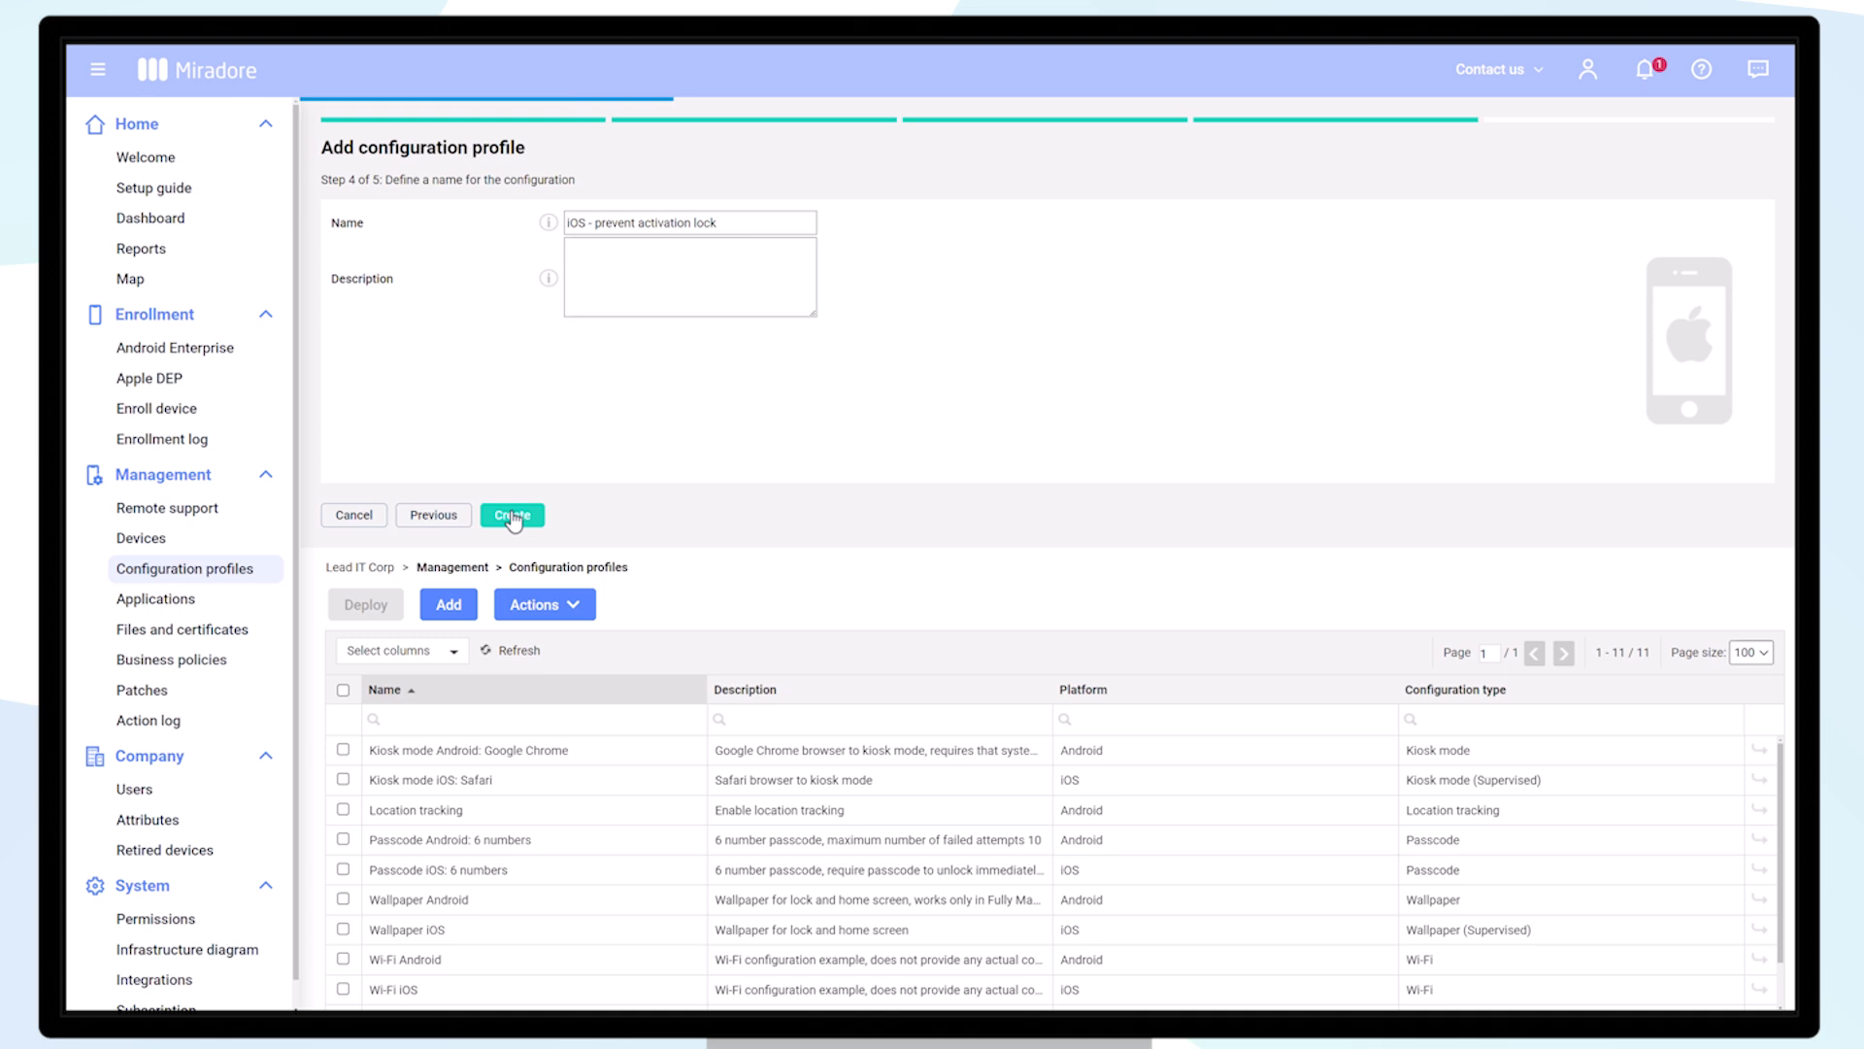
{"action": "left_click", "coordinate": [511, 514]}
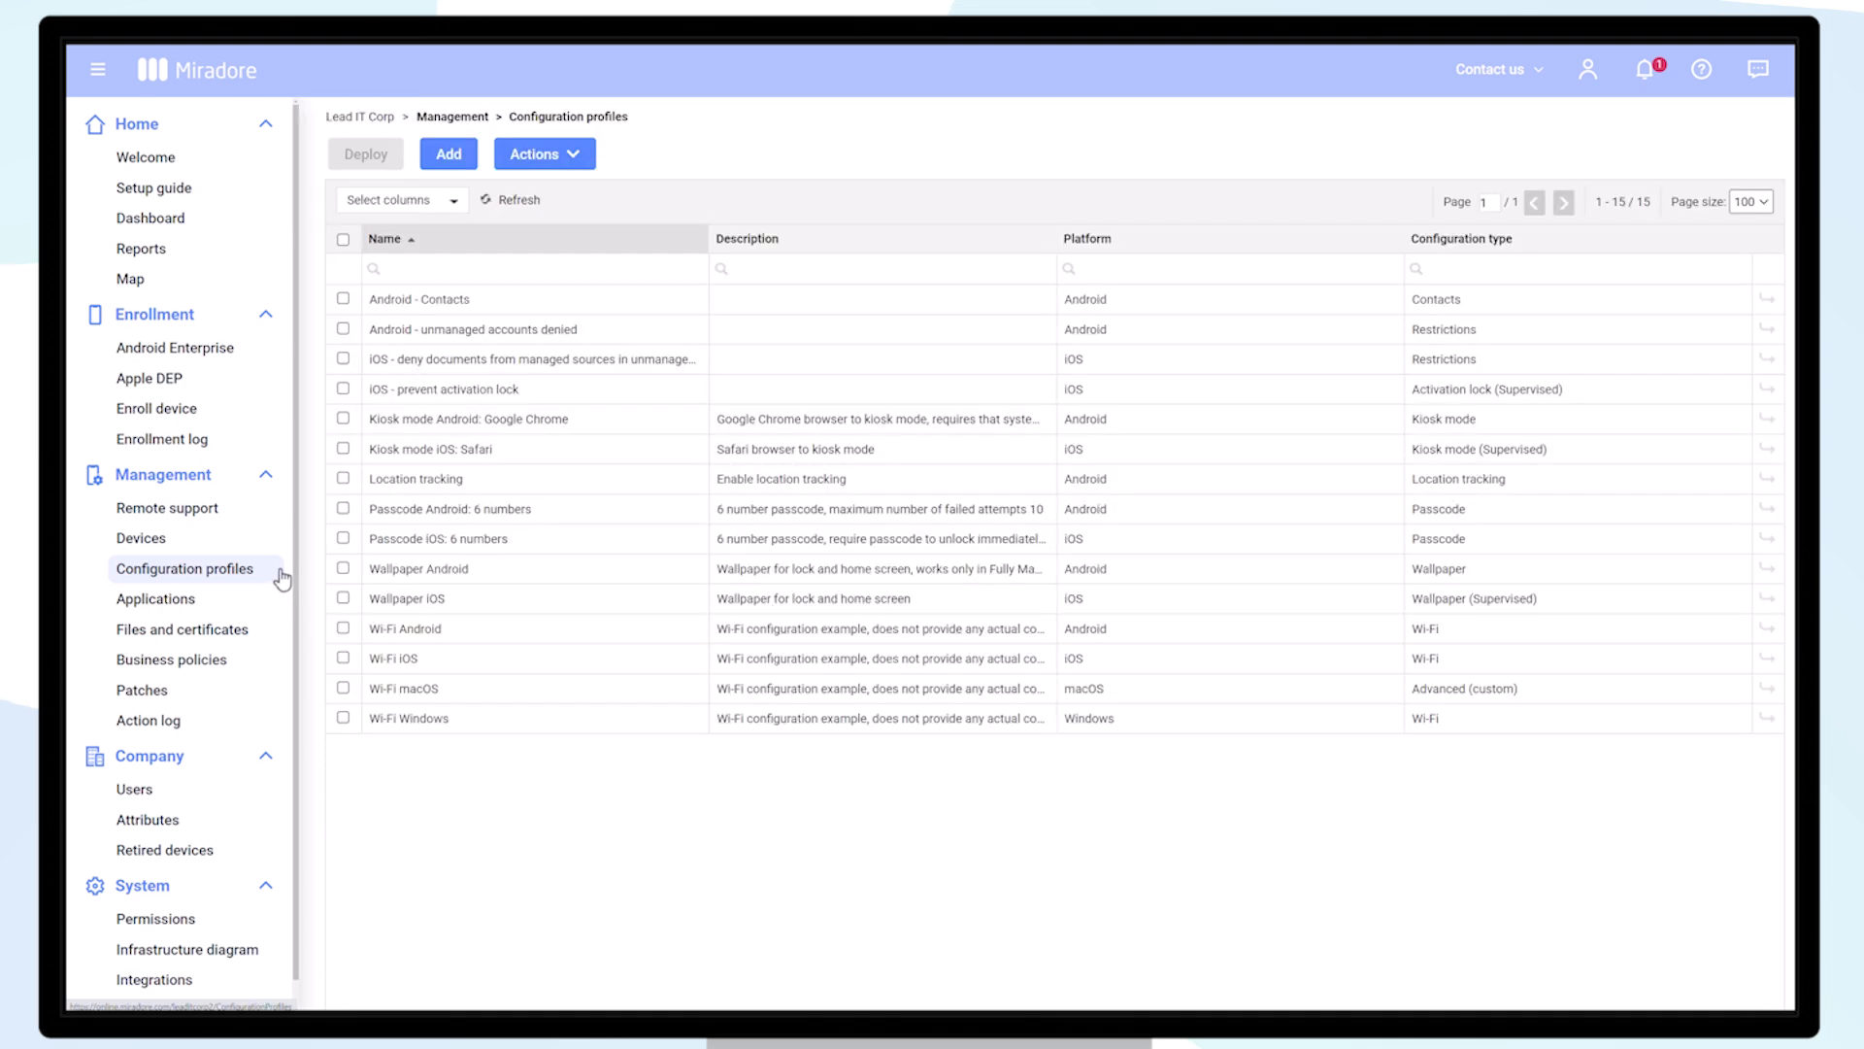
Step: Add another iOS profile of type Mail for Exchange with the account named Company Account
{"action": "left_click", "coordinate": [449, 154]}
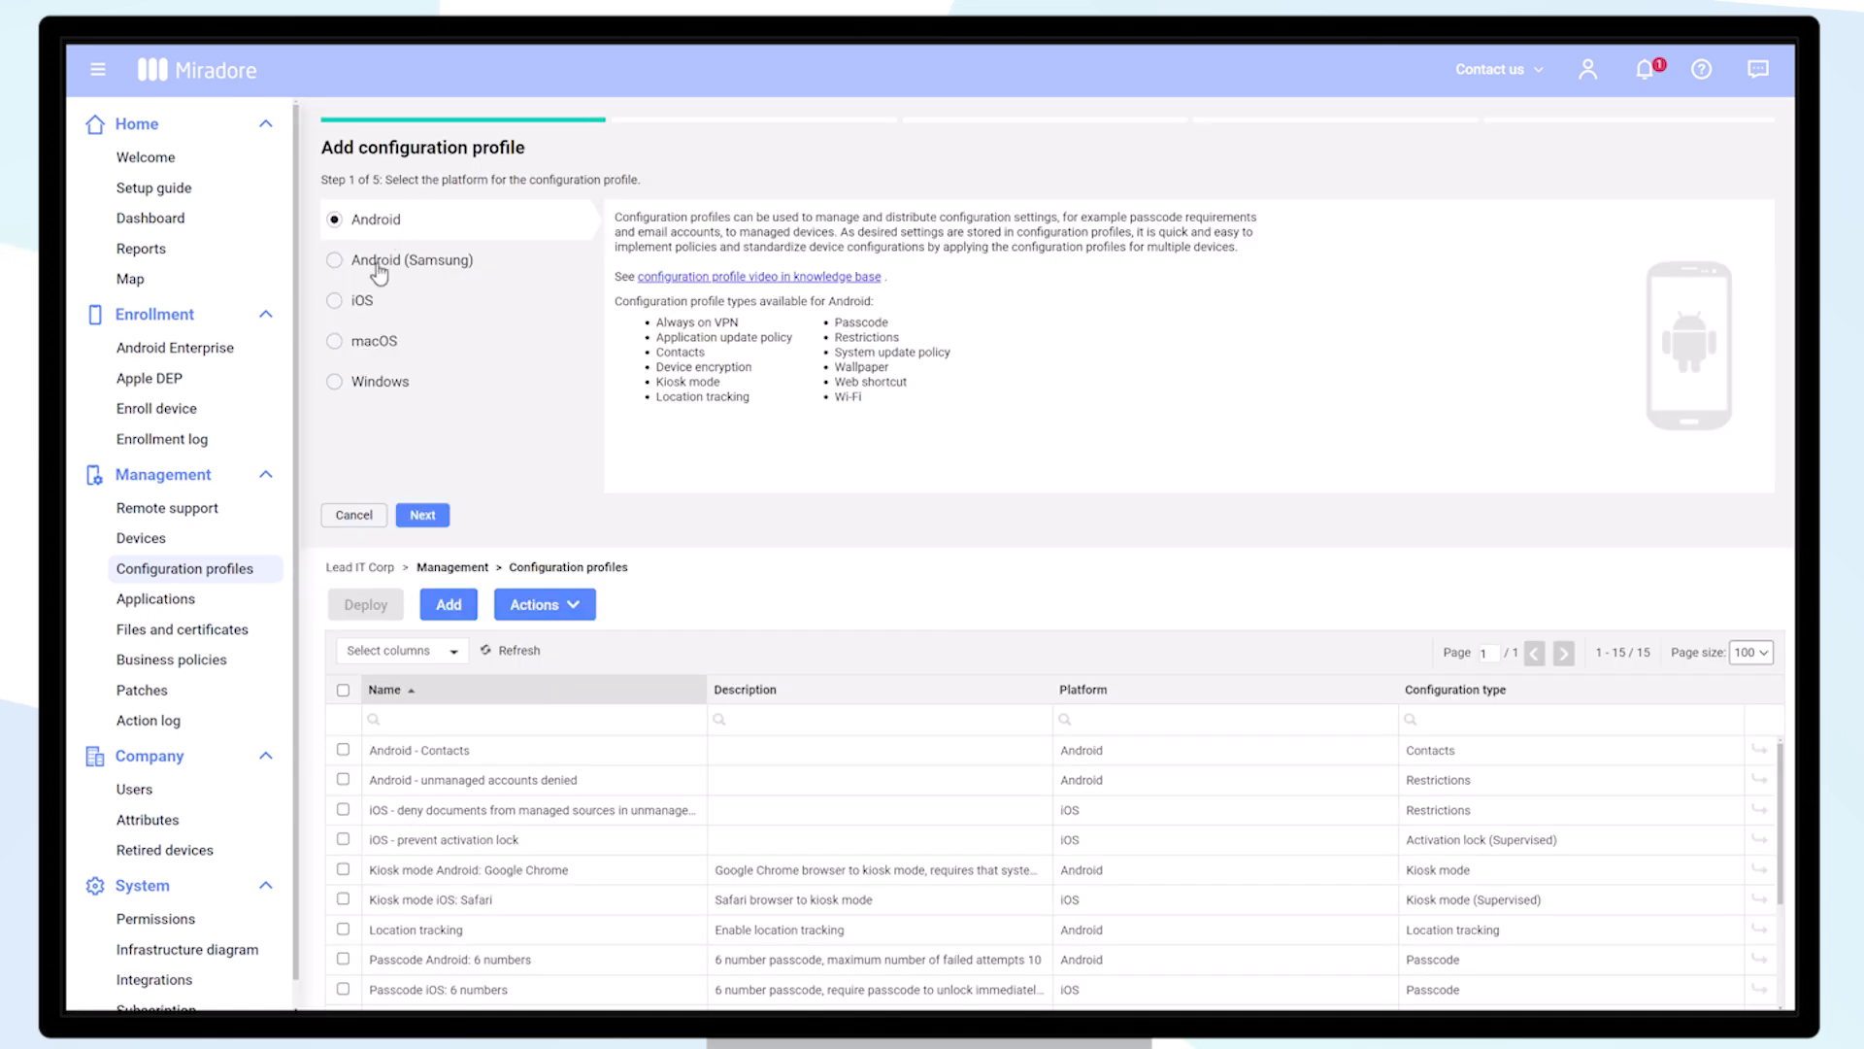
{"action": "left_click", "coordinate": [336, 299]}
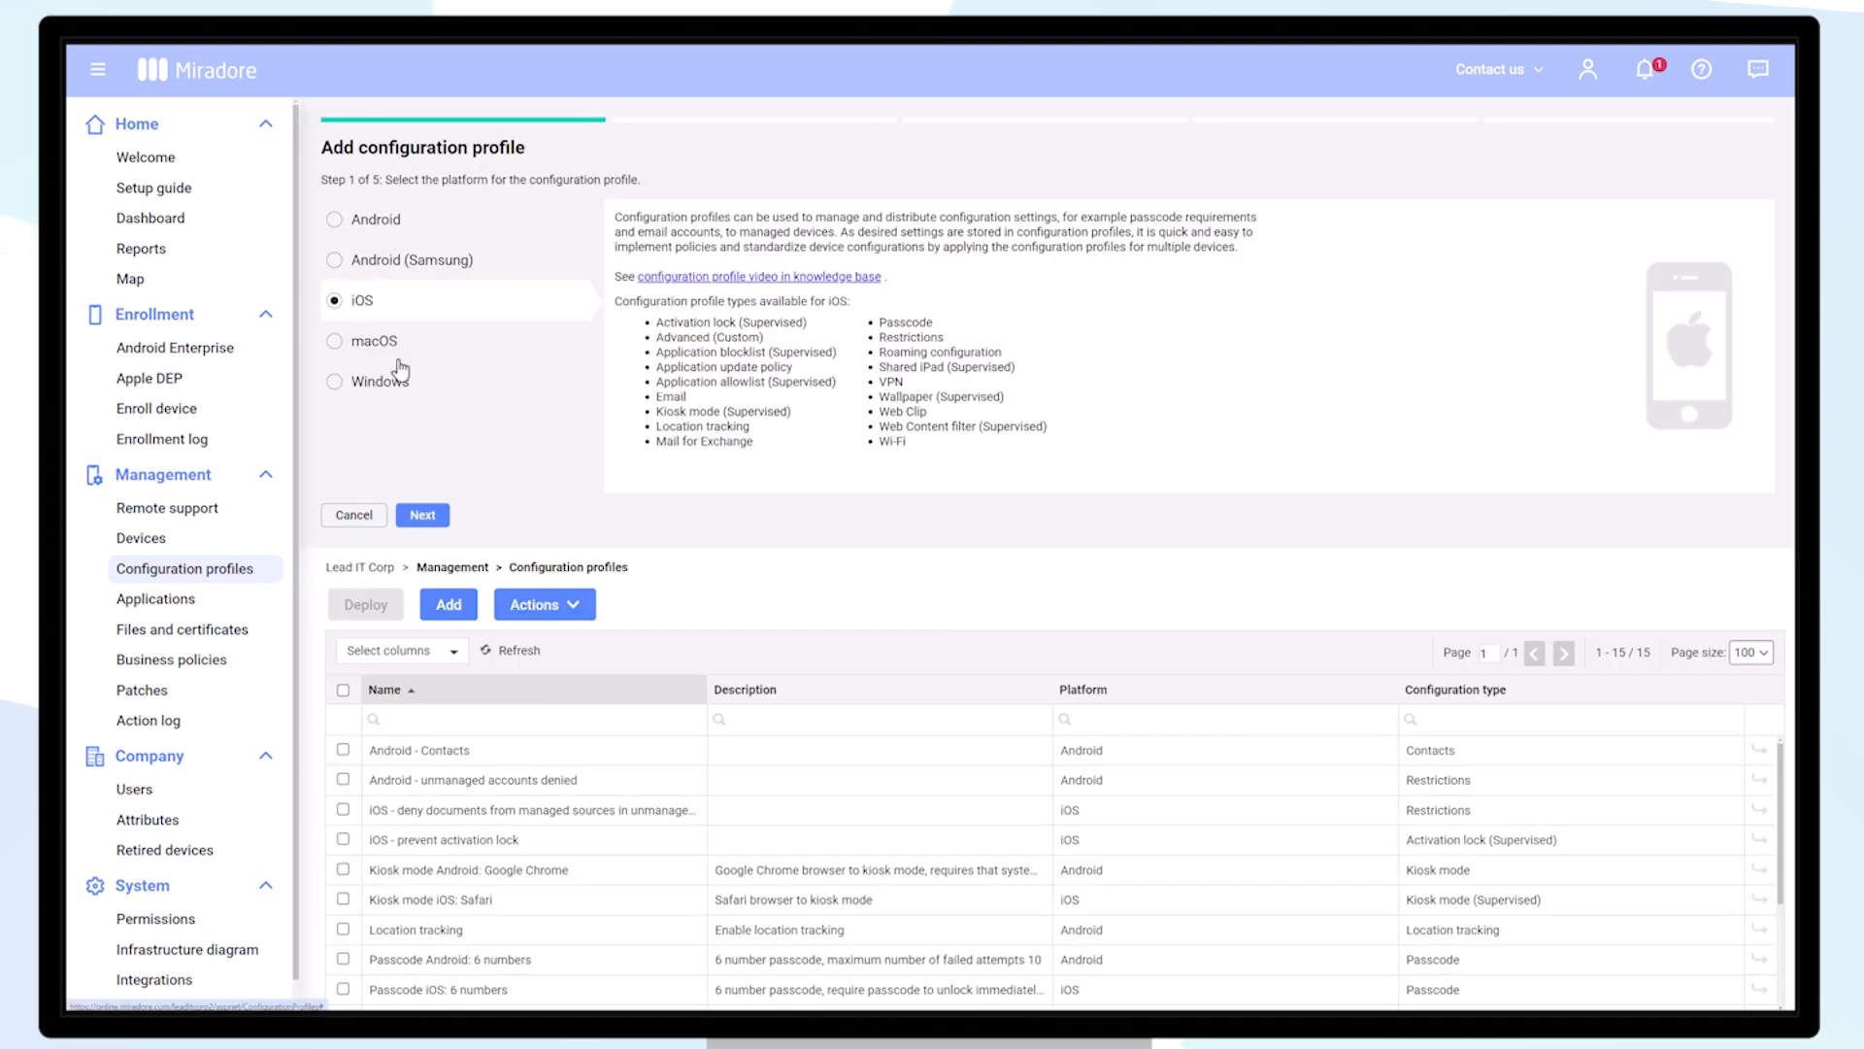
{"action": "left_click", "coordinate": [421, 514]}
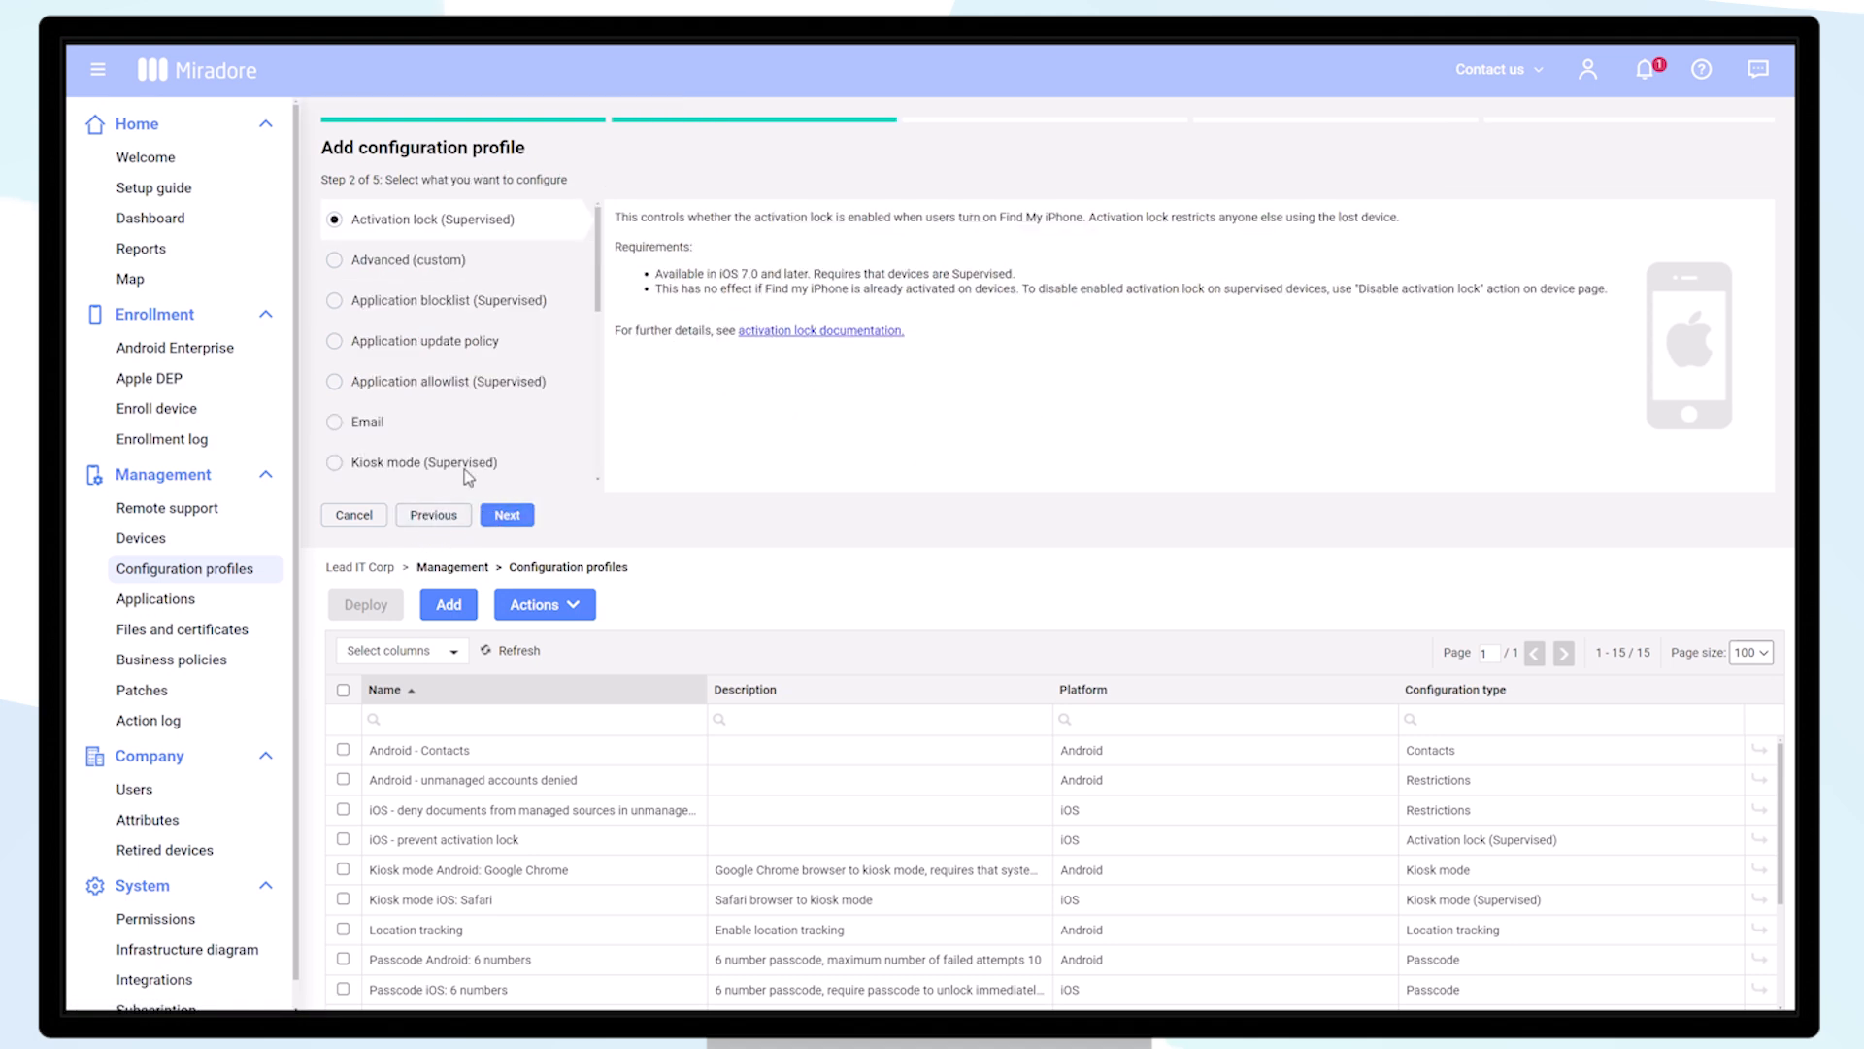
{"action": "scroll", "scroll_direction": "down", "scroll_amount": 3}
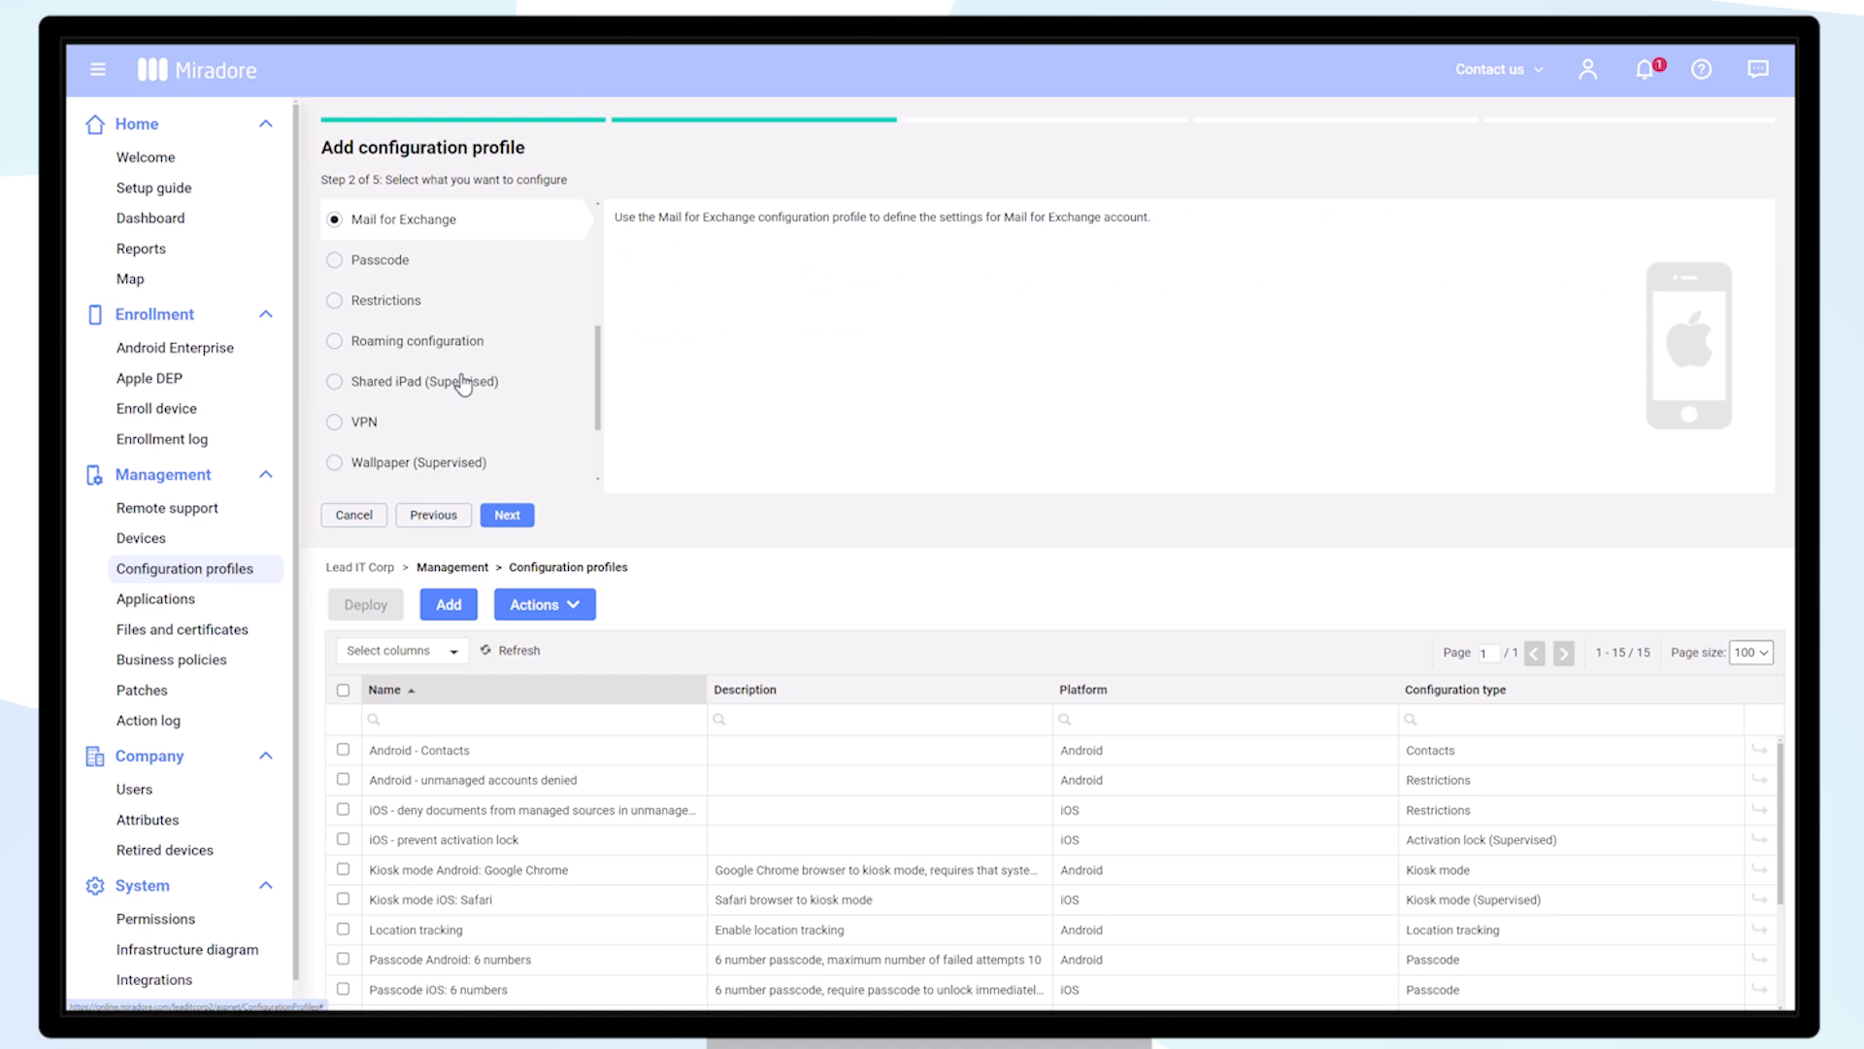
{"action": "left_click", "coordinate": [507, 515]}
{"action": "type", "text": "Company Account"}
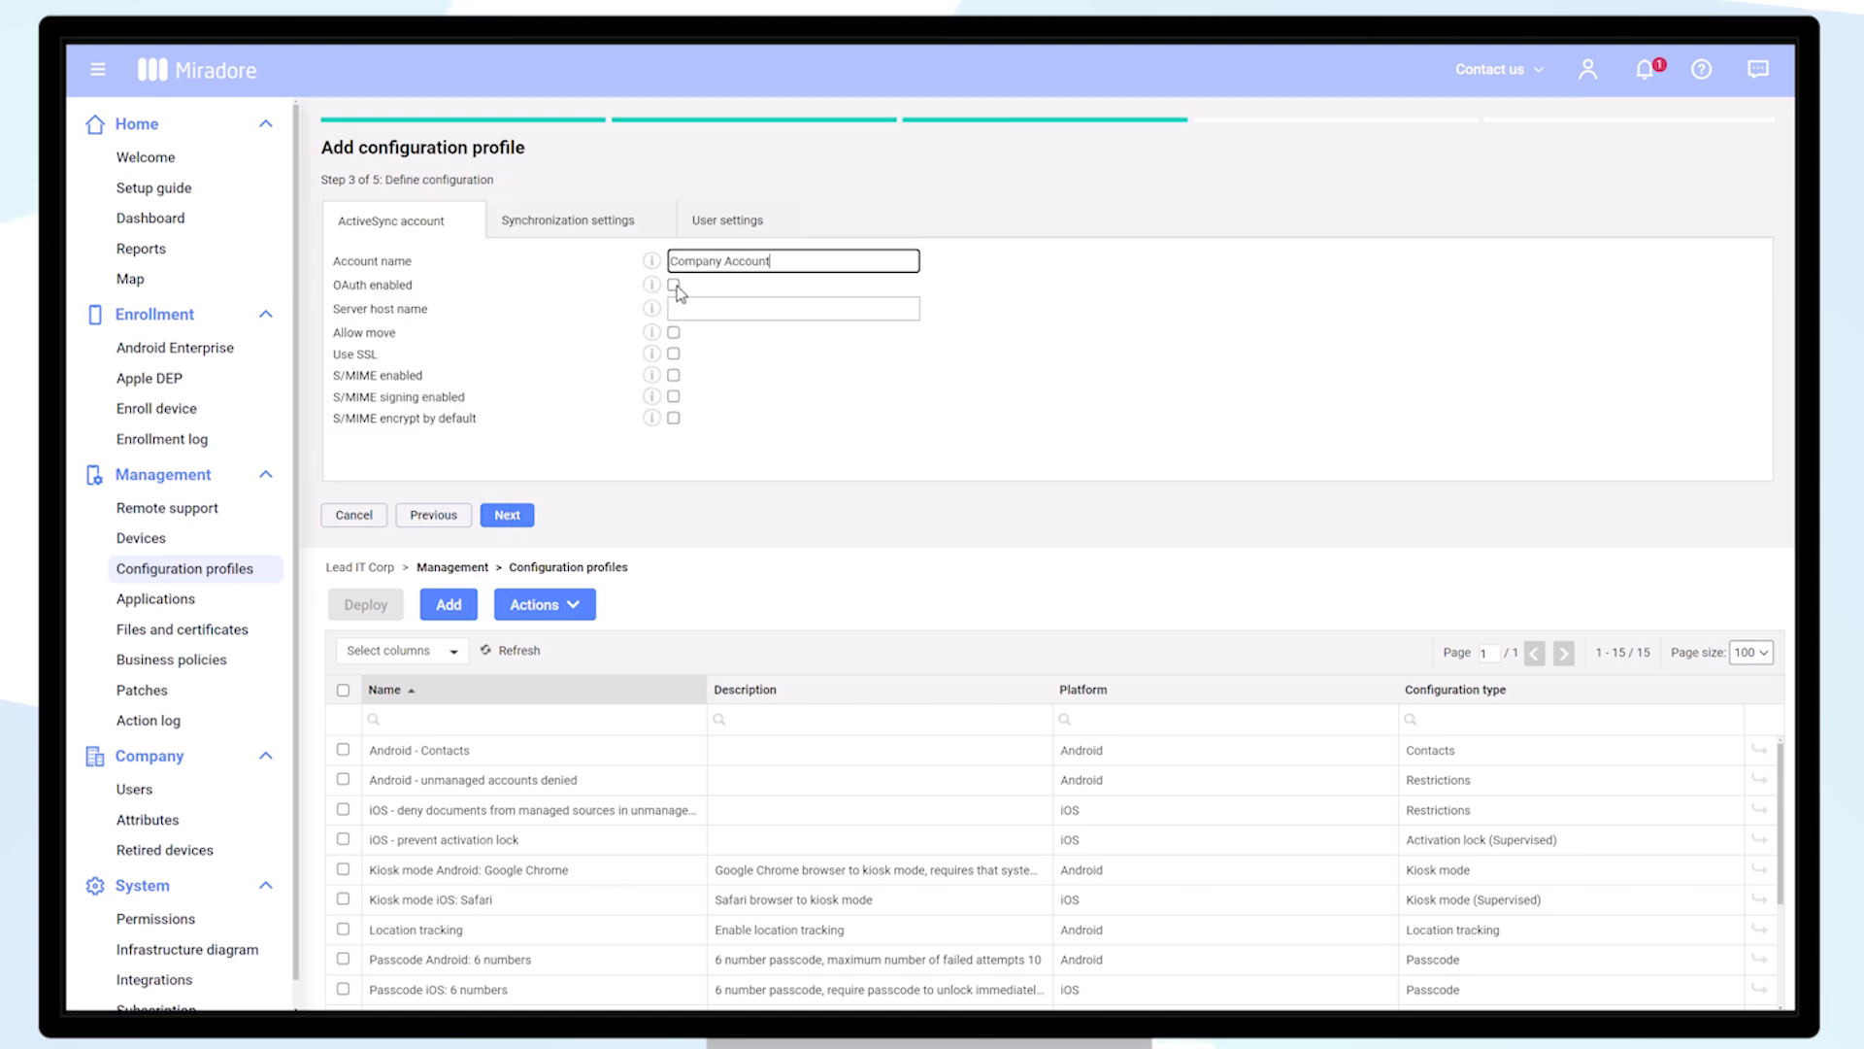
Step: Enable OAuth for domain lead-it.at and use user-specific account details from Mail for Exchange
{"action": "left_click", "coordinate": [674, 283]}
{"action": "type", "text": "lead-it.at"}
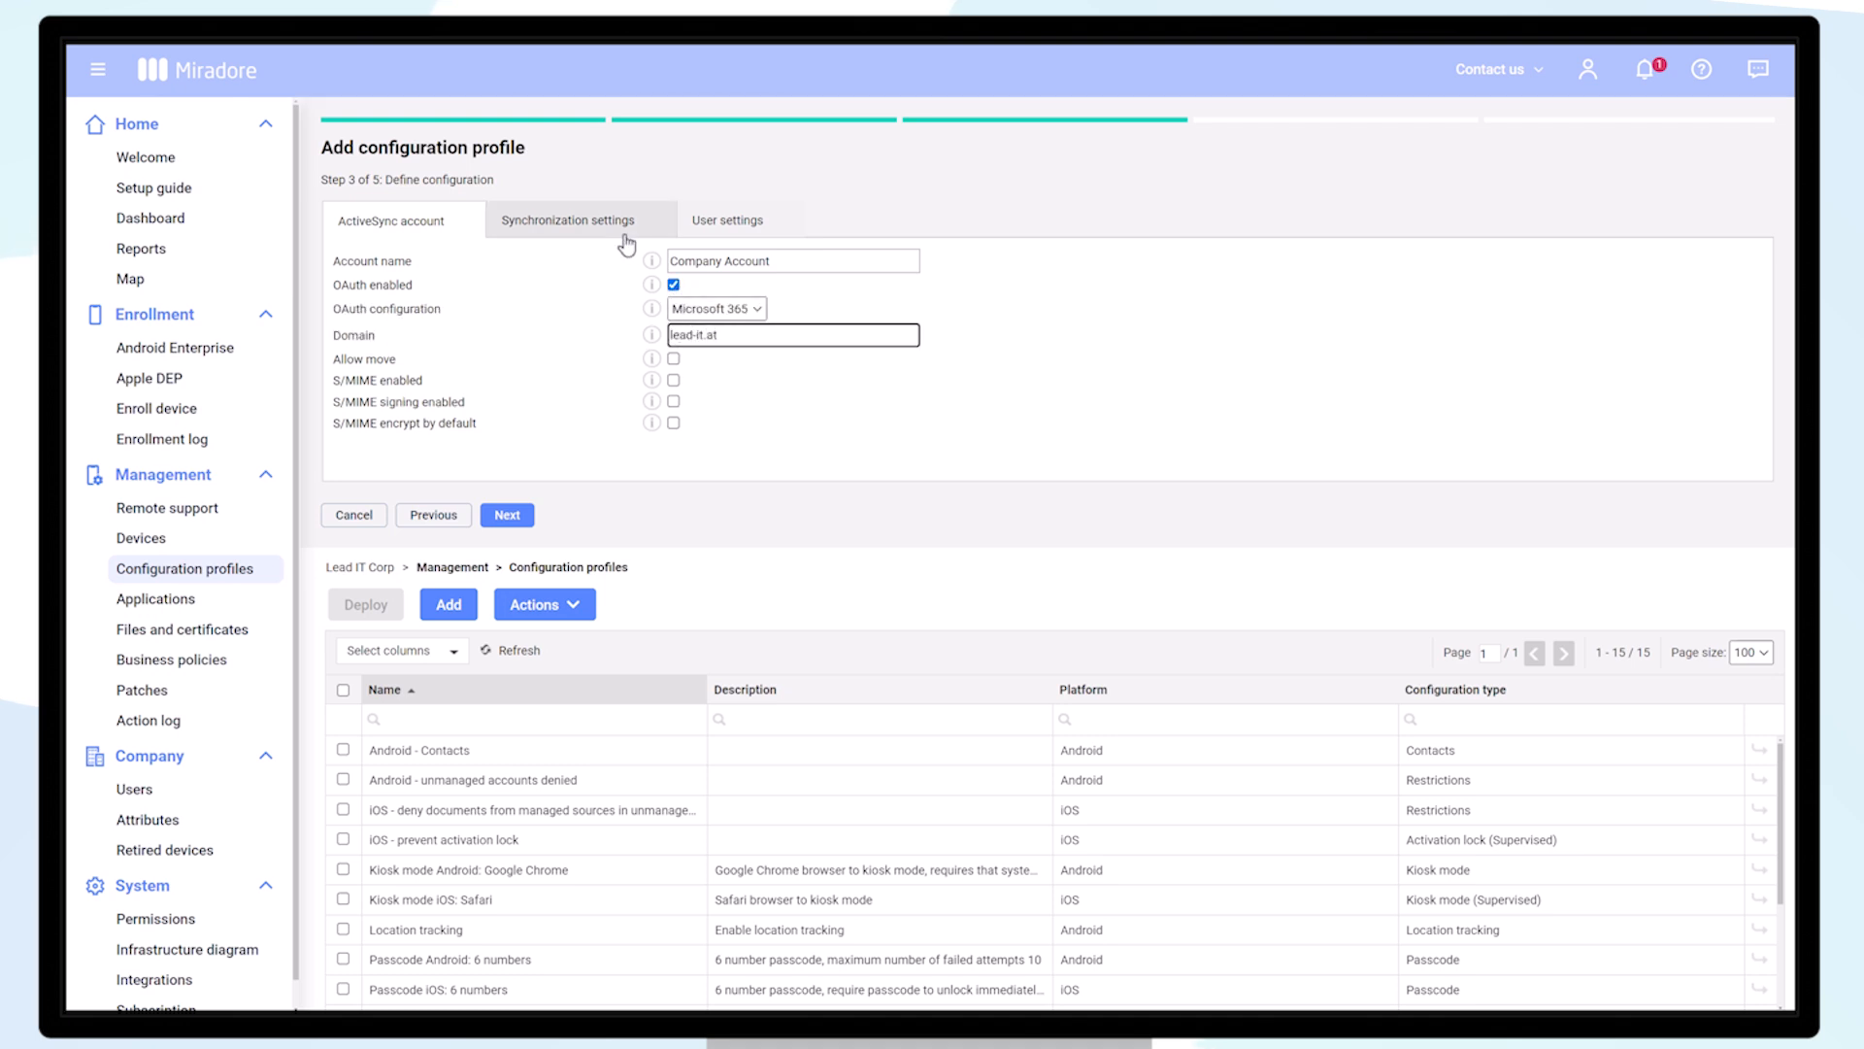
{"action": "left_click", "coordinate": [579, 219]}
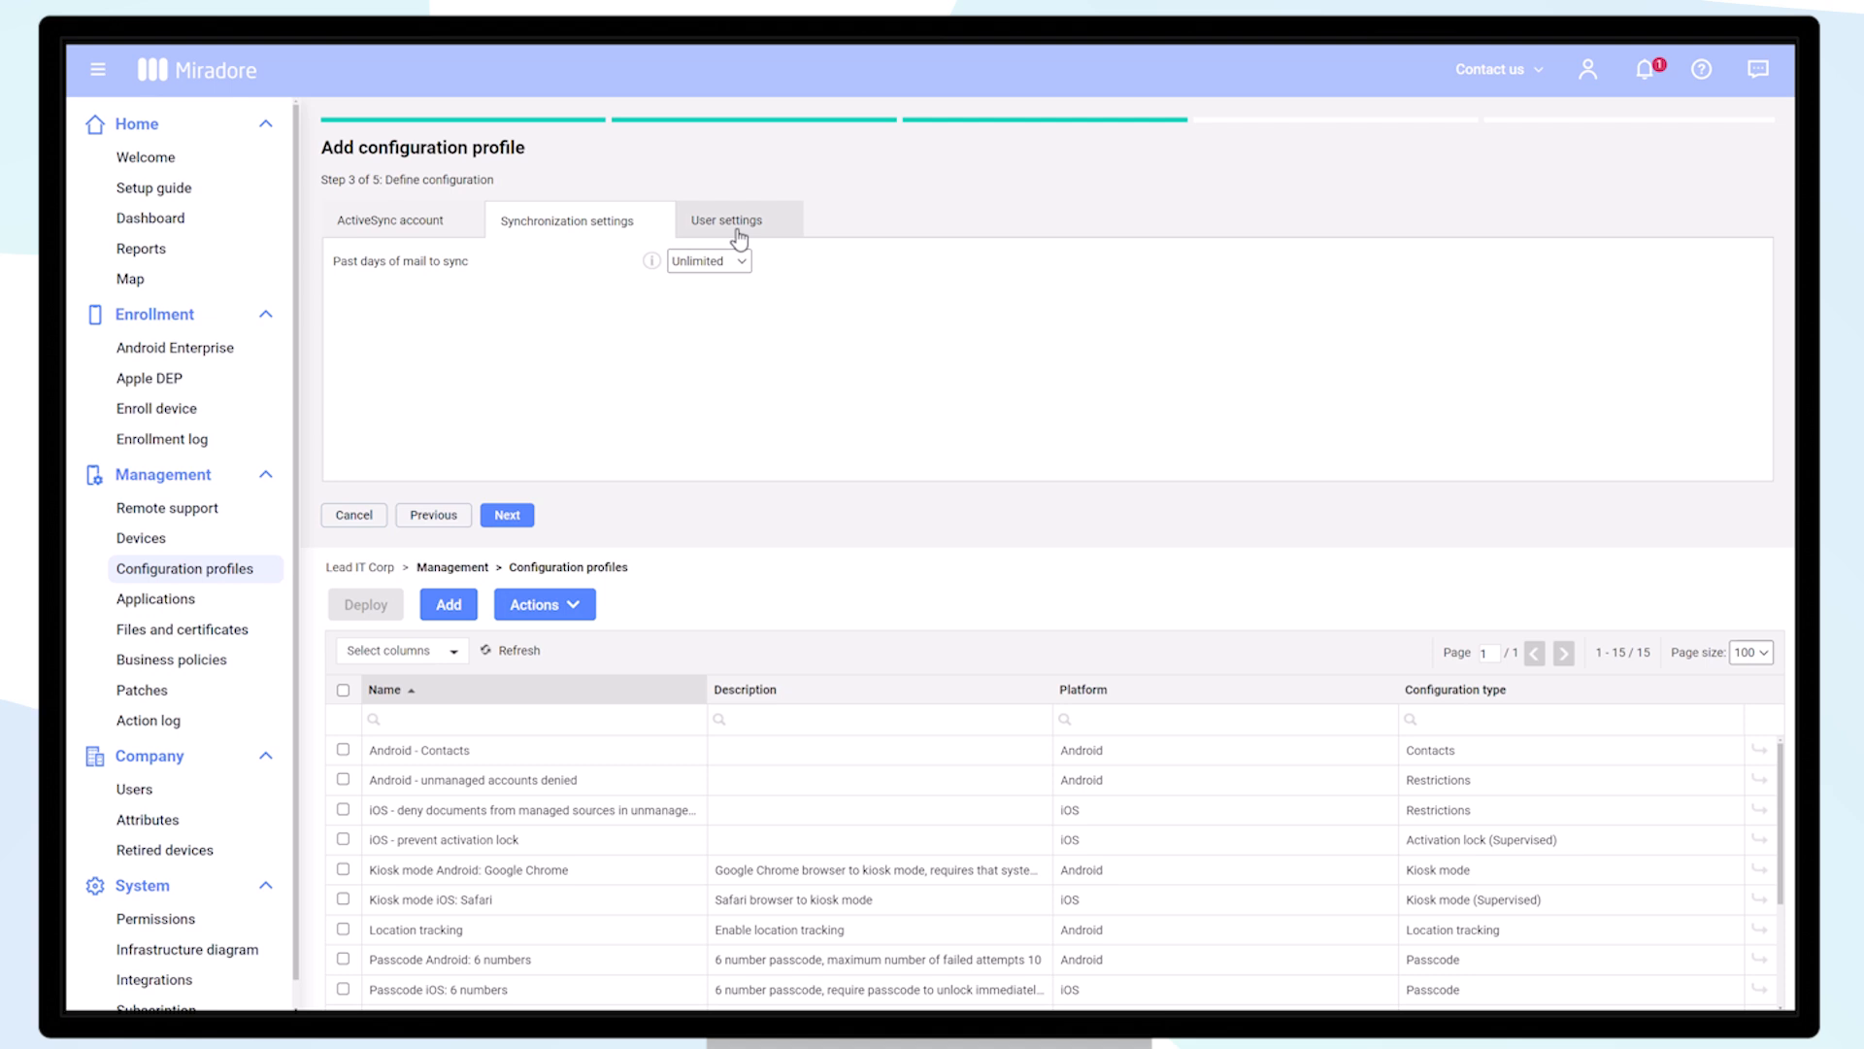
{"action": "left_click", "coordinate": [724, 219]}
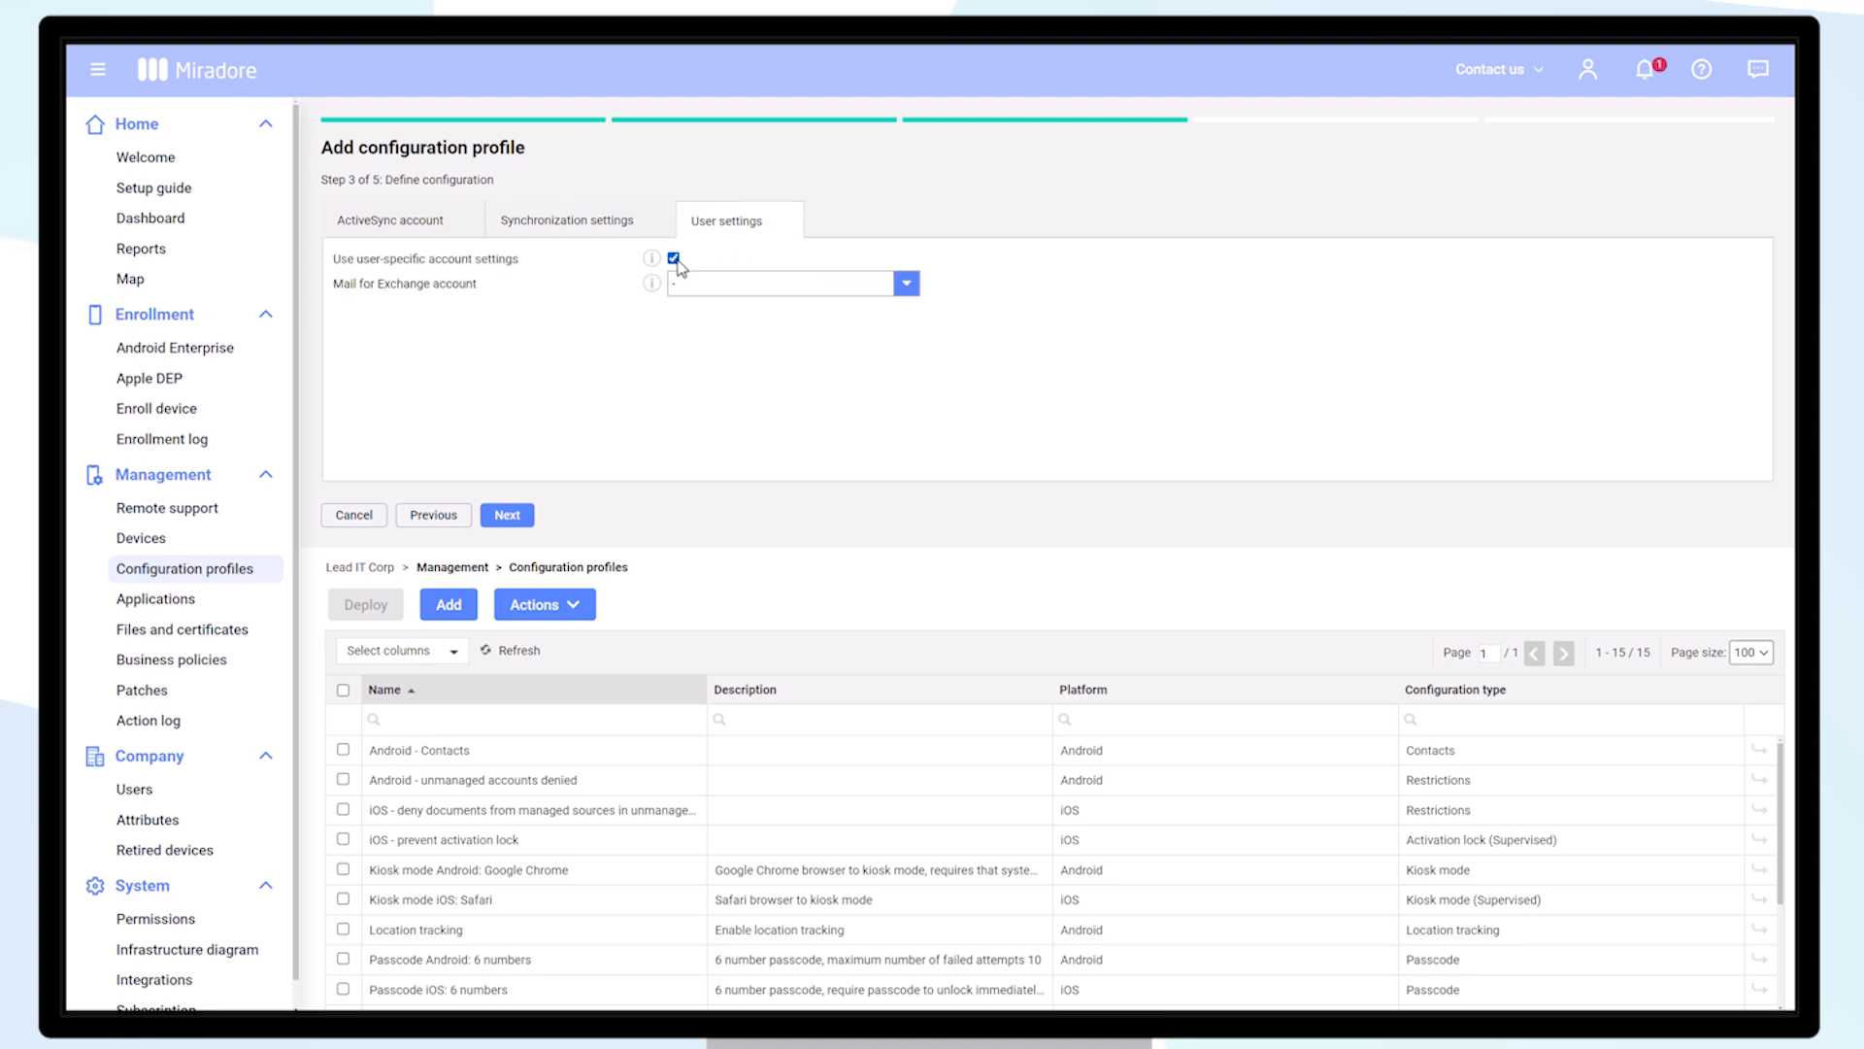
{"action": "left_click", "coordinate": [905, 284]}
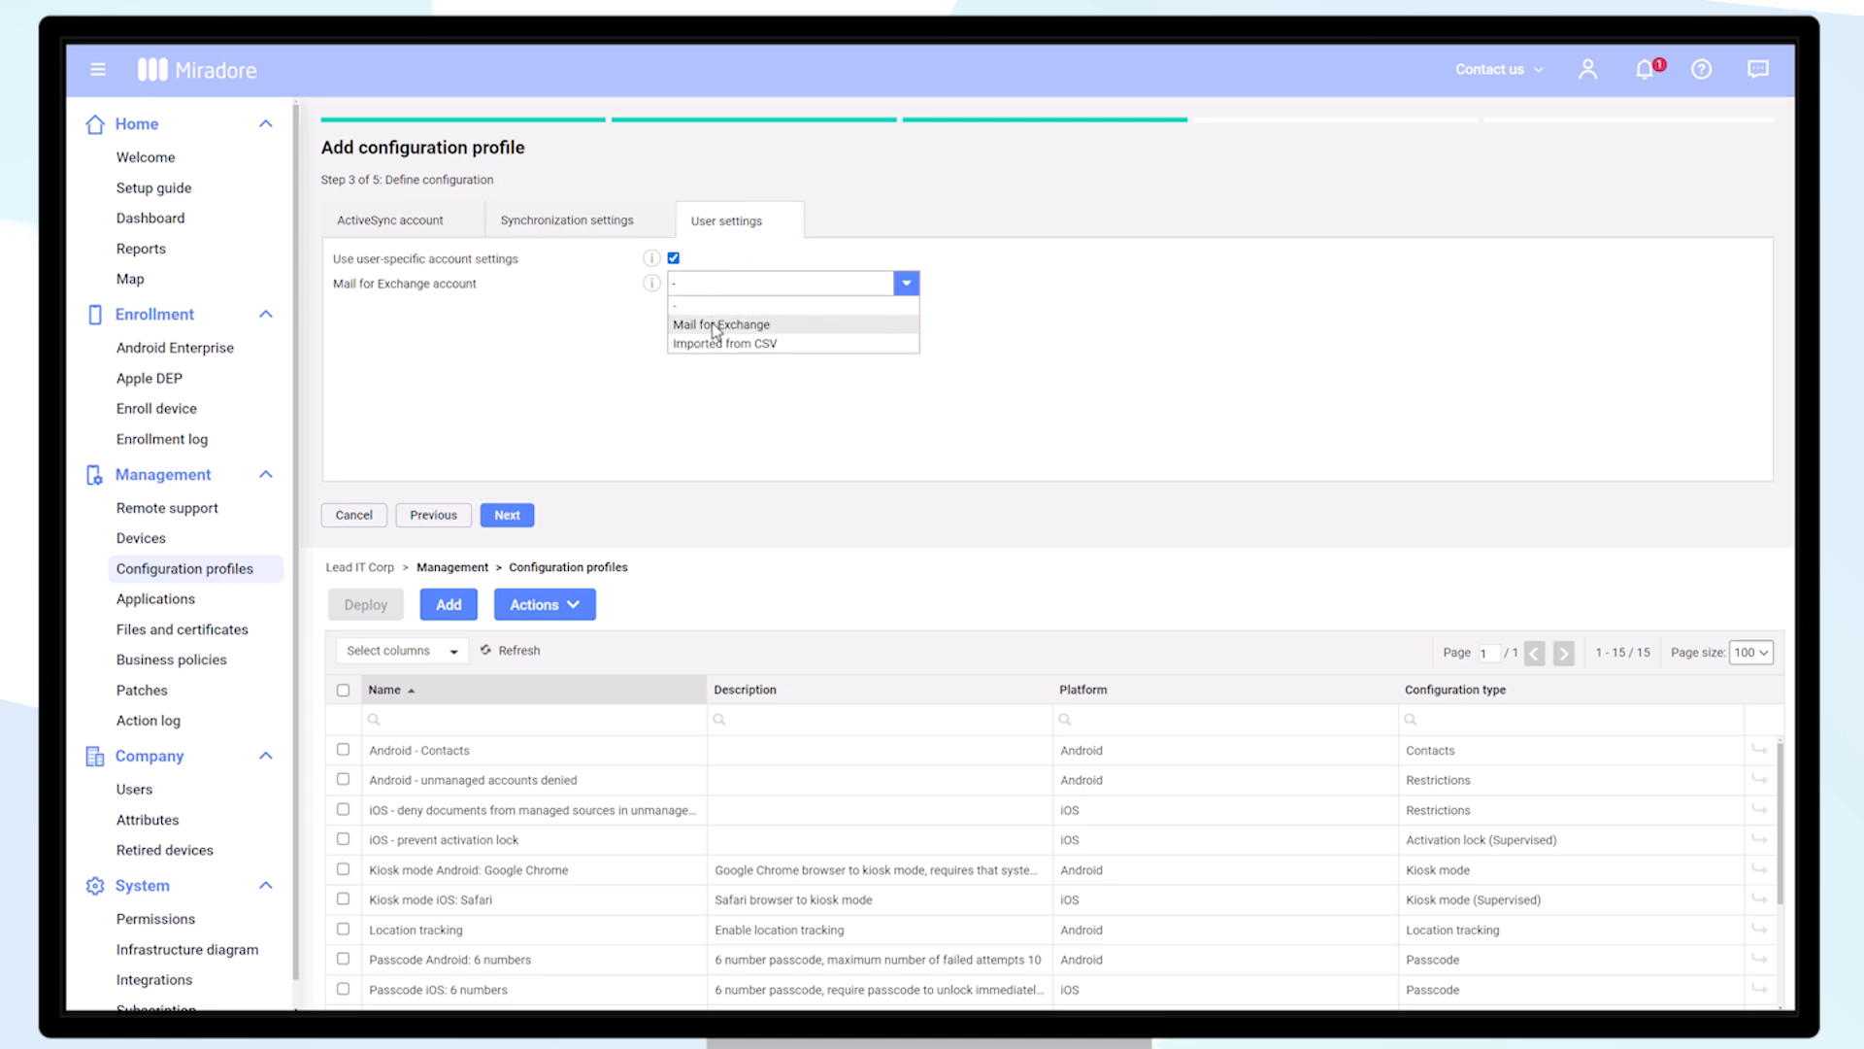
{"action": "left_click", "coordinate": [722, 325]}
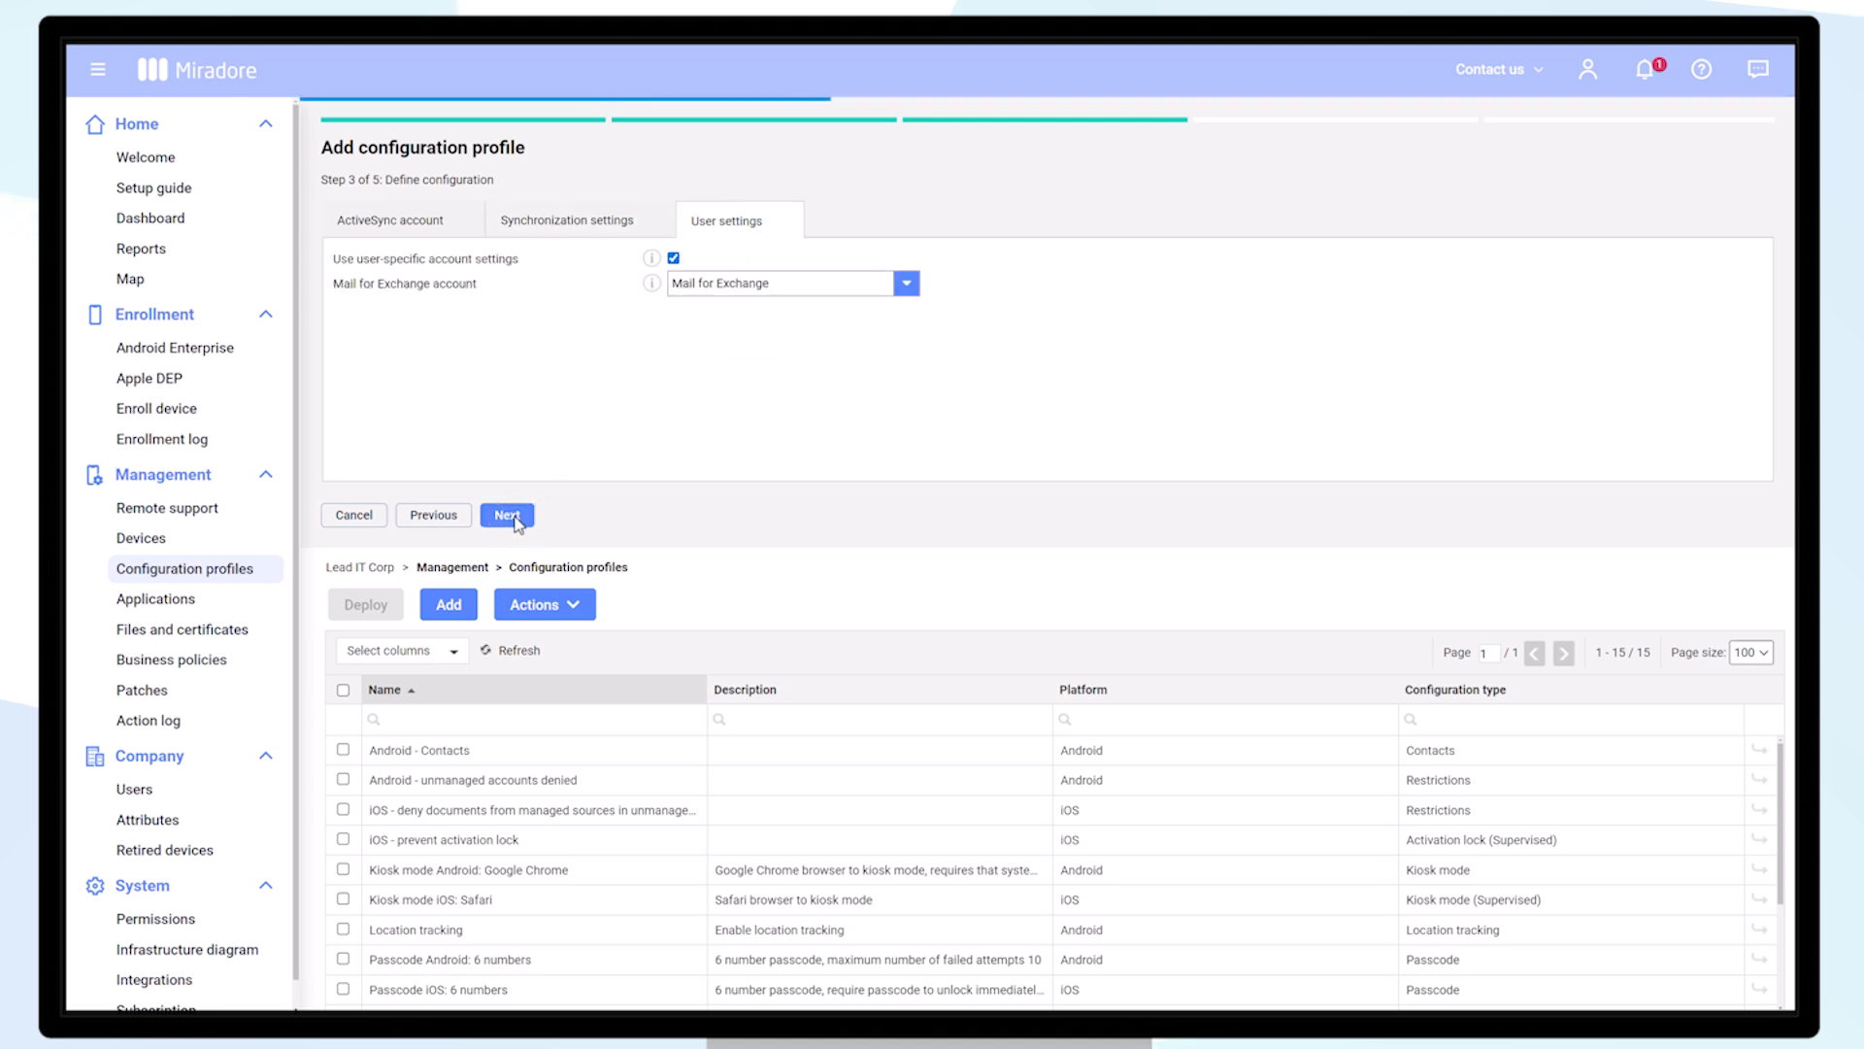
{"action": "left_click", "coordinate": [507, 515]}
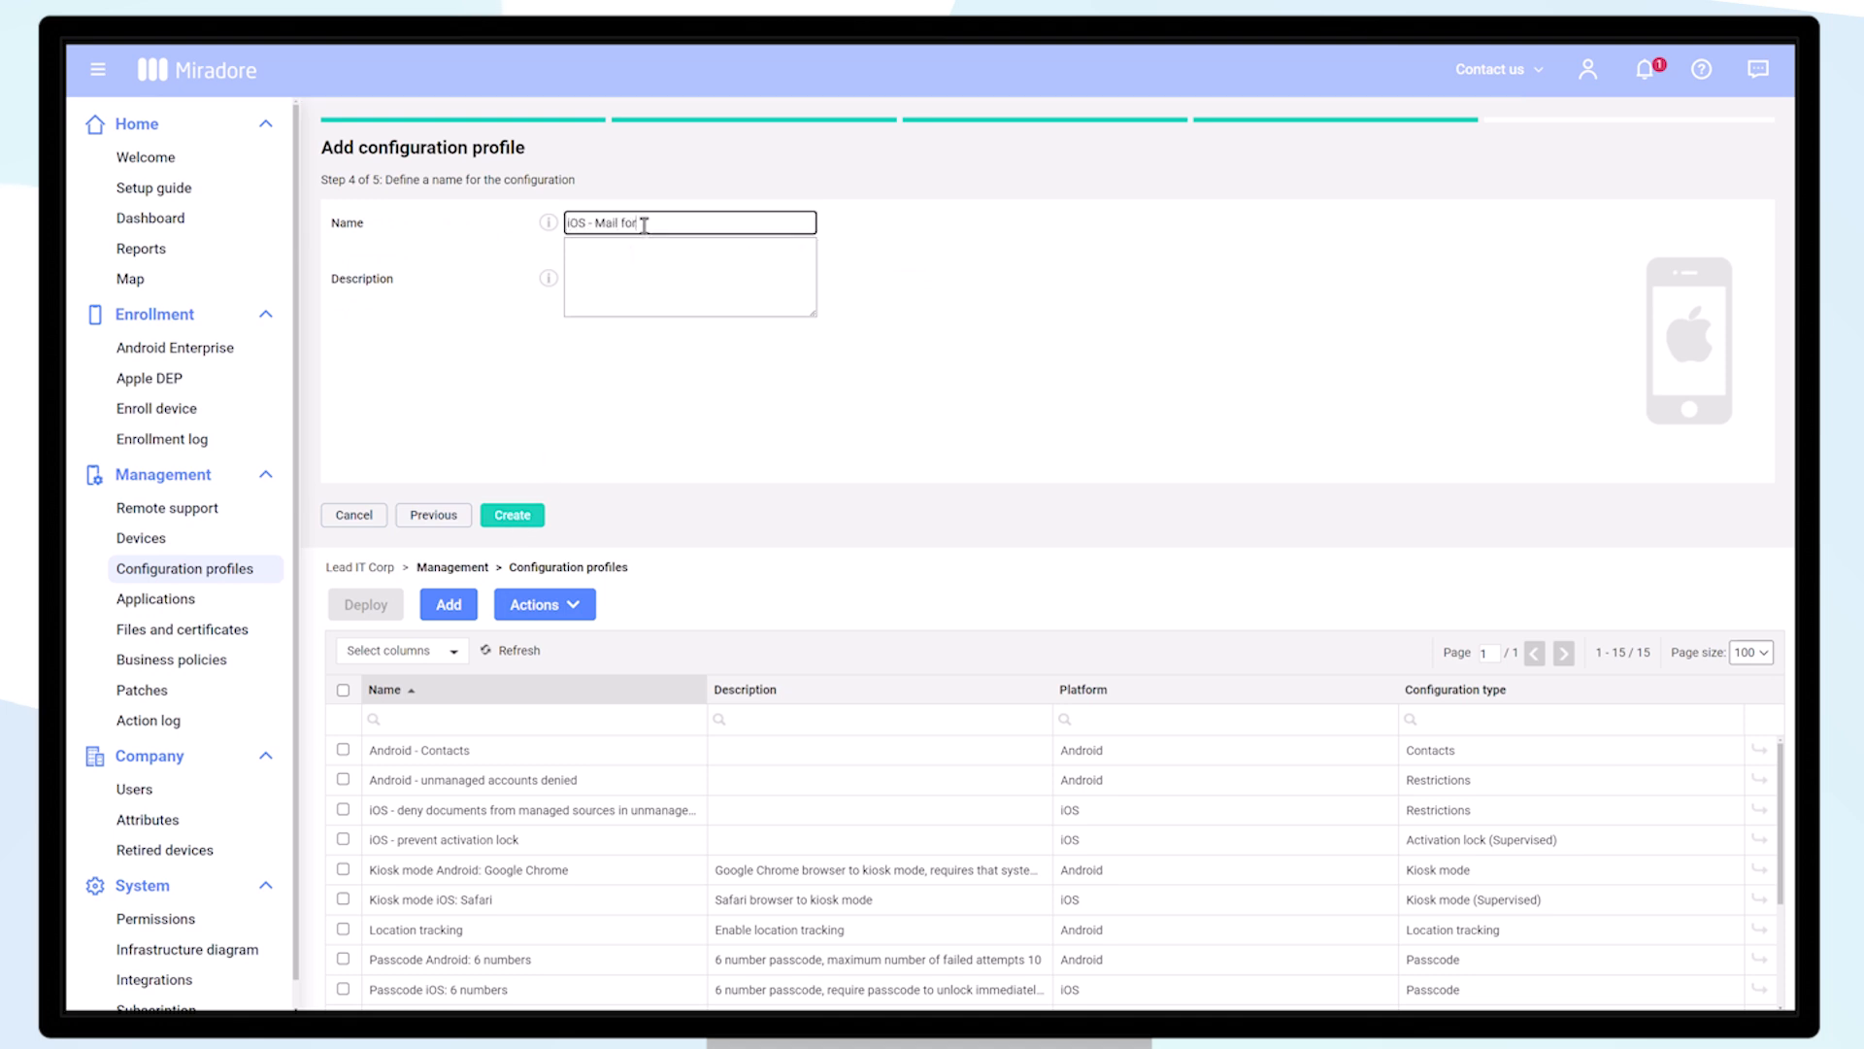
Step: Name it 'iOS - Mail for Exchange' with a preset description, create it and return to the list
{"action": "type", "text": "An iOS Mail for Exchange preset"}
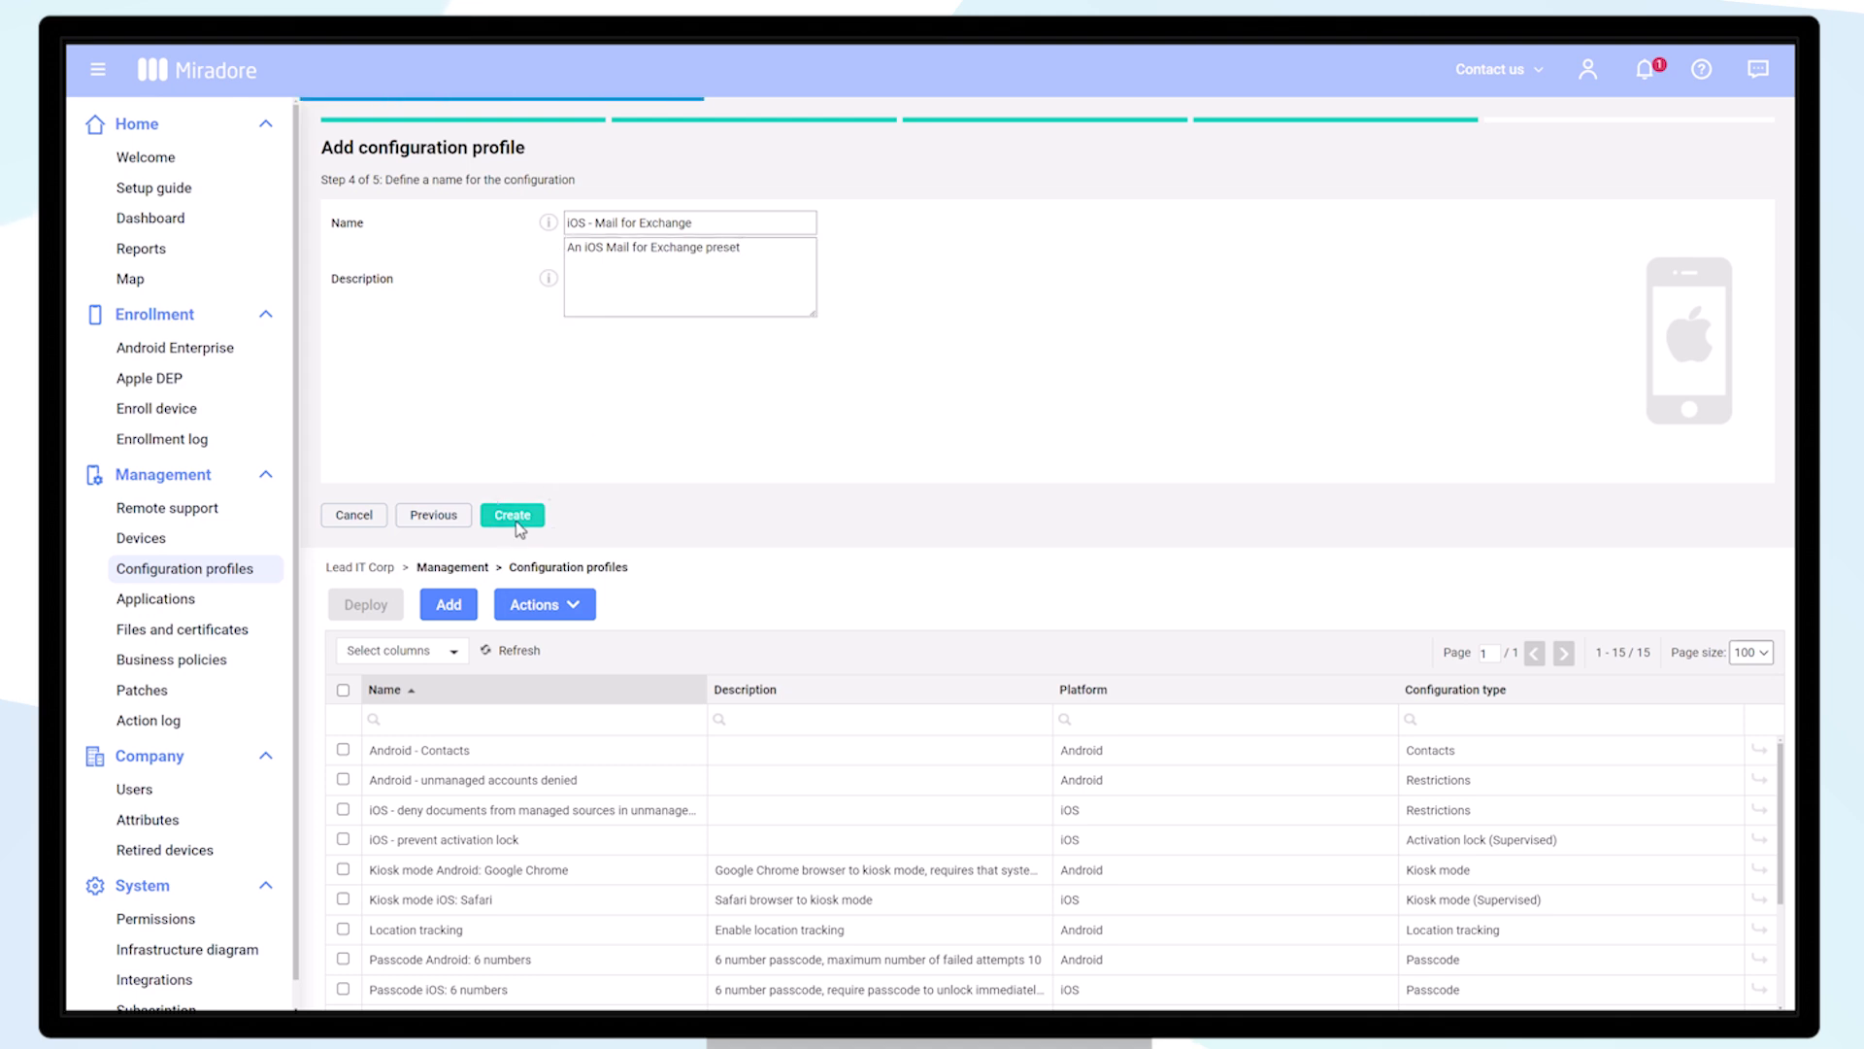
{"action": "left_click", "coordinate": [510, 514]}
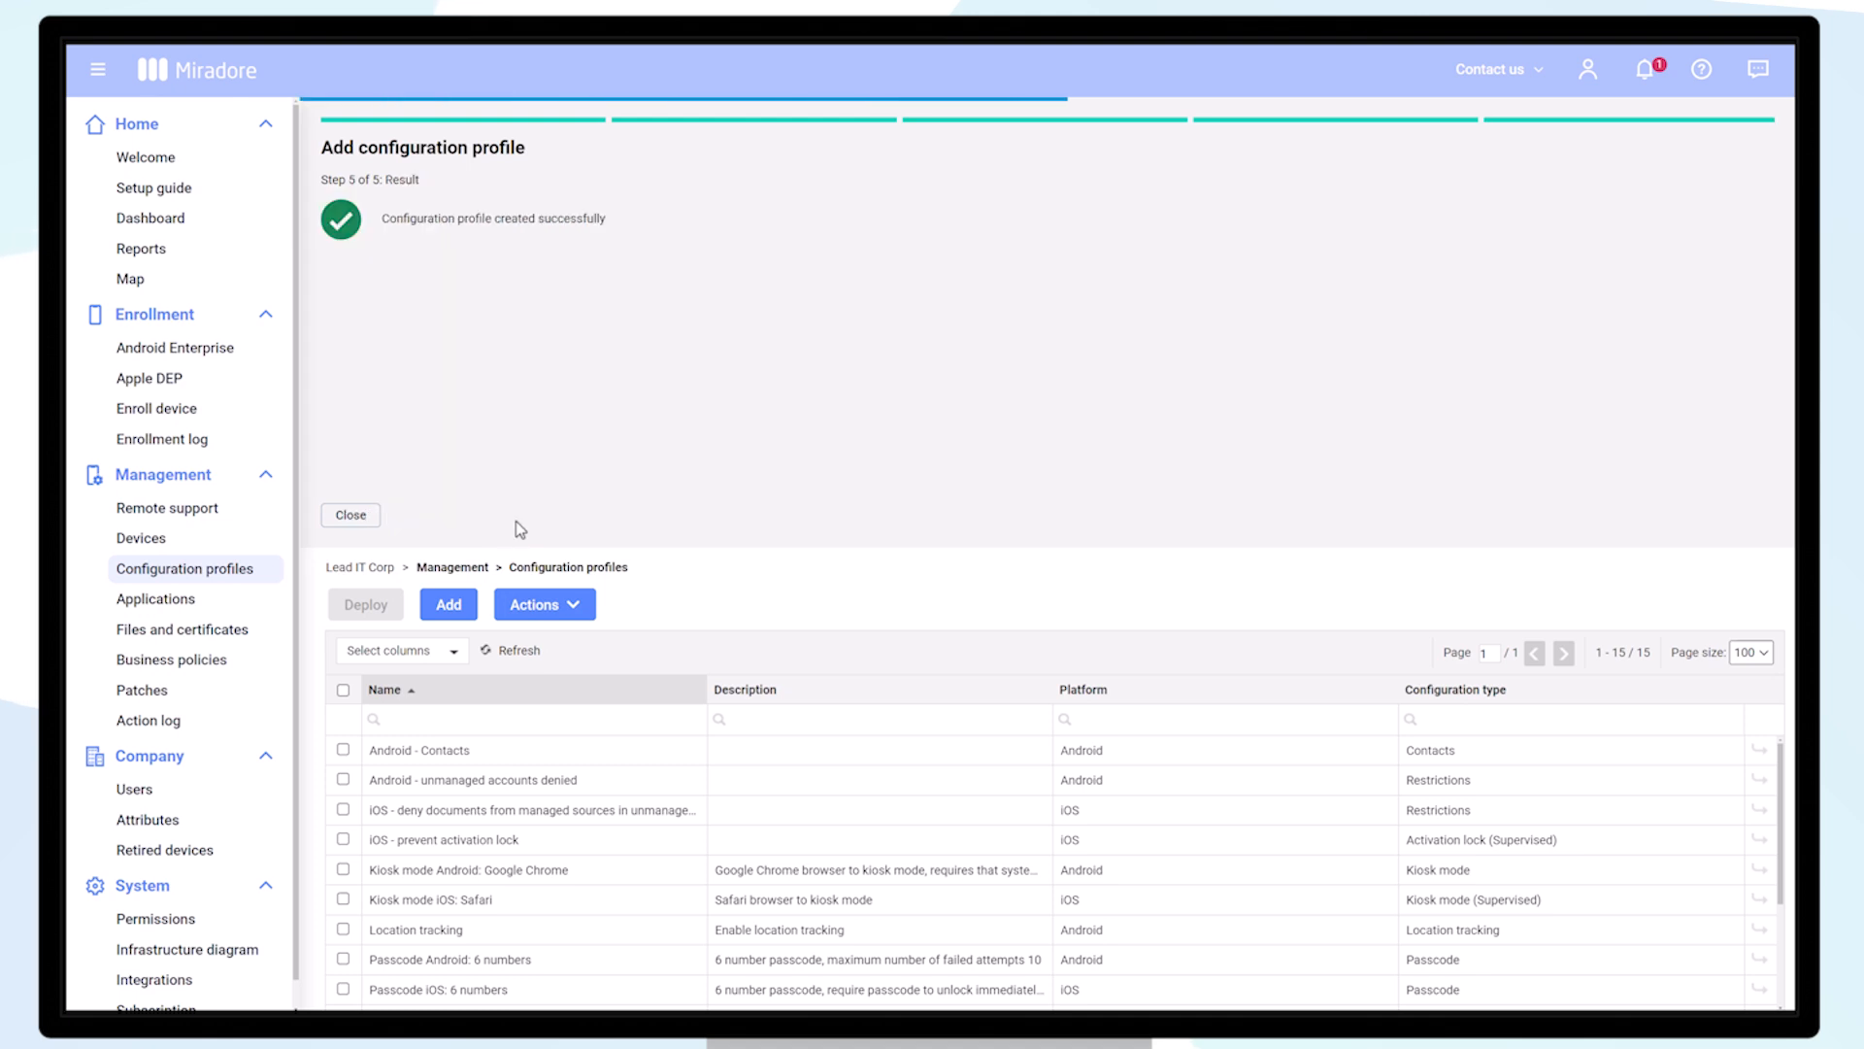
{"action": "left_click", "coordinate": [349, 515]}
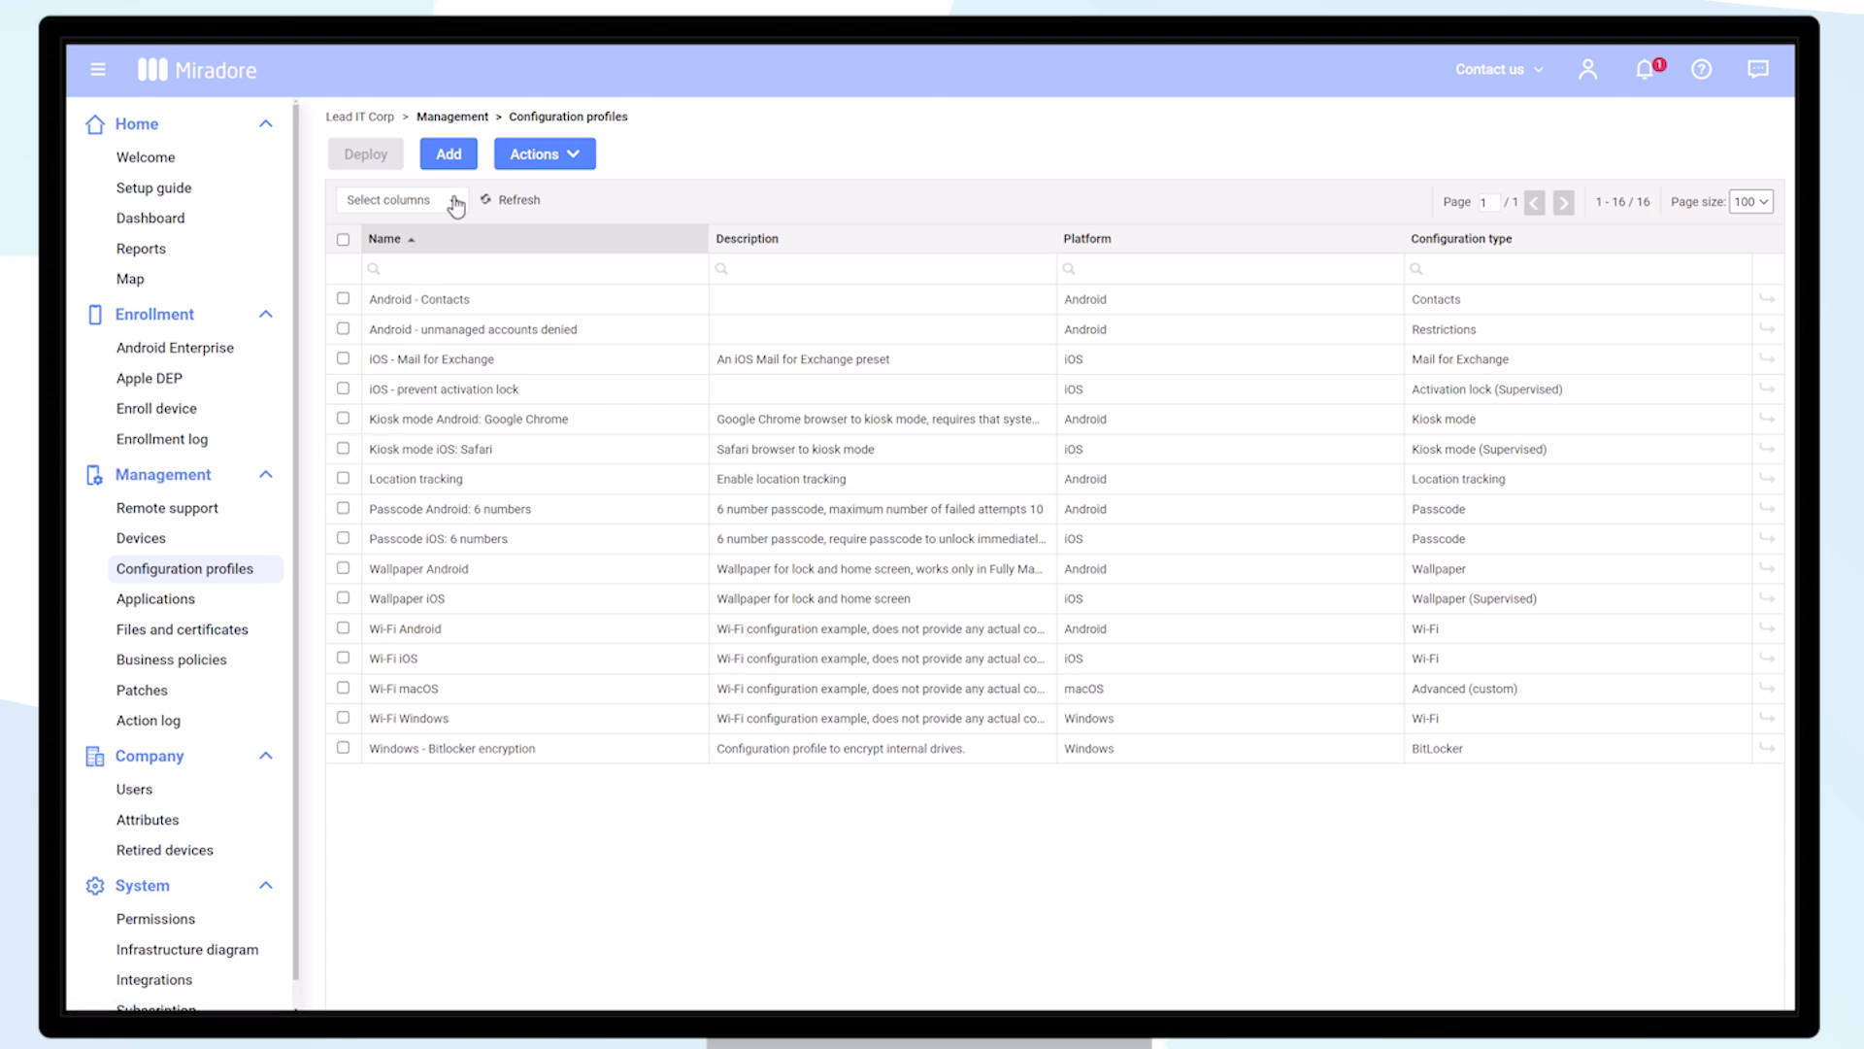
Step: Add a third iOS profile with Restrictions as its type and reach the restriction settings
{"action": "left_click", "coordinate": [448, 153]}
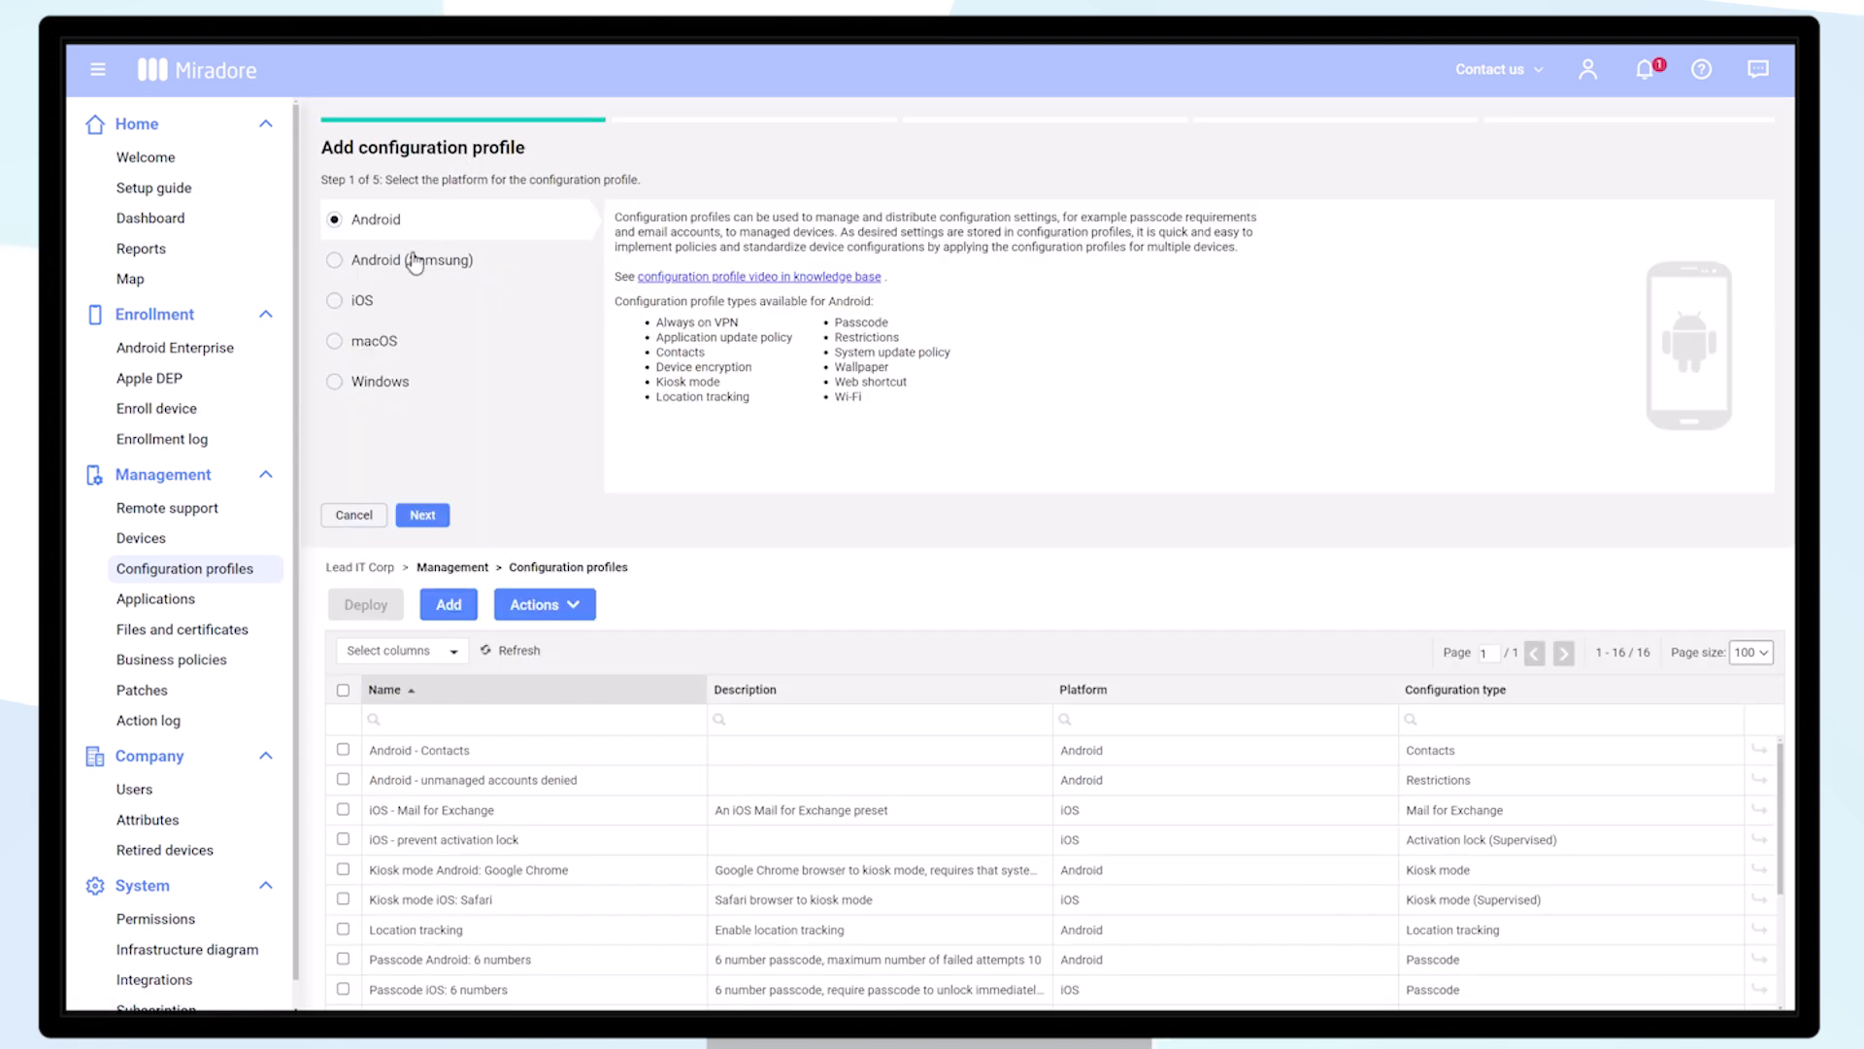
{"action": "left_click", "coordinate": [351, 299]}
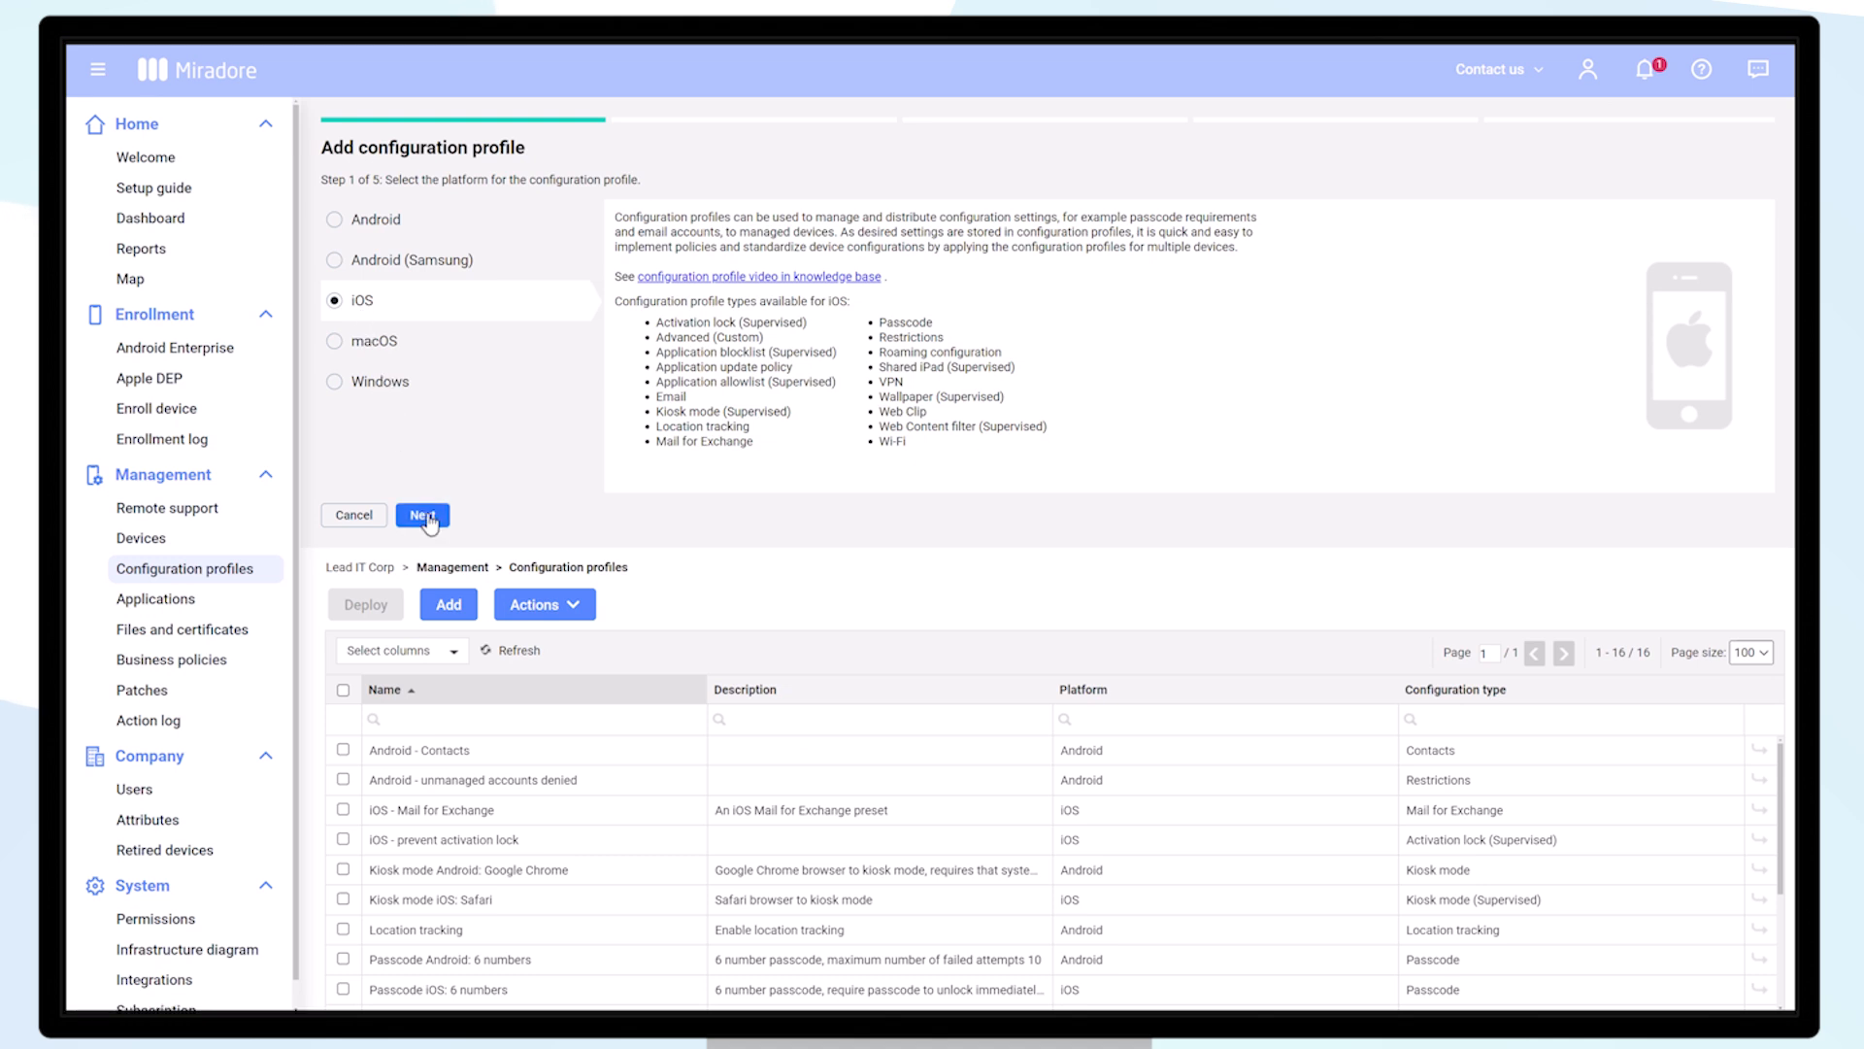
{"action": "left_click", "coordinate": [422, 515]}
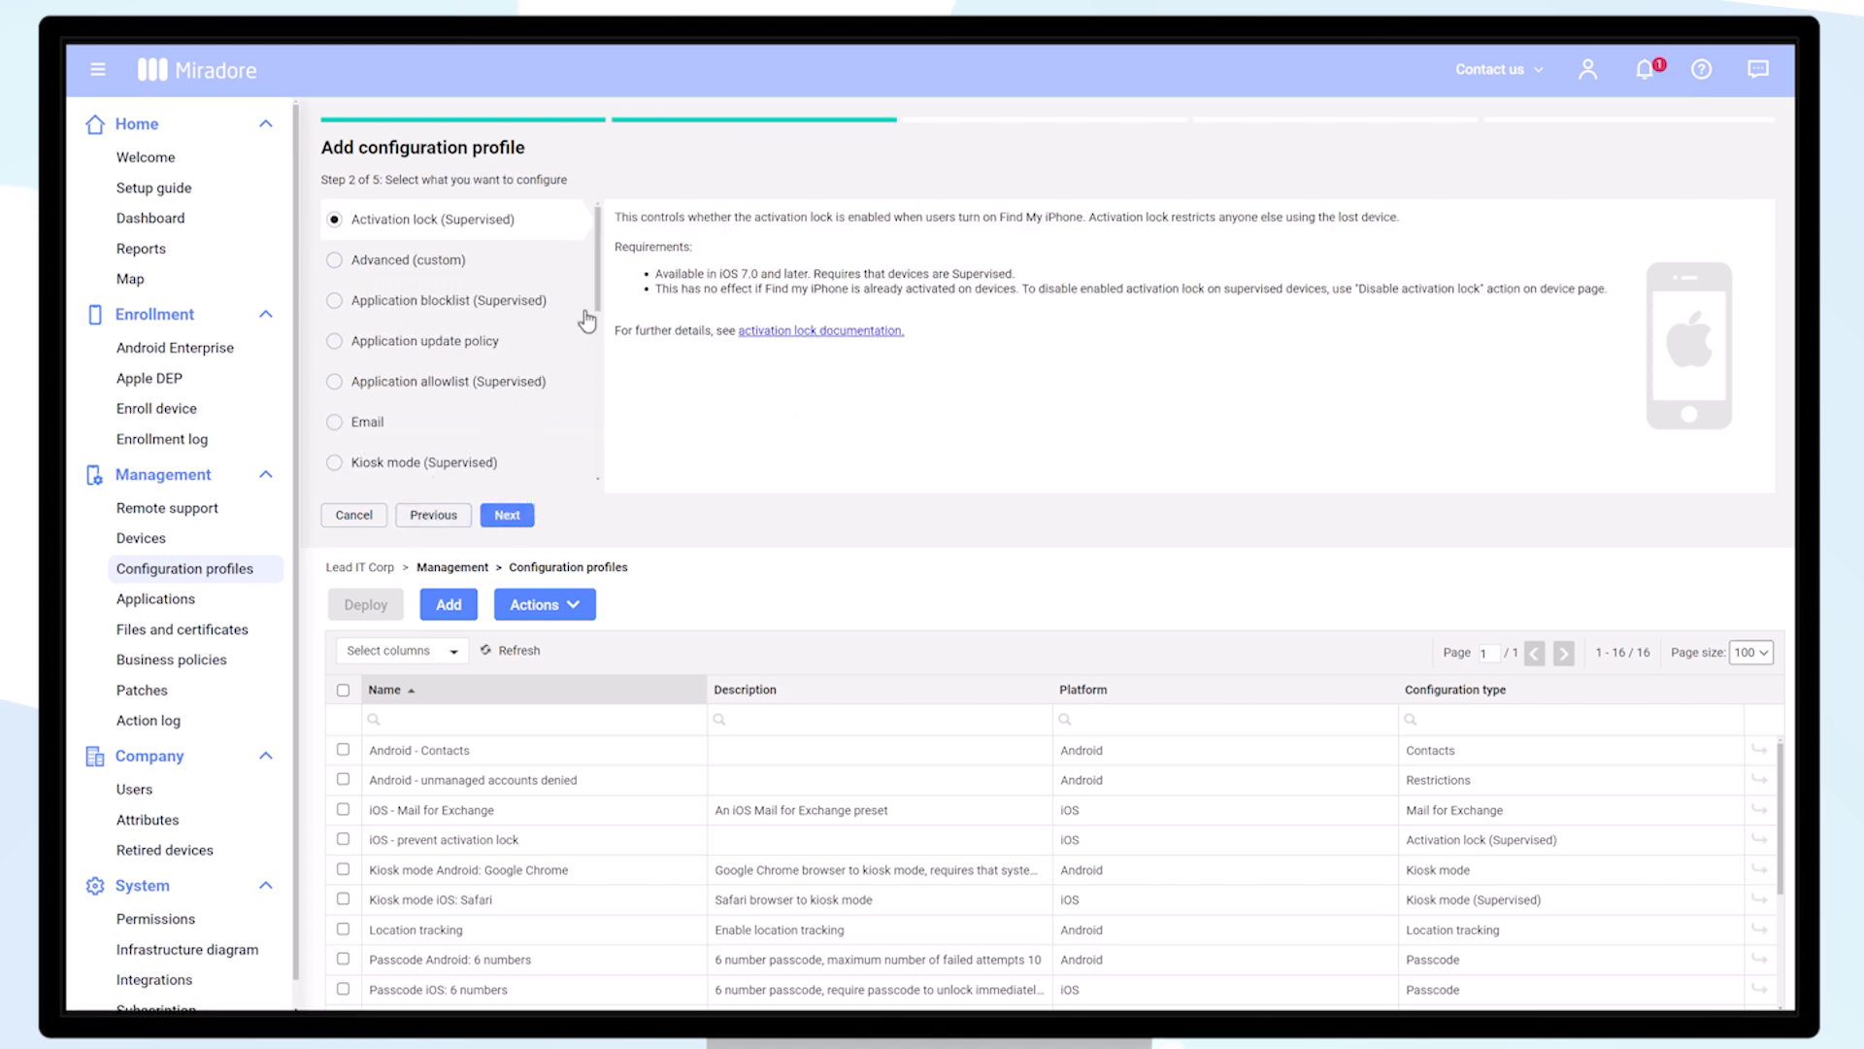
{"action": "scroll", "scroll_direction": "down", "scroll_amount": 3}
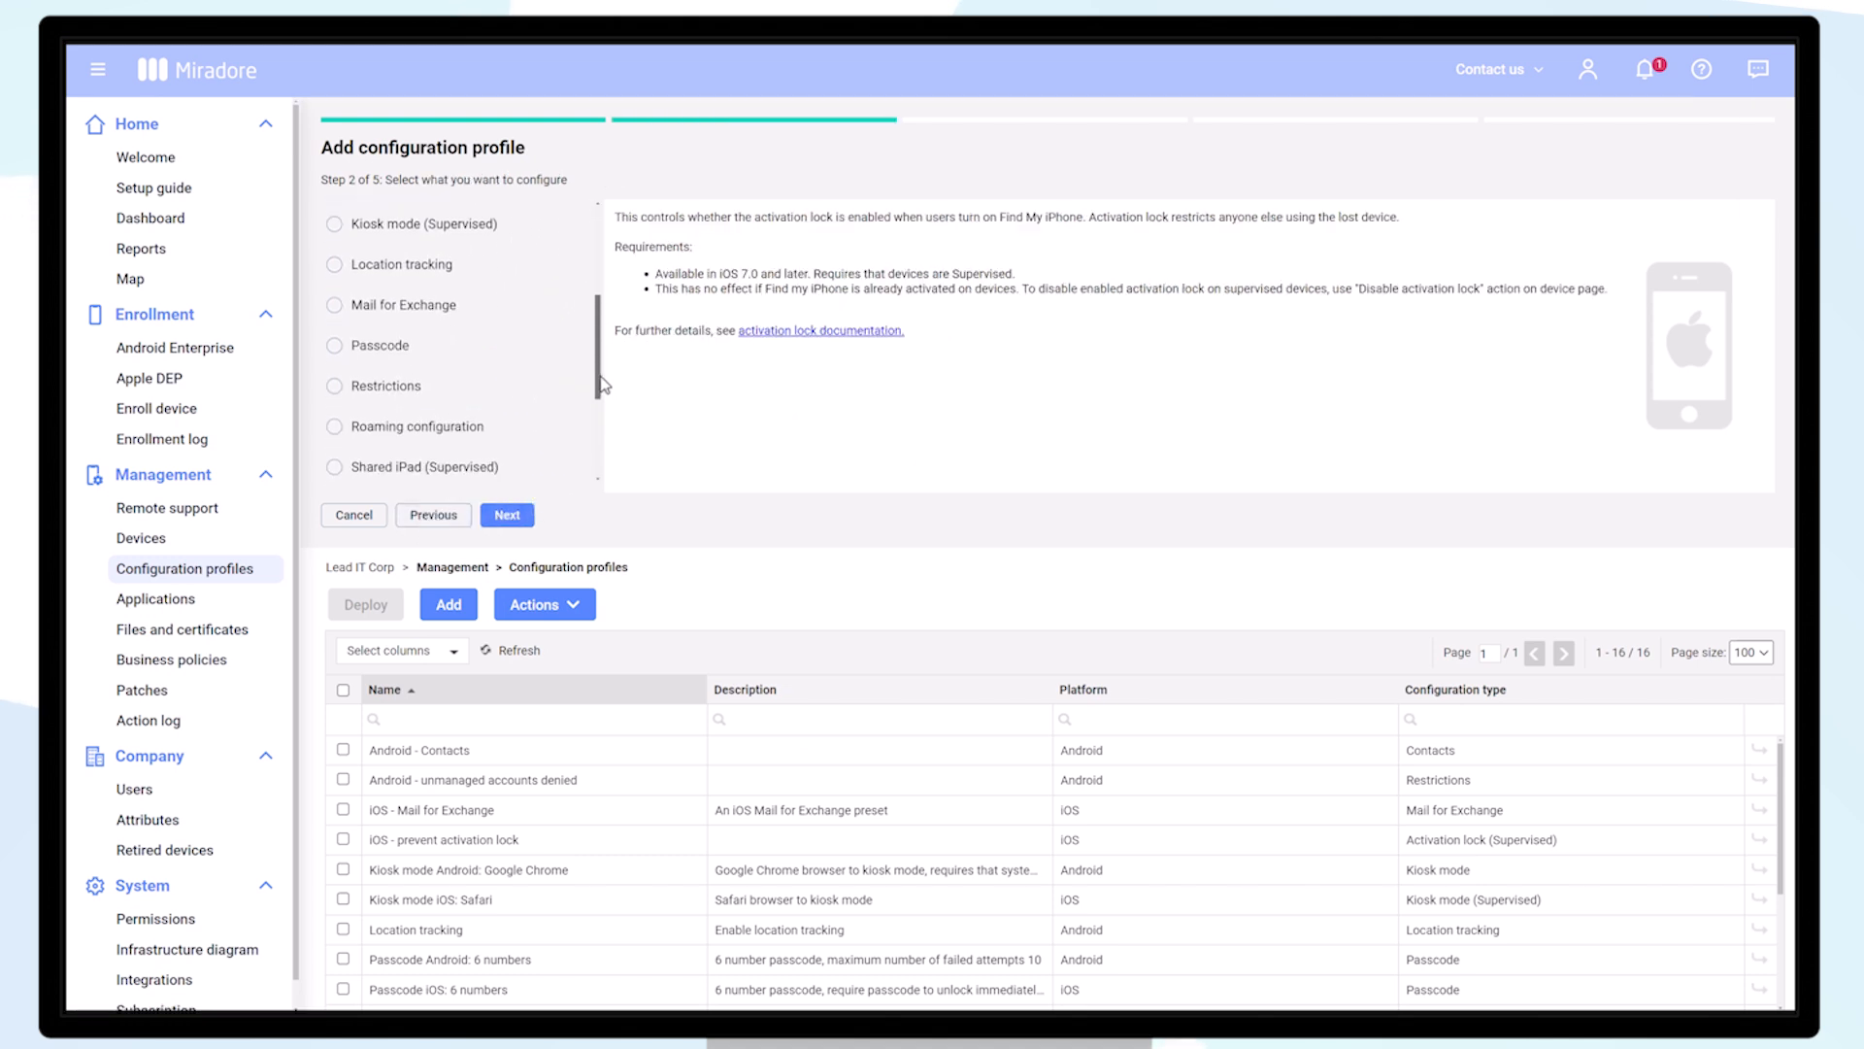
{"action": "left_click", "coordinate": [336, 321]}
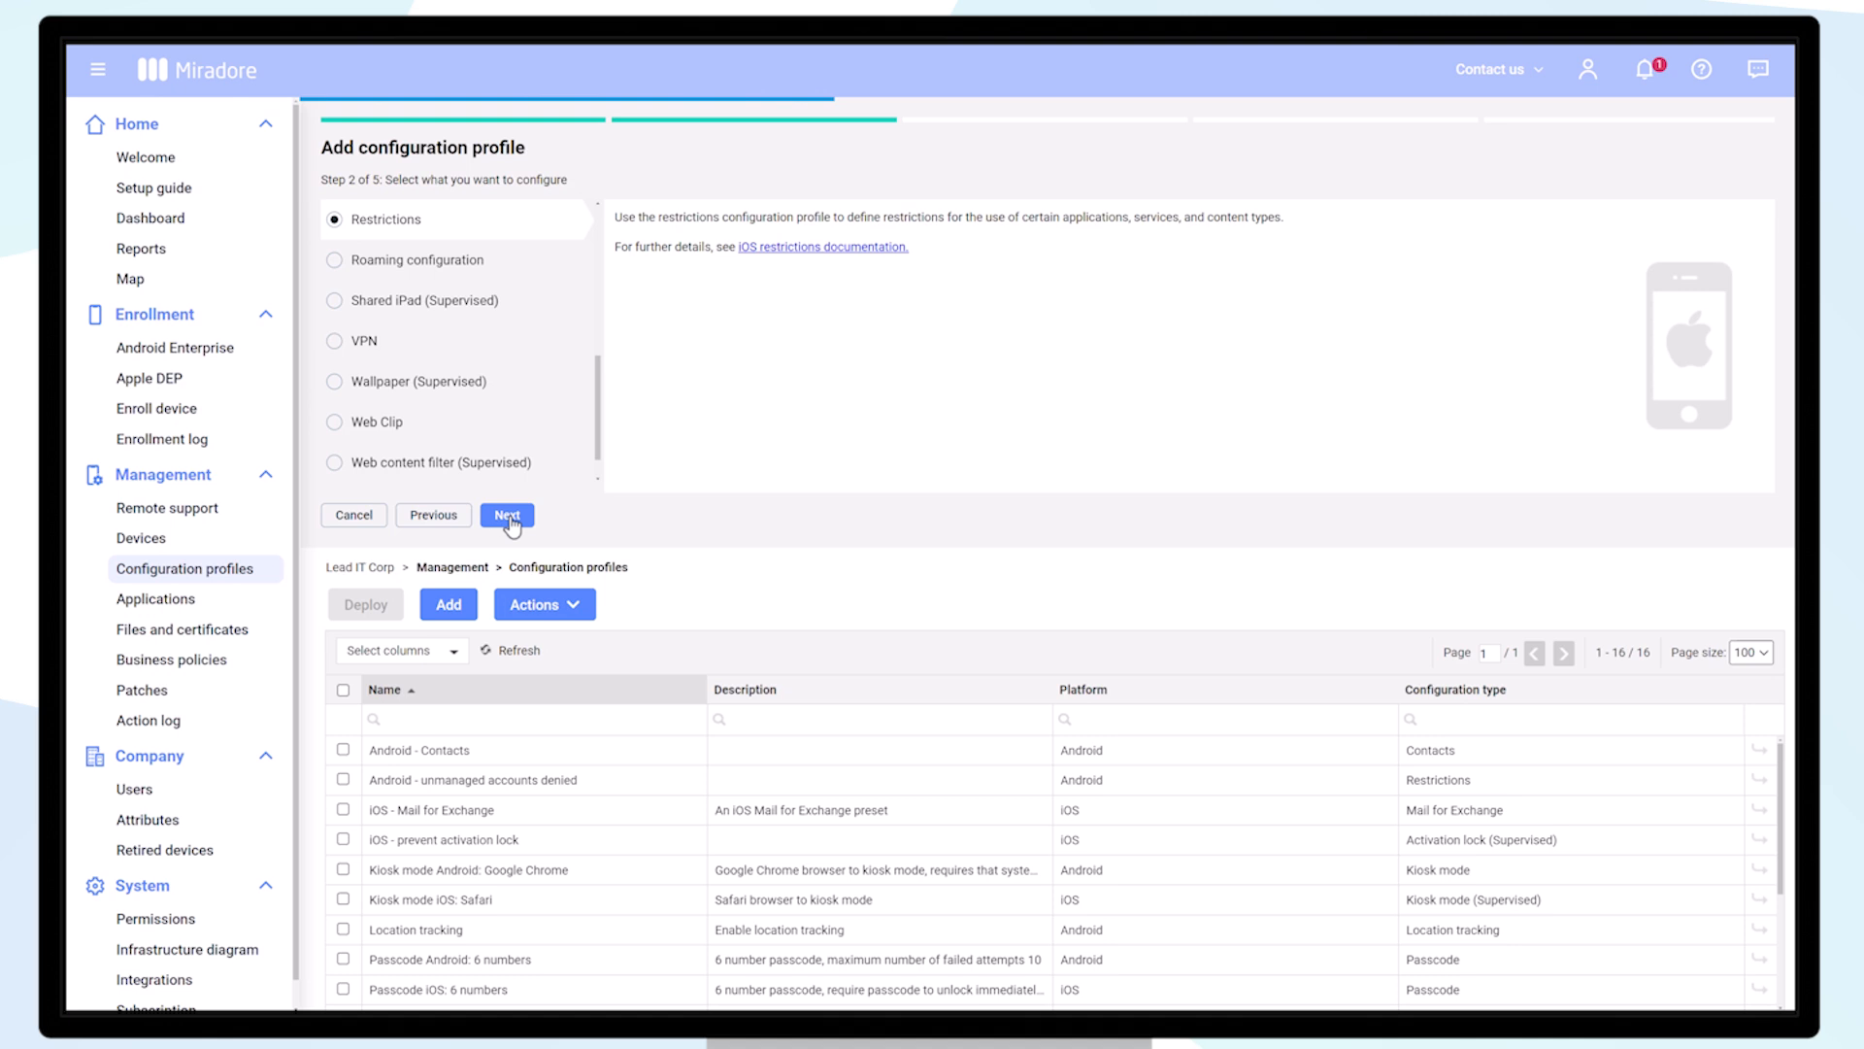
{"action": "left_click", "coordinate": [507, 515]}
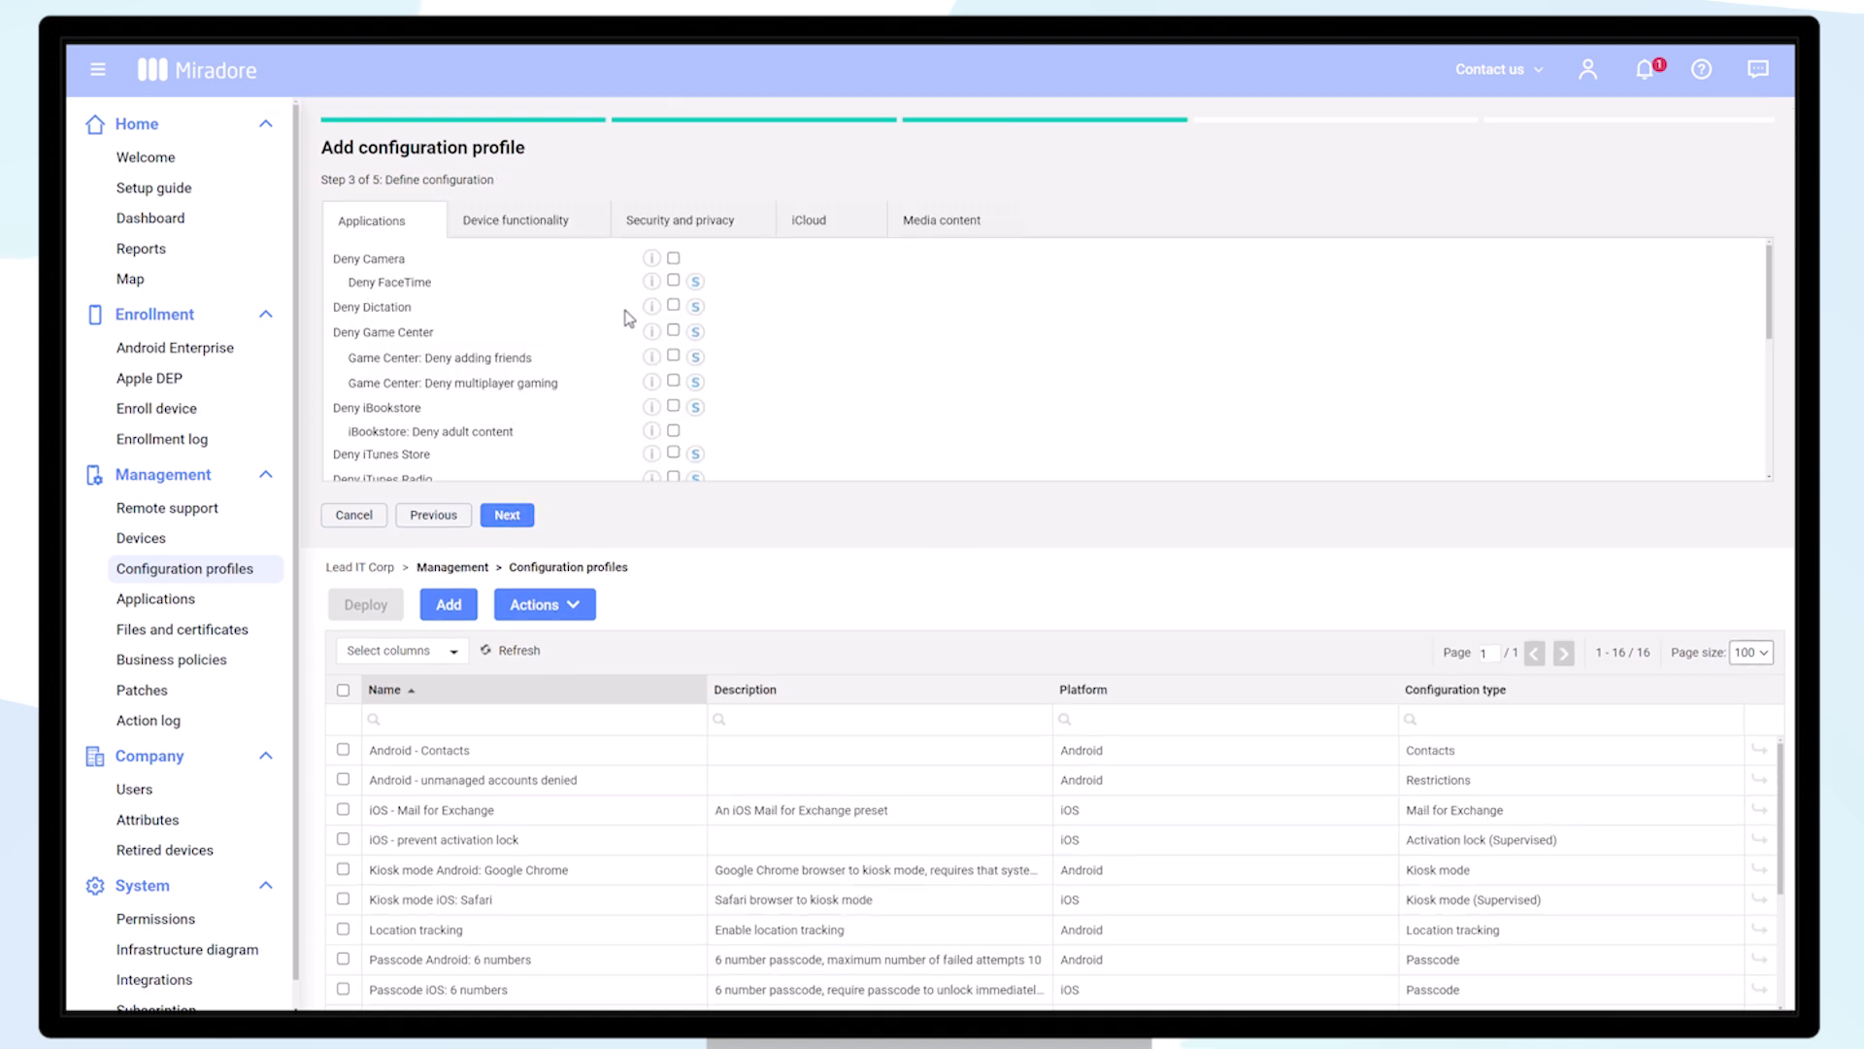
Step: Under Security and privacy, deny managed documents and reading/writing contacts in unmanaged destinations
{"action": "left_click", "coordinate": [680, 220]}
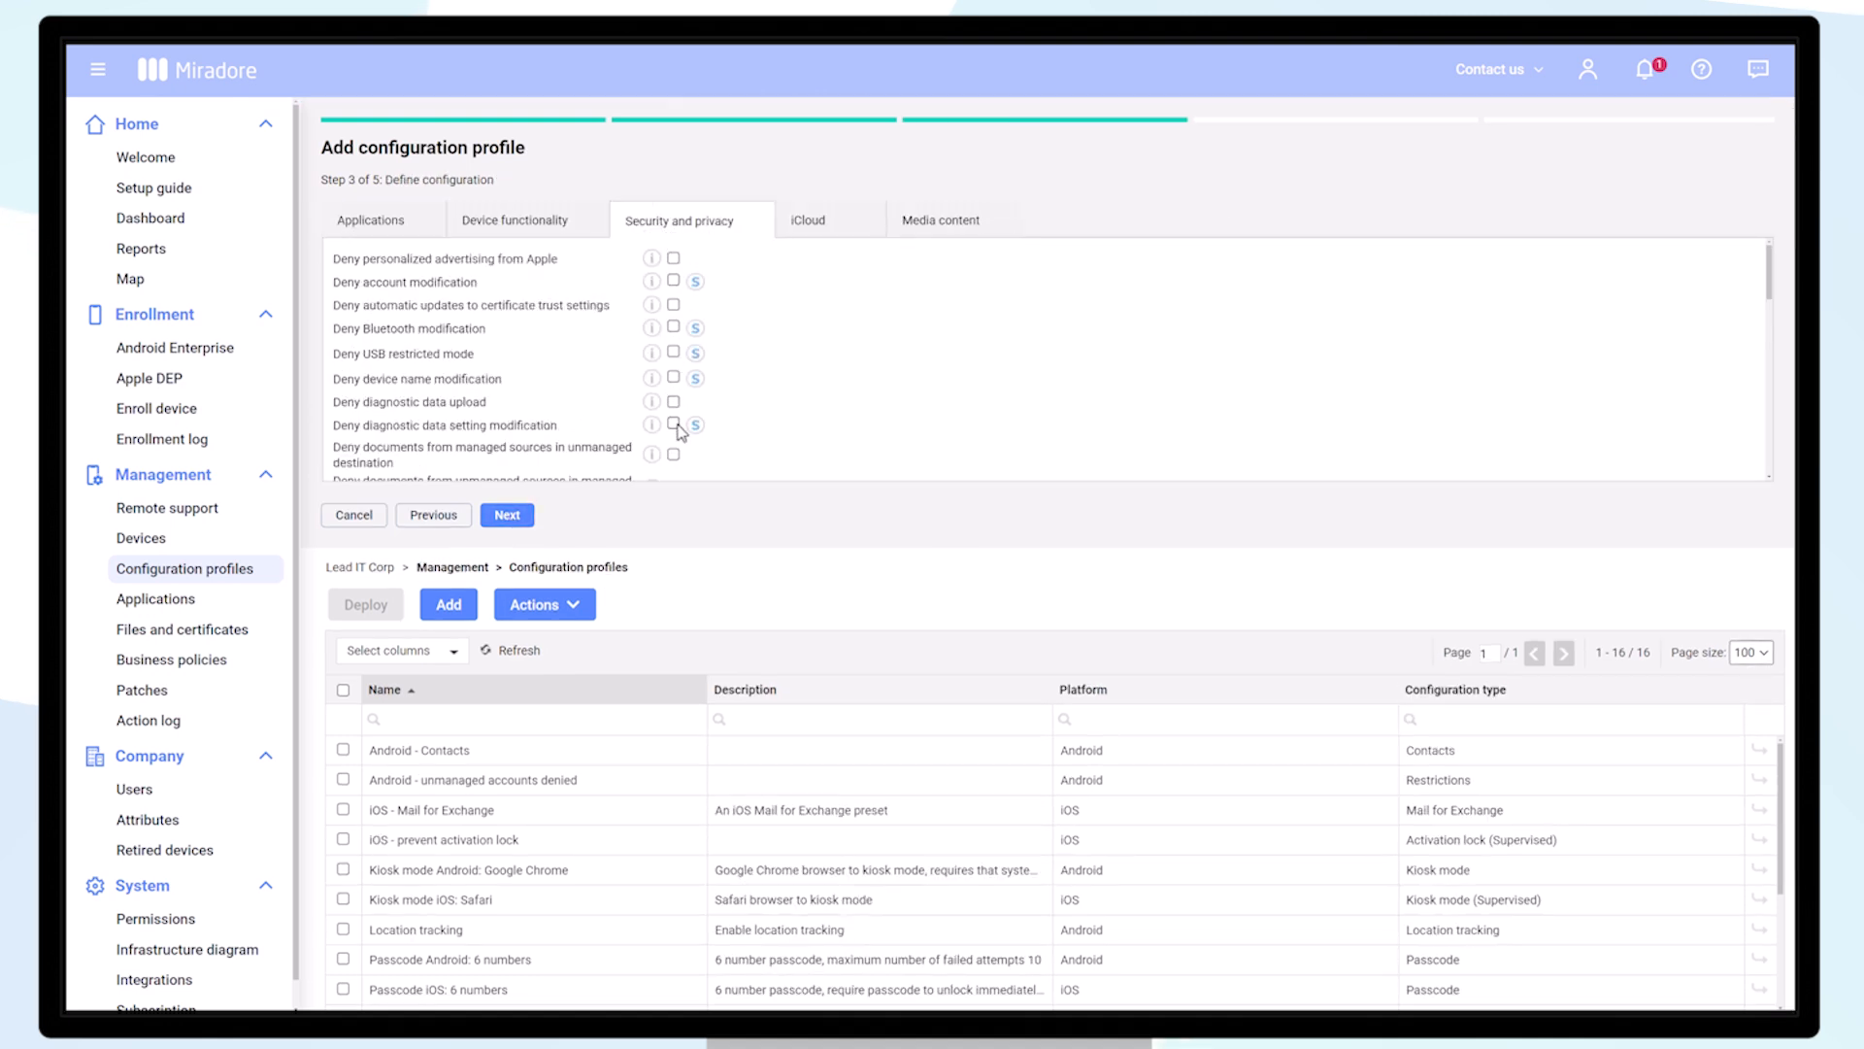
{"action": "left_click", "coordinate": [674, 454]}
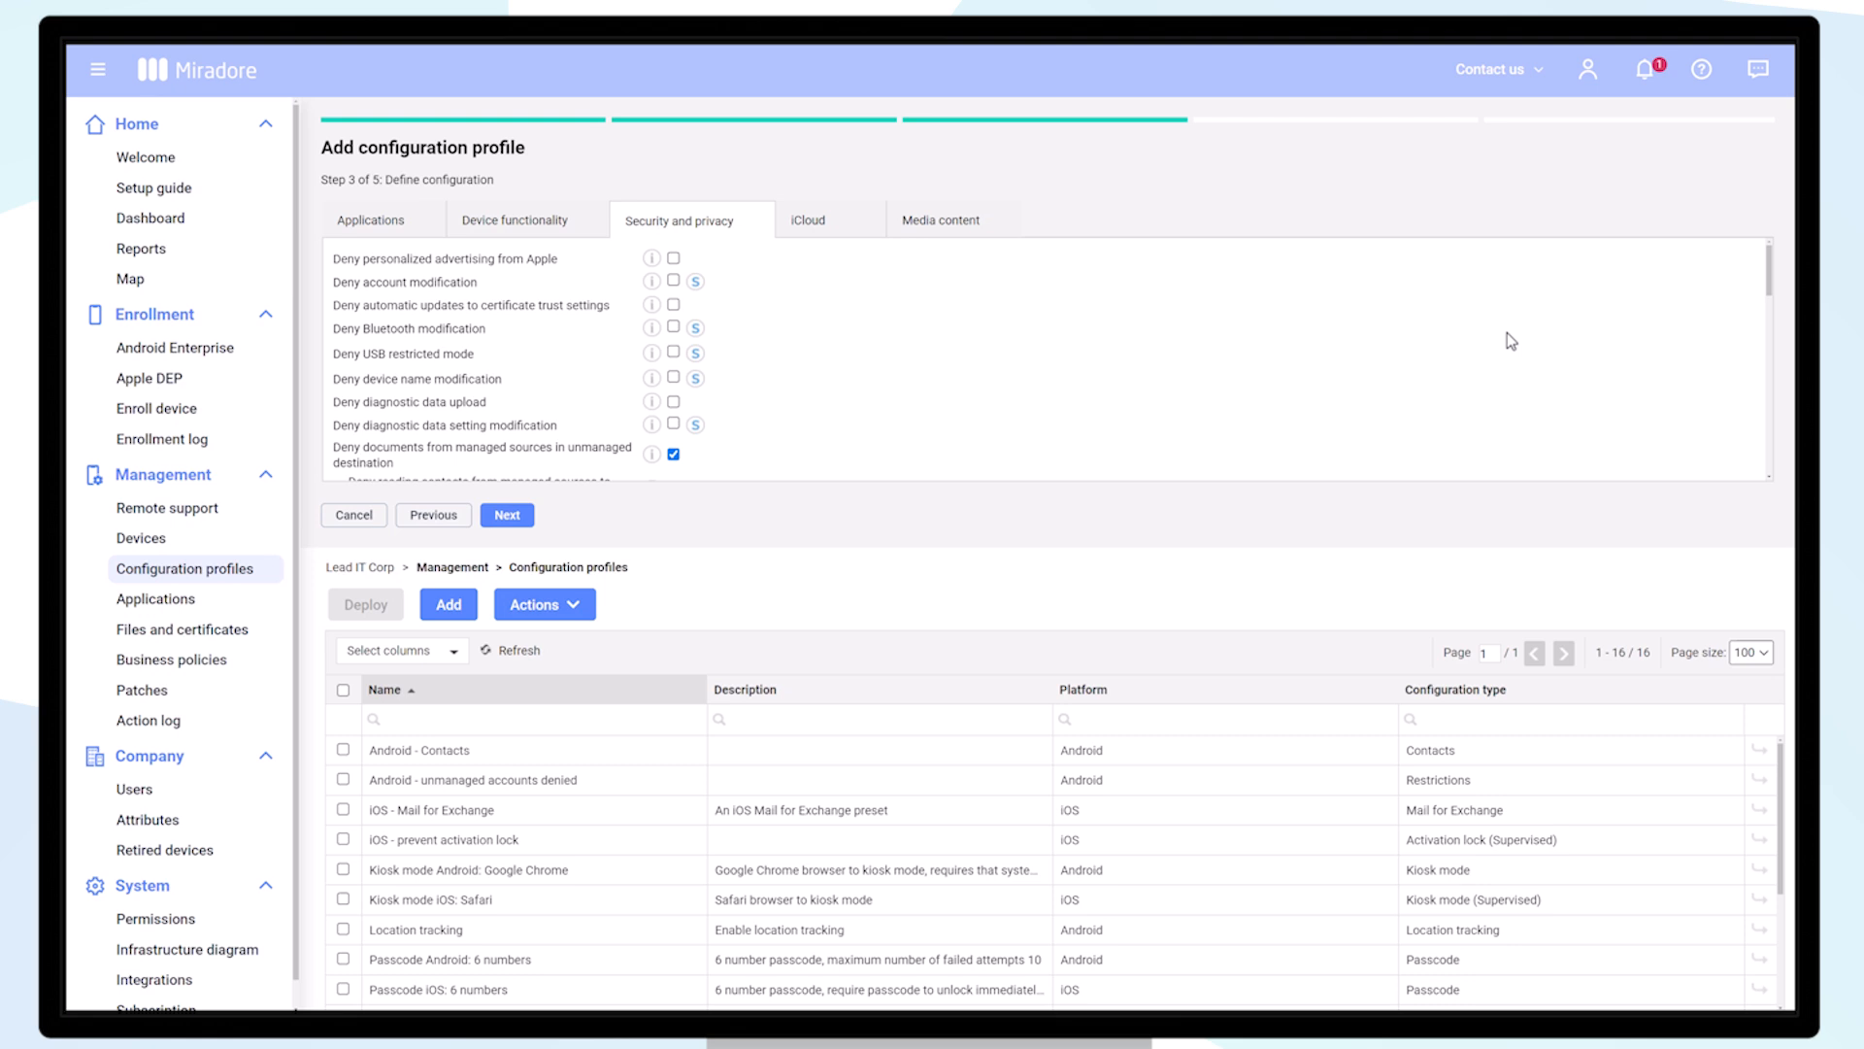
{"action": "scroll", "scroll_direction": "down", "scroll_amount": 3}
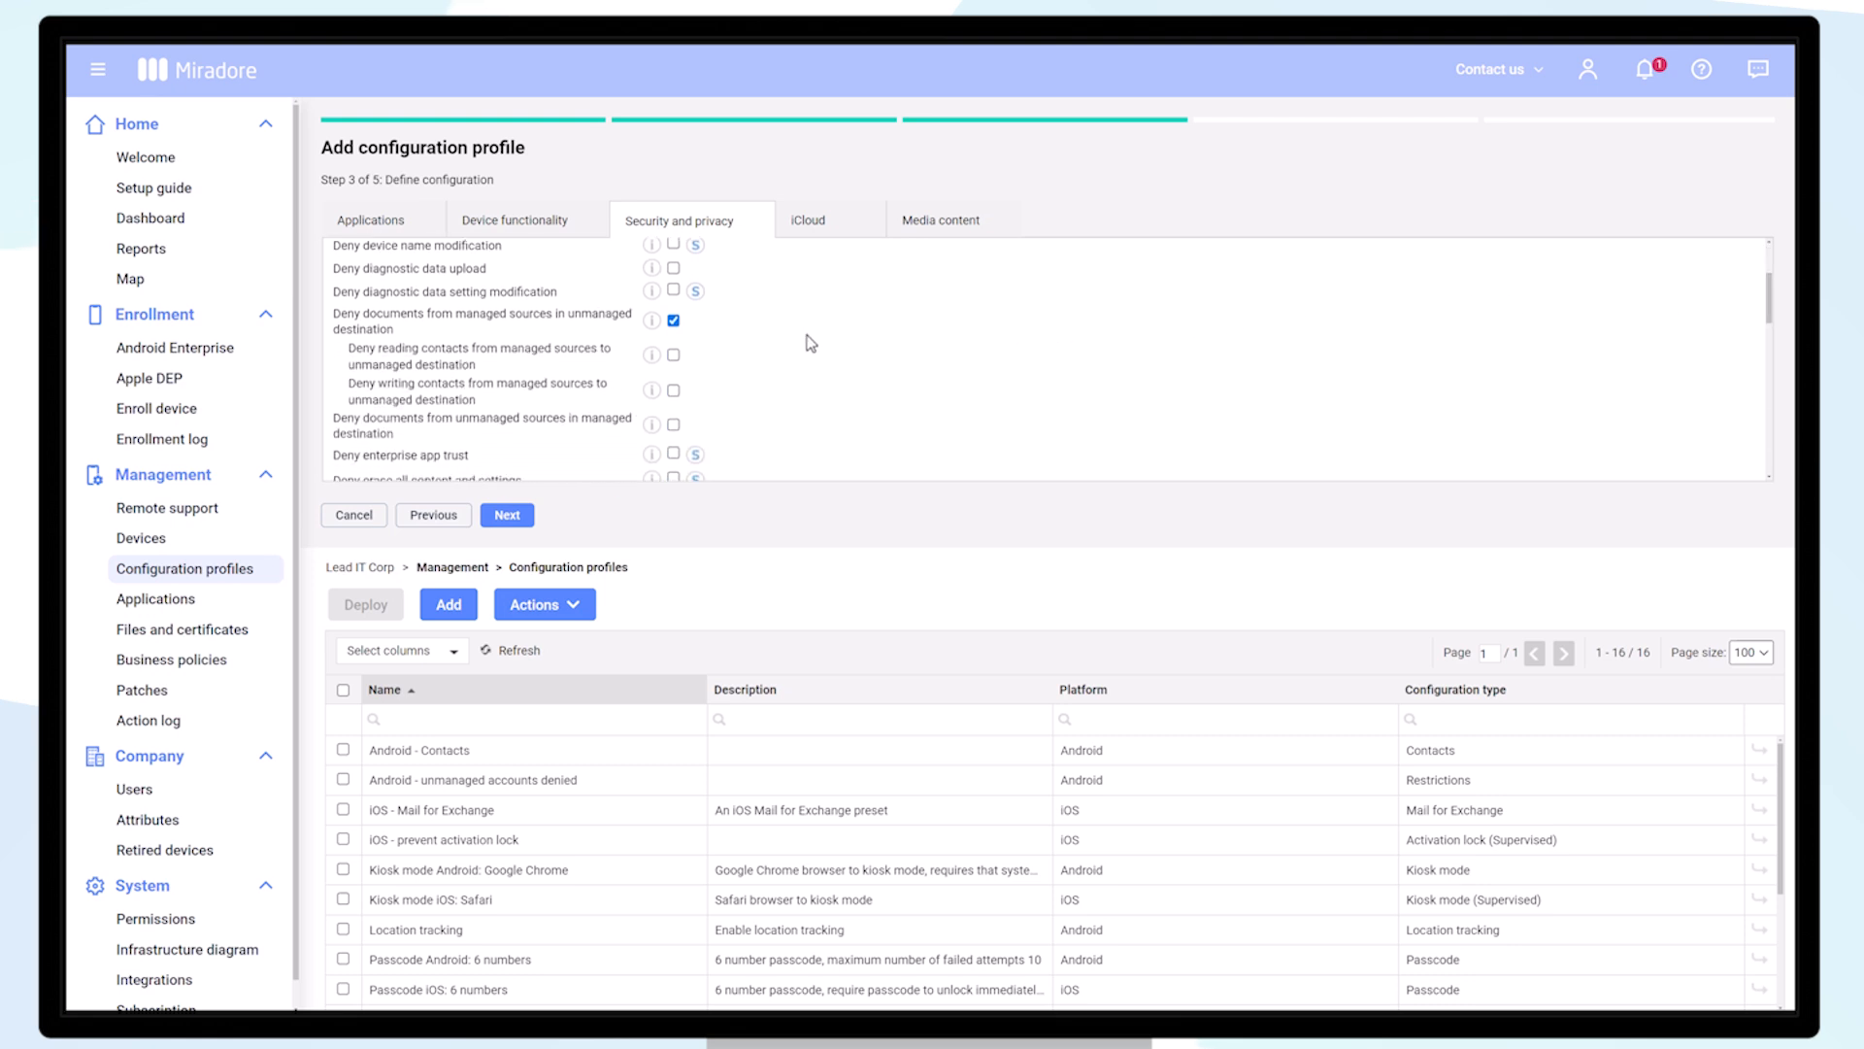
{"action": "left_click", "coordinate": [674, 354]}
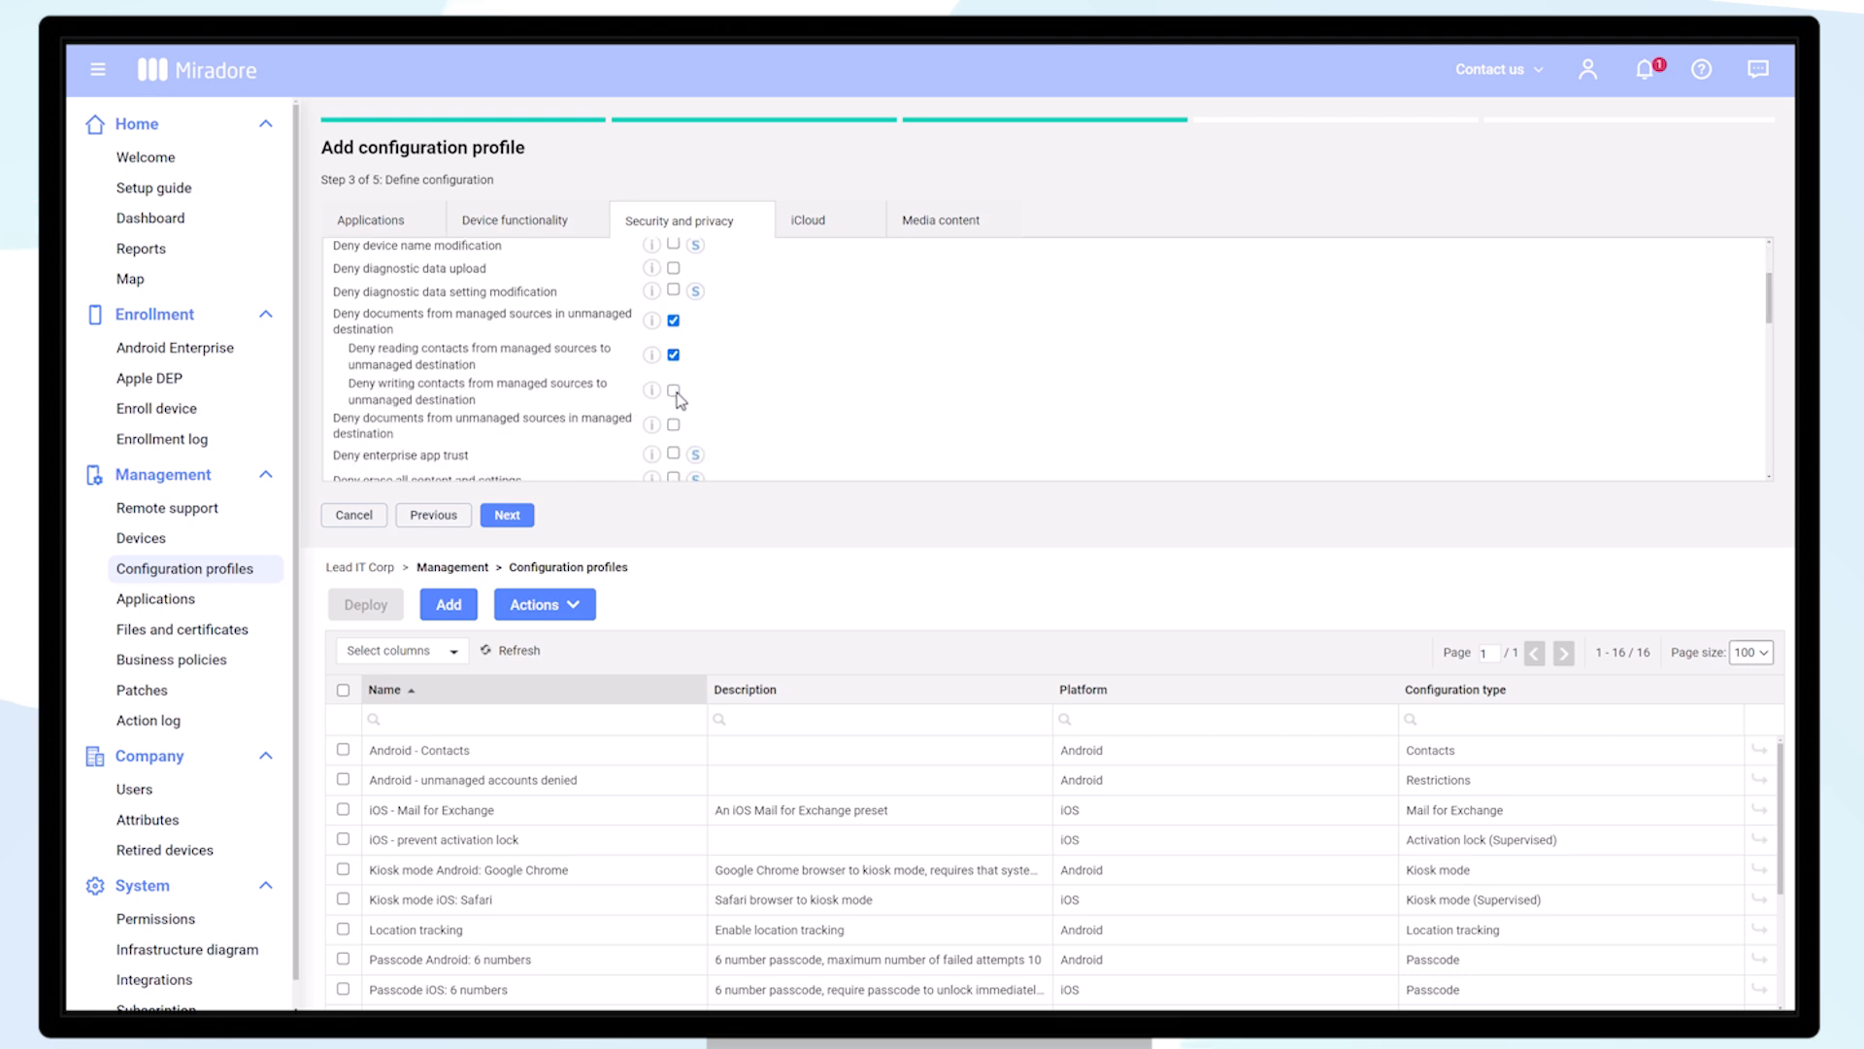
{"action": "left_click", "coordinate": [674, 390]}
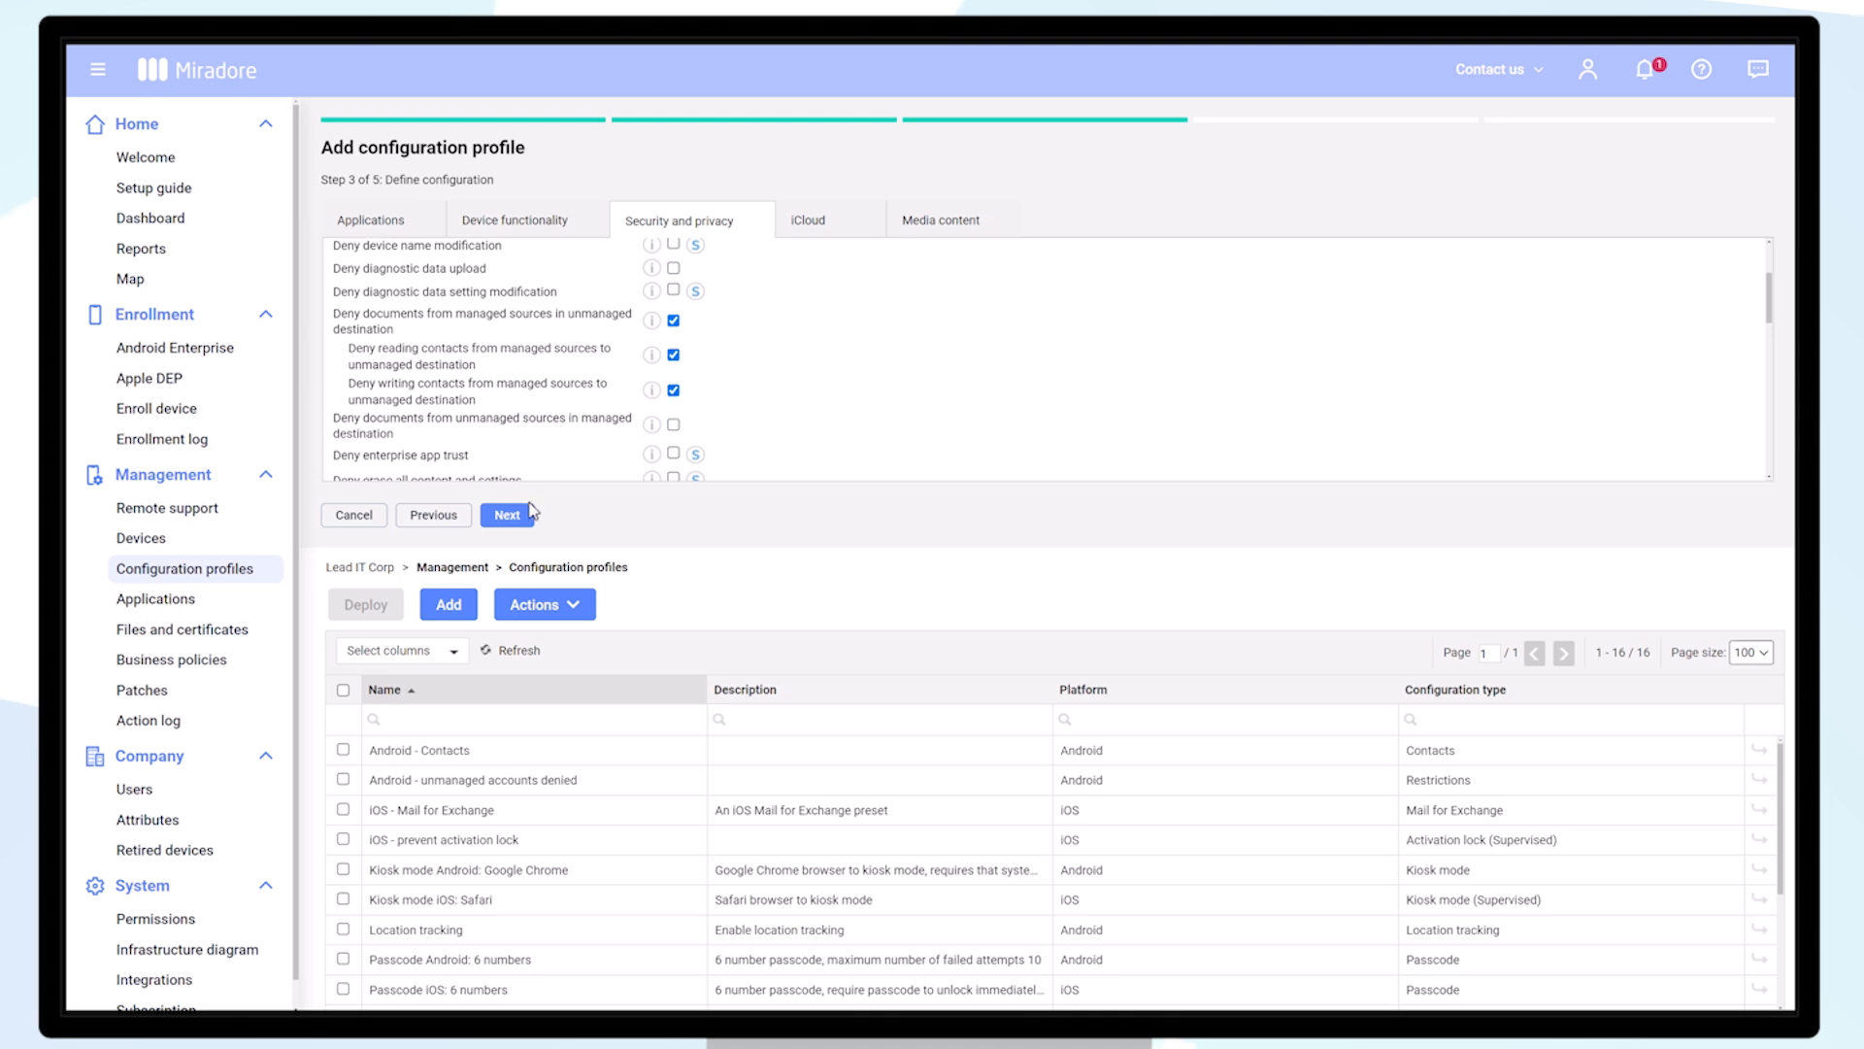
{"action": "left_click", "coordinate": [507, 513]}
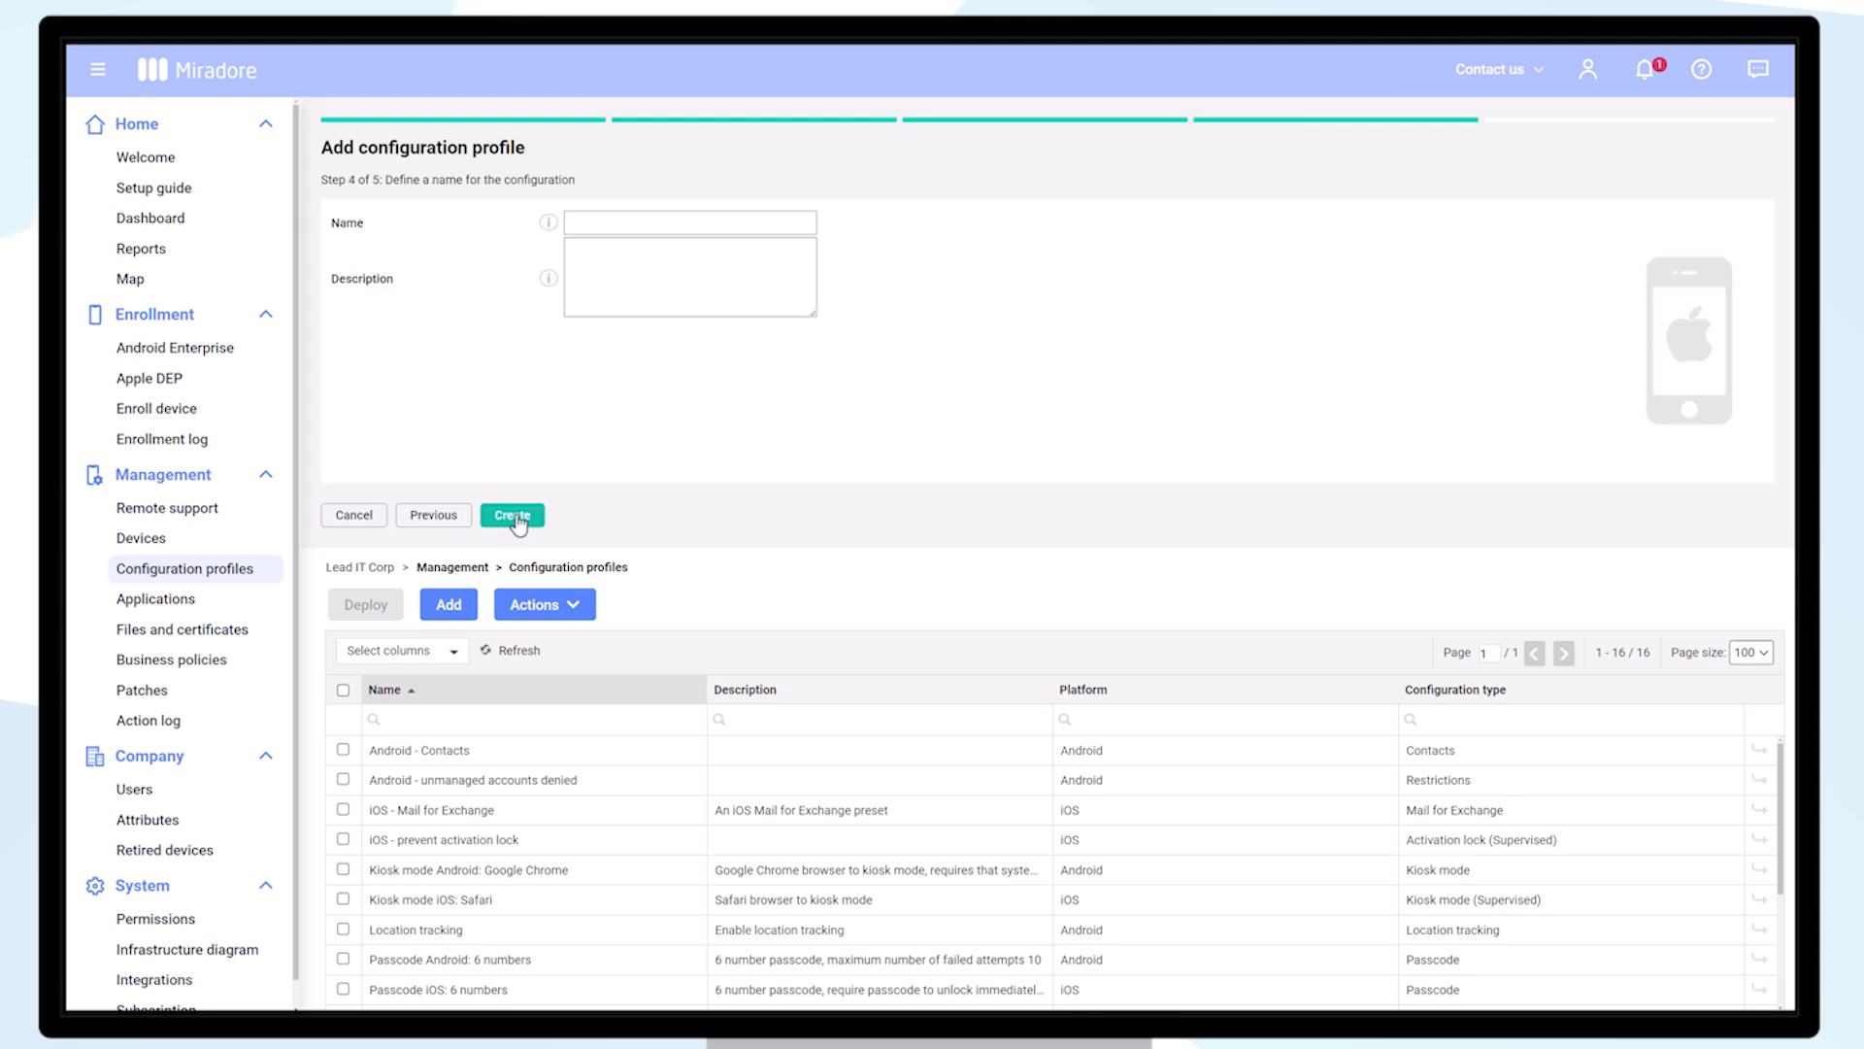
Step: Name it 'iOS - deny documents from managed sources in unmanaged destinations', create it and close
{"action": "left_click", "coordinate": [690, 222]}
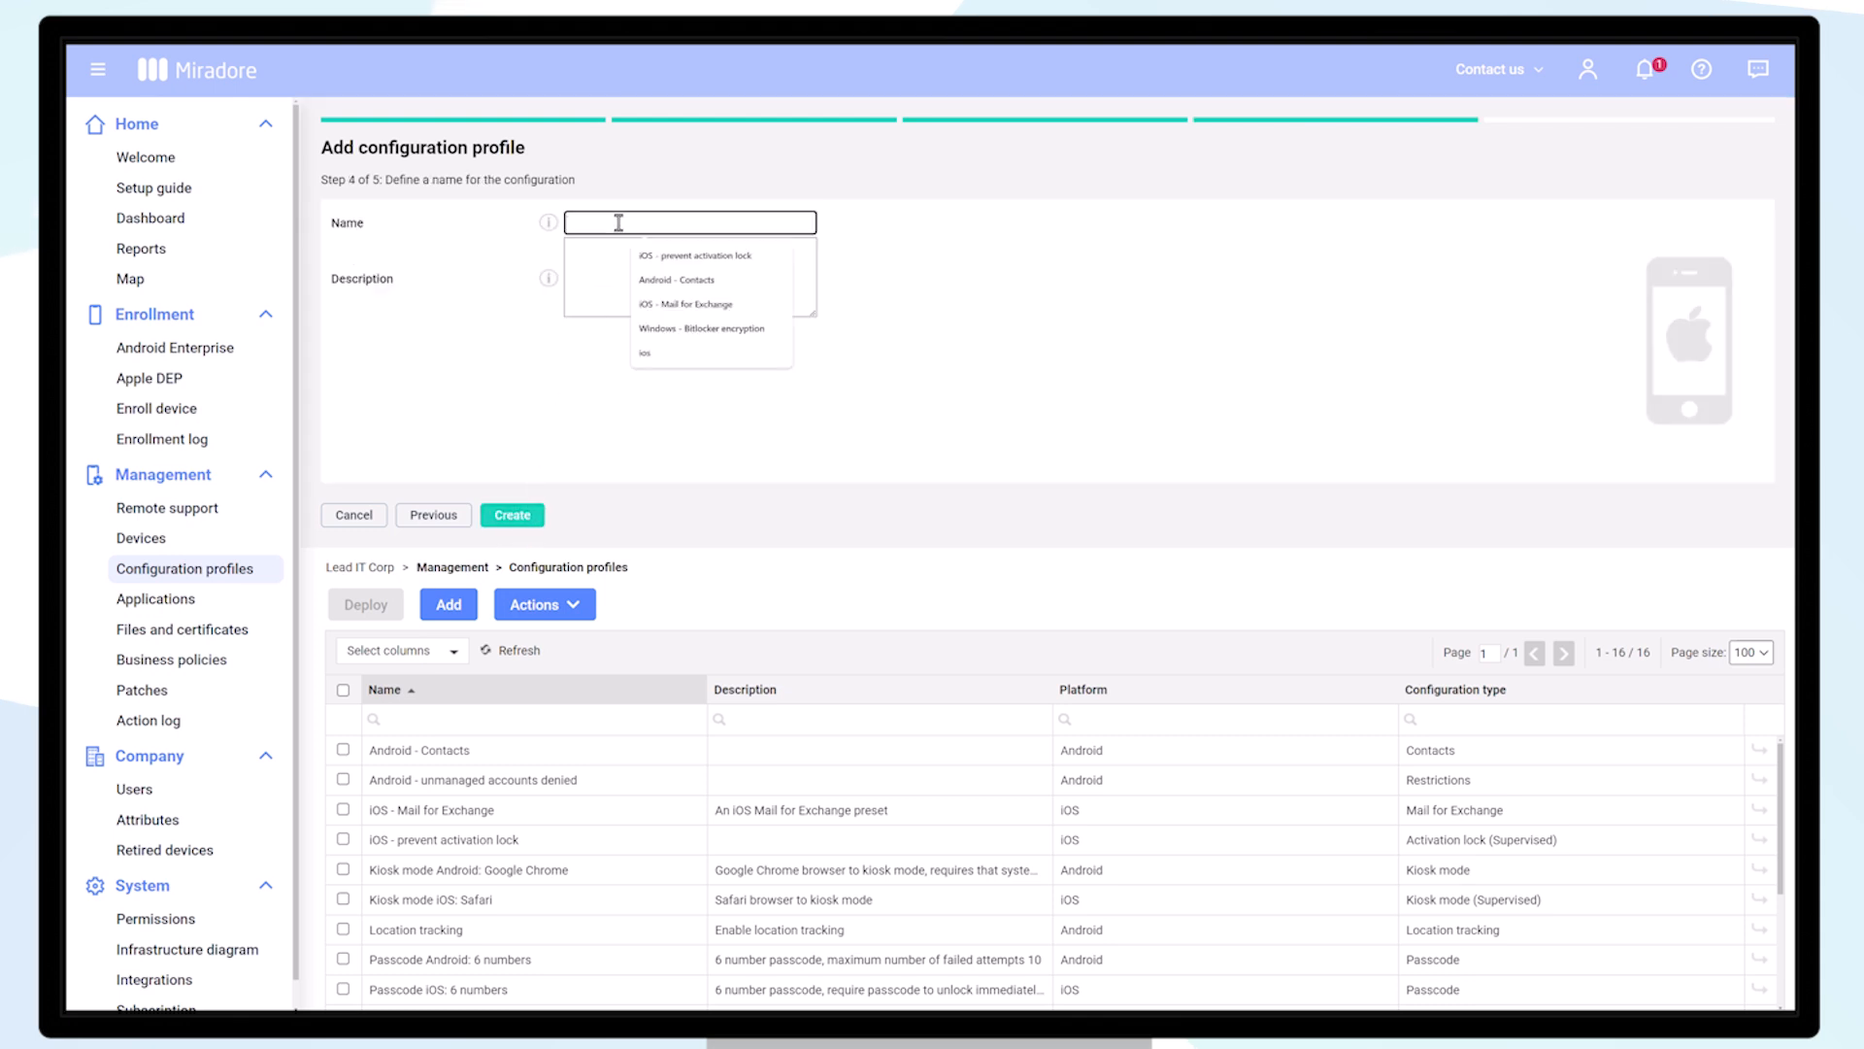
{"action": "type", "text": "iOS -"}
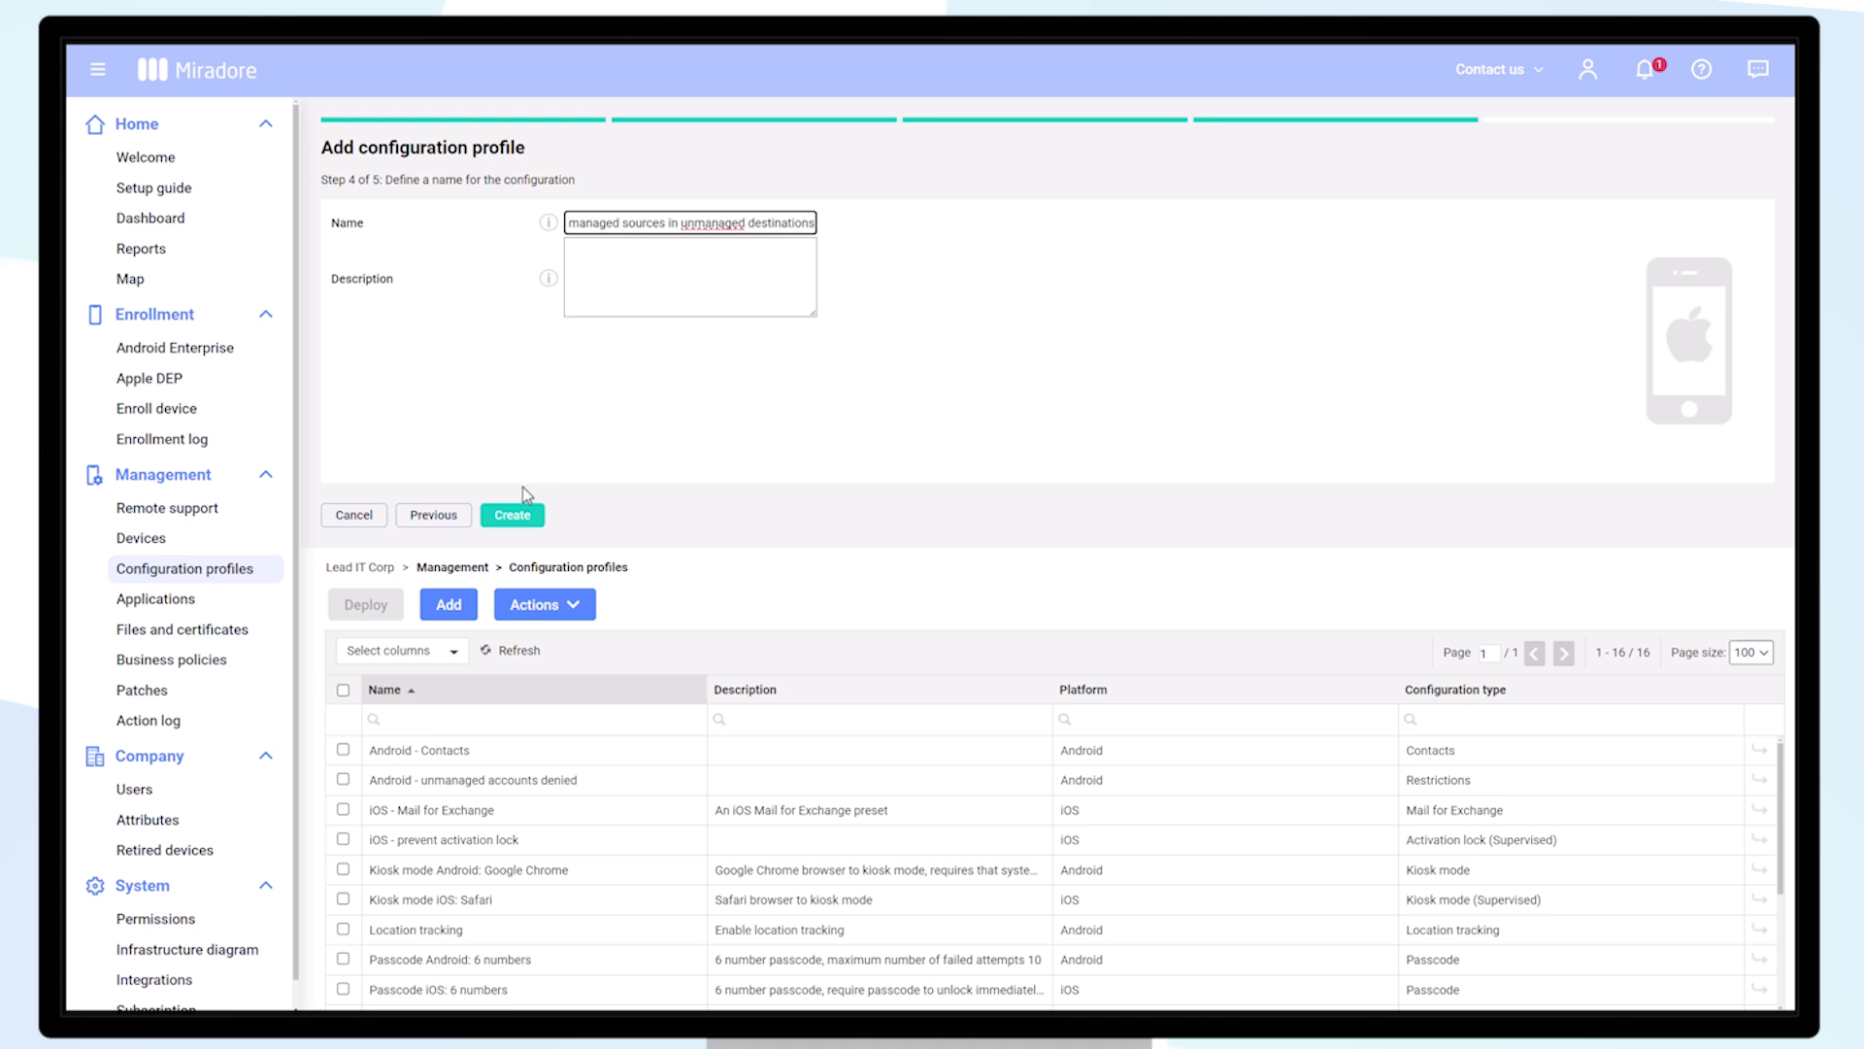
{"action": "left_click", "coordinate": [511, 515]}
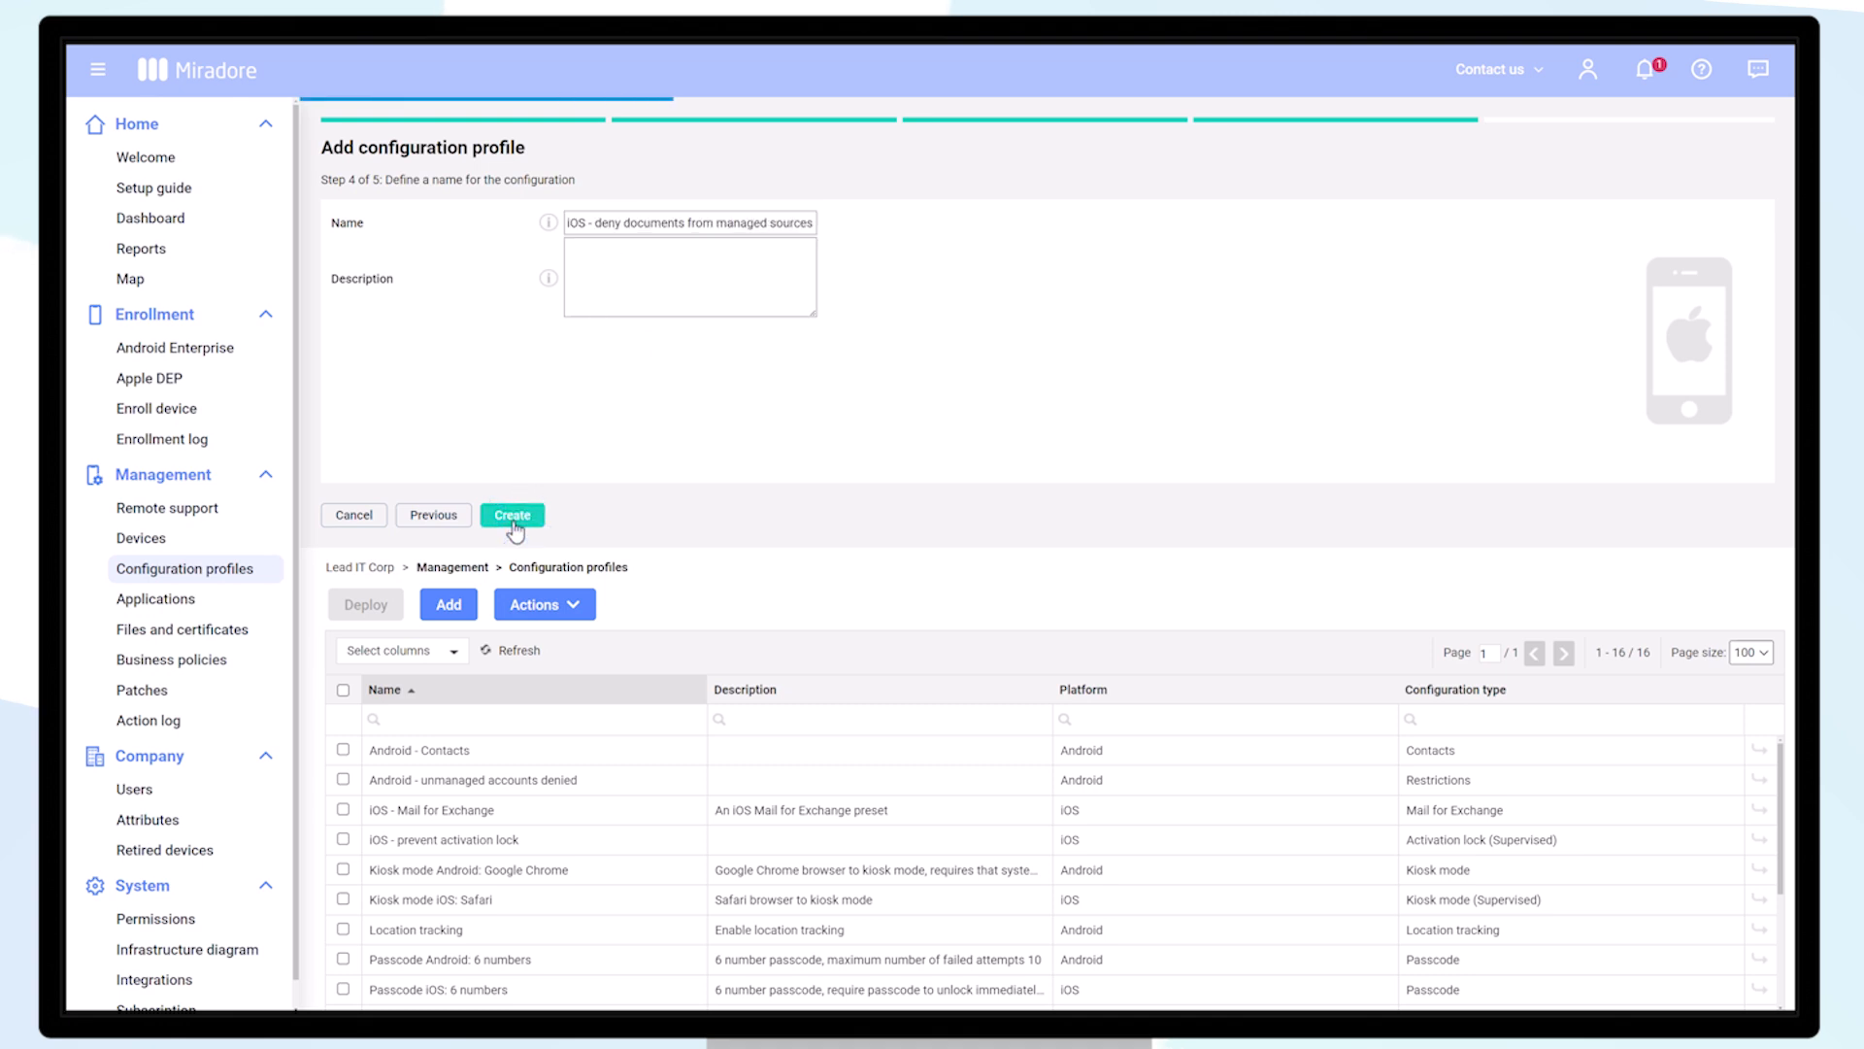
{"action": "left_click", "coordinate": [513, 514]}
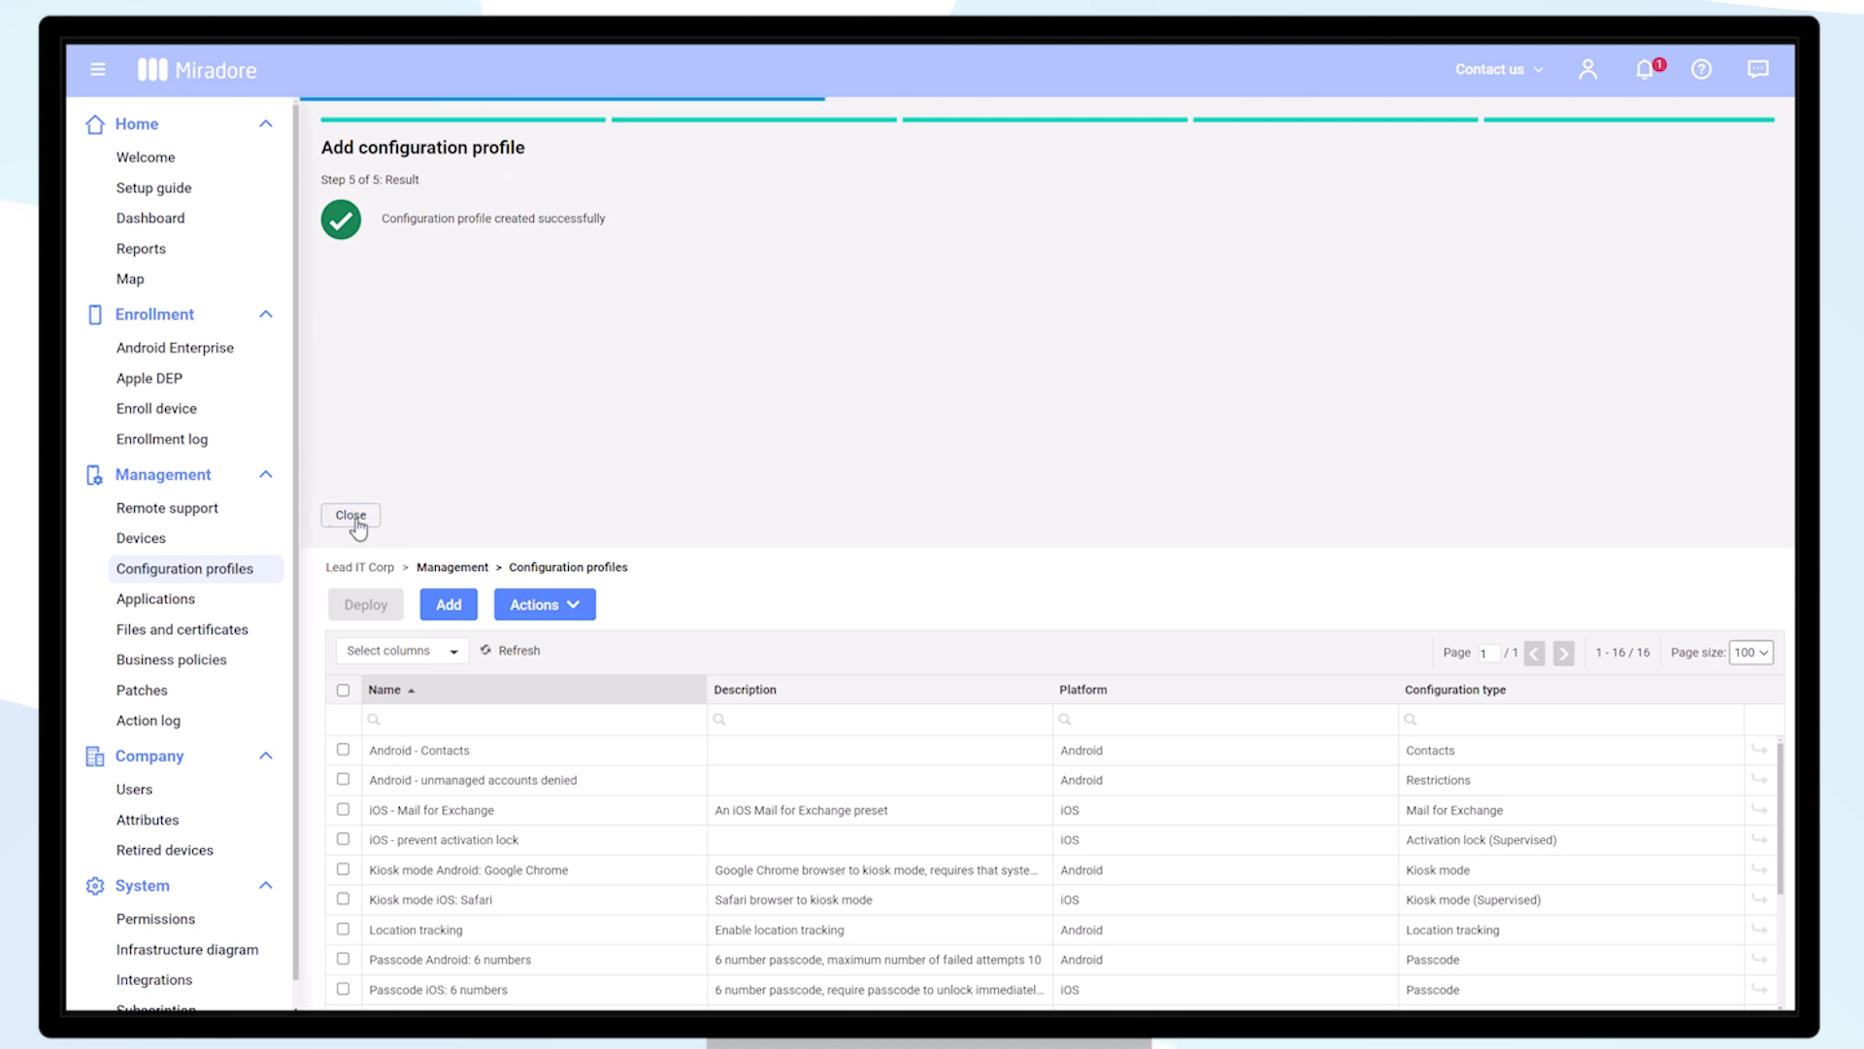
{"action": "left_click", "coordinate": [350, 515]}
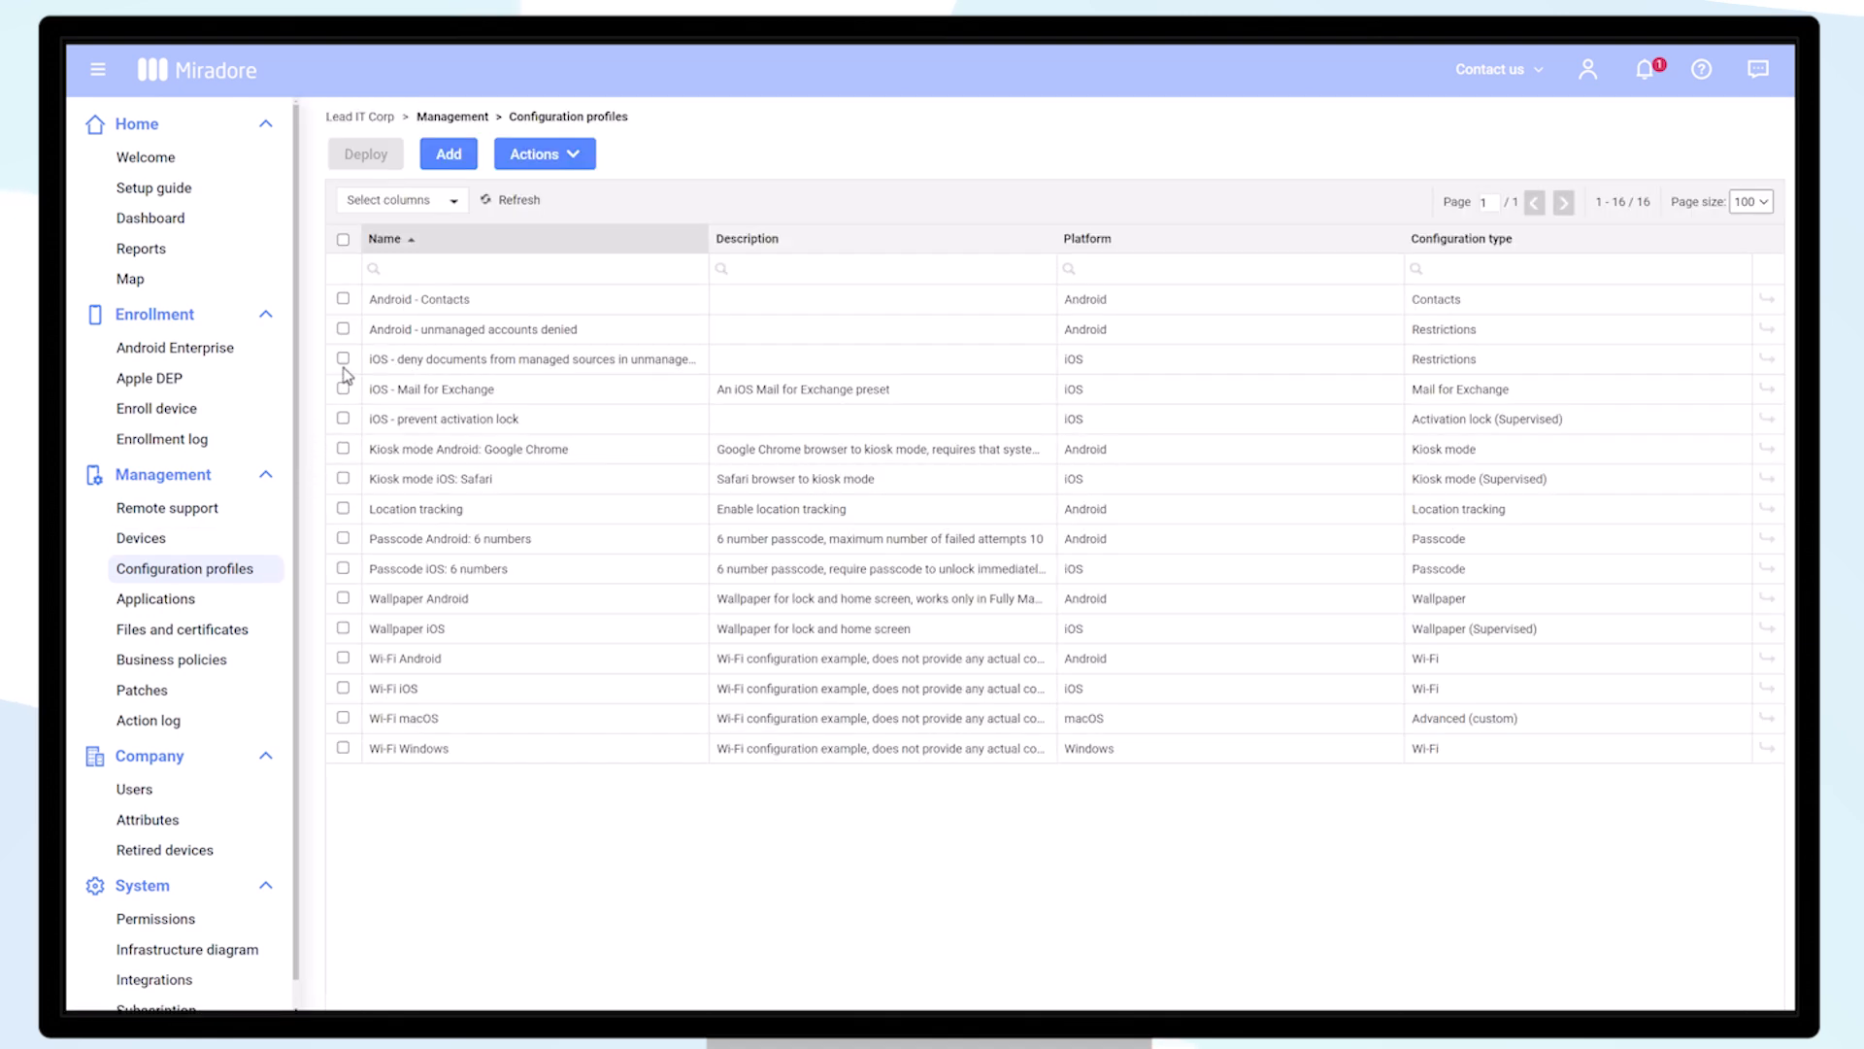
Step: Select the three iOS profiles and target the Apple iPhone SE for deployment
{"action": "left_click", "coordinate": [343, 360]}
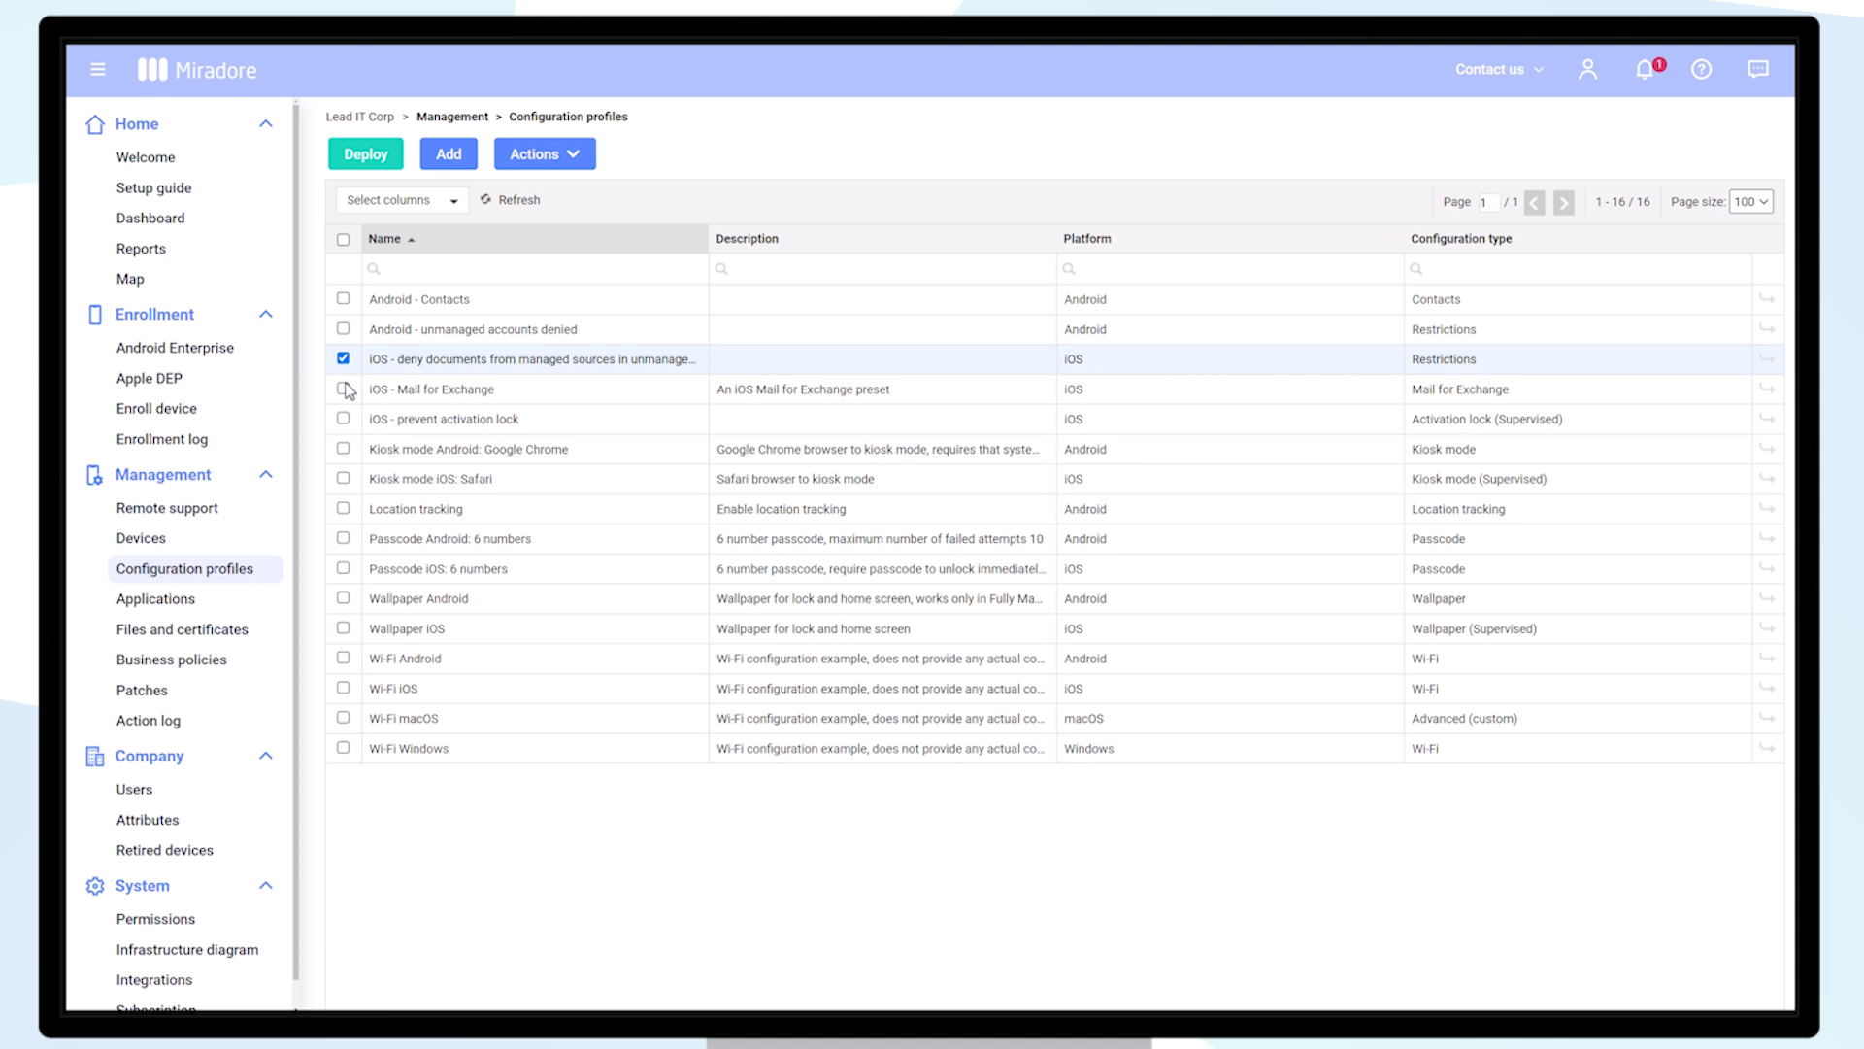
{"action": "left_click", "coordinate": [344, 389]}
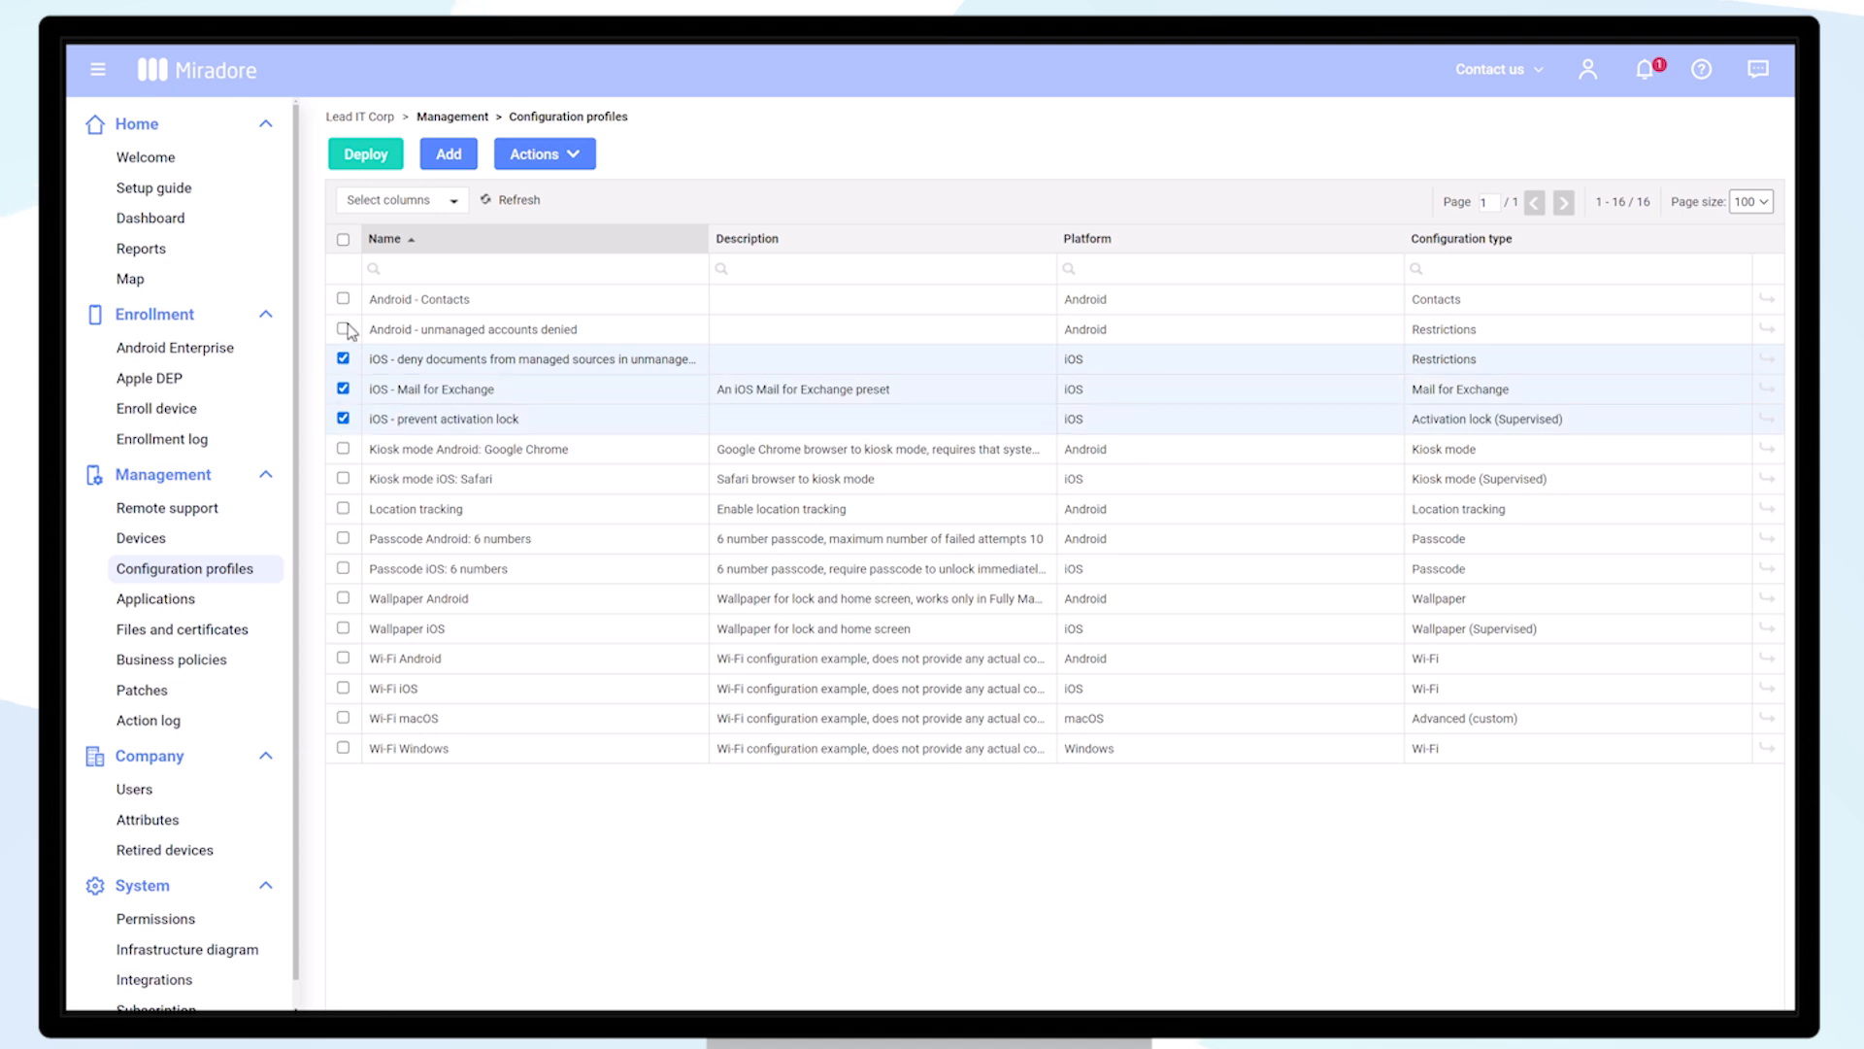
{"action": "left_click", "coordinate": [365, 154]}
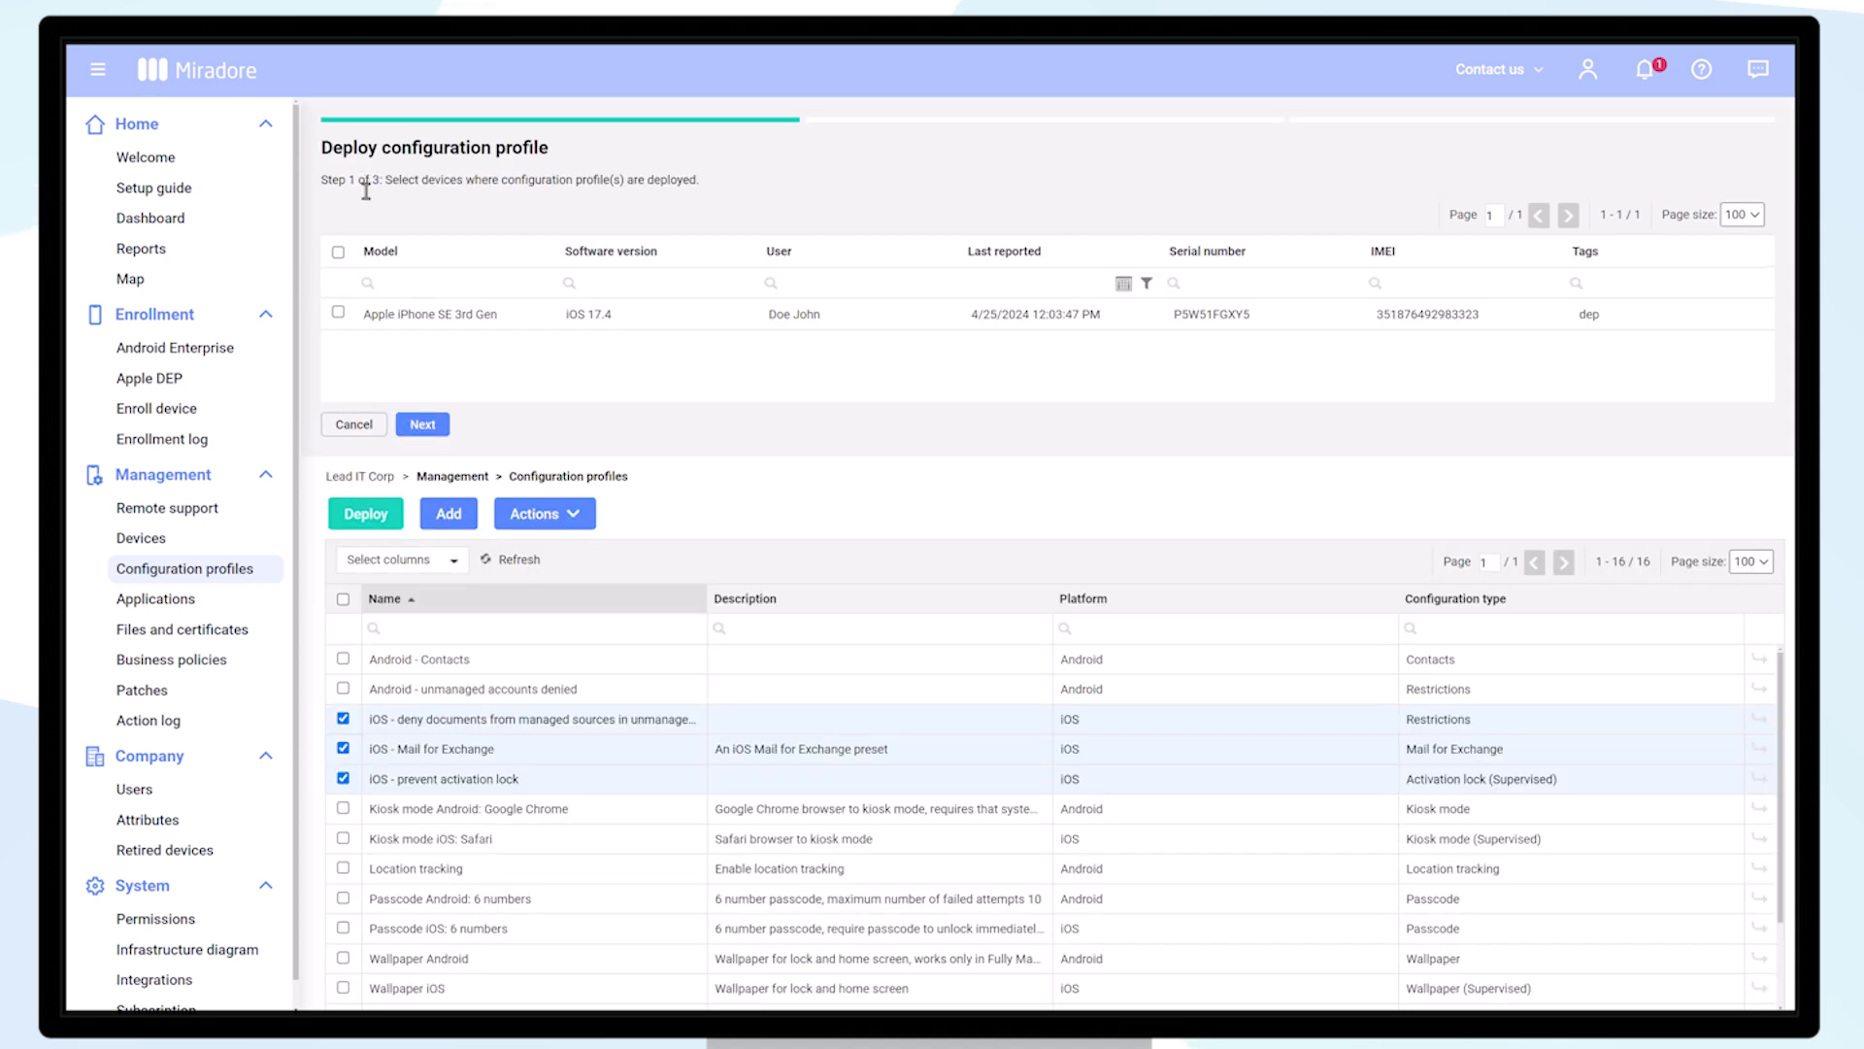
{"action": "left_click", "coordinate": [340, 315]}
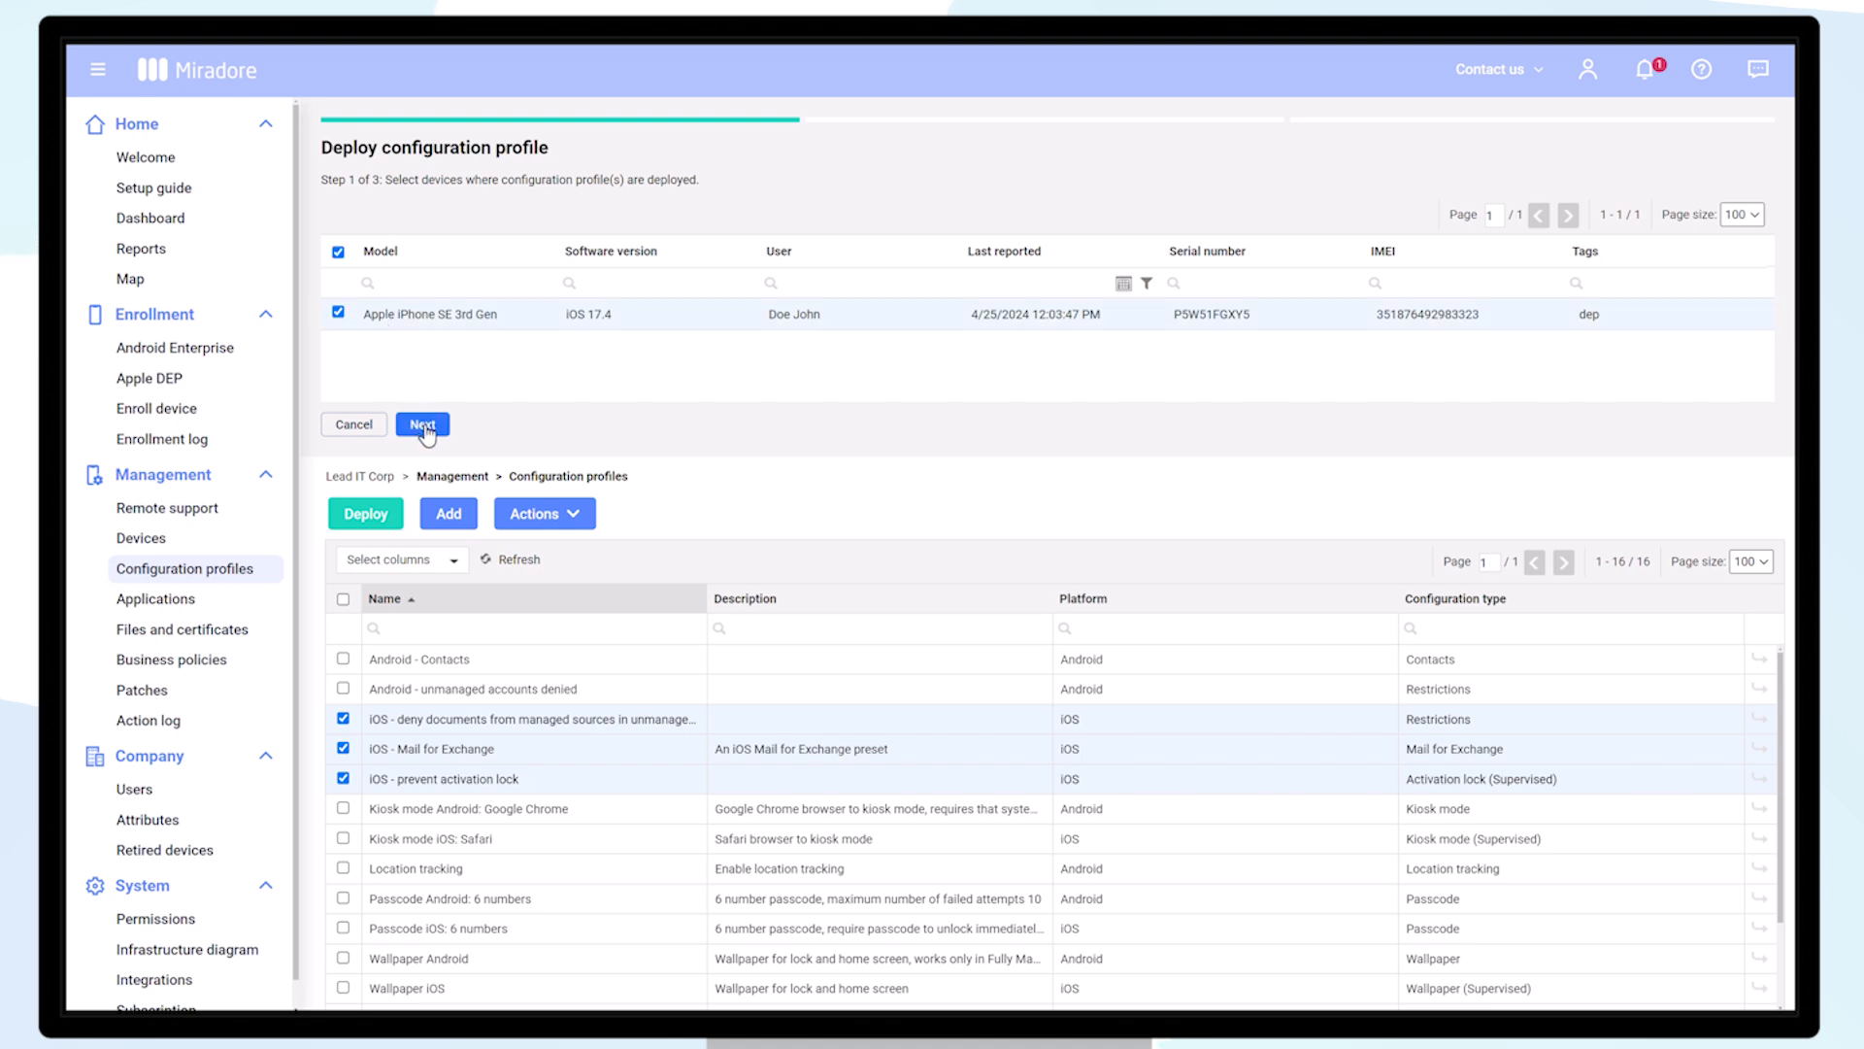
{"action": "left_click", "coordinate": [422, 425]}
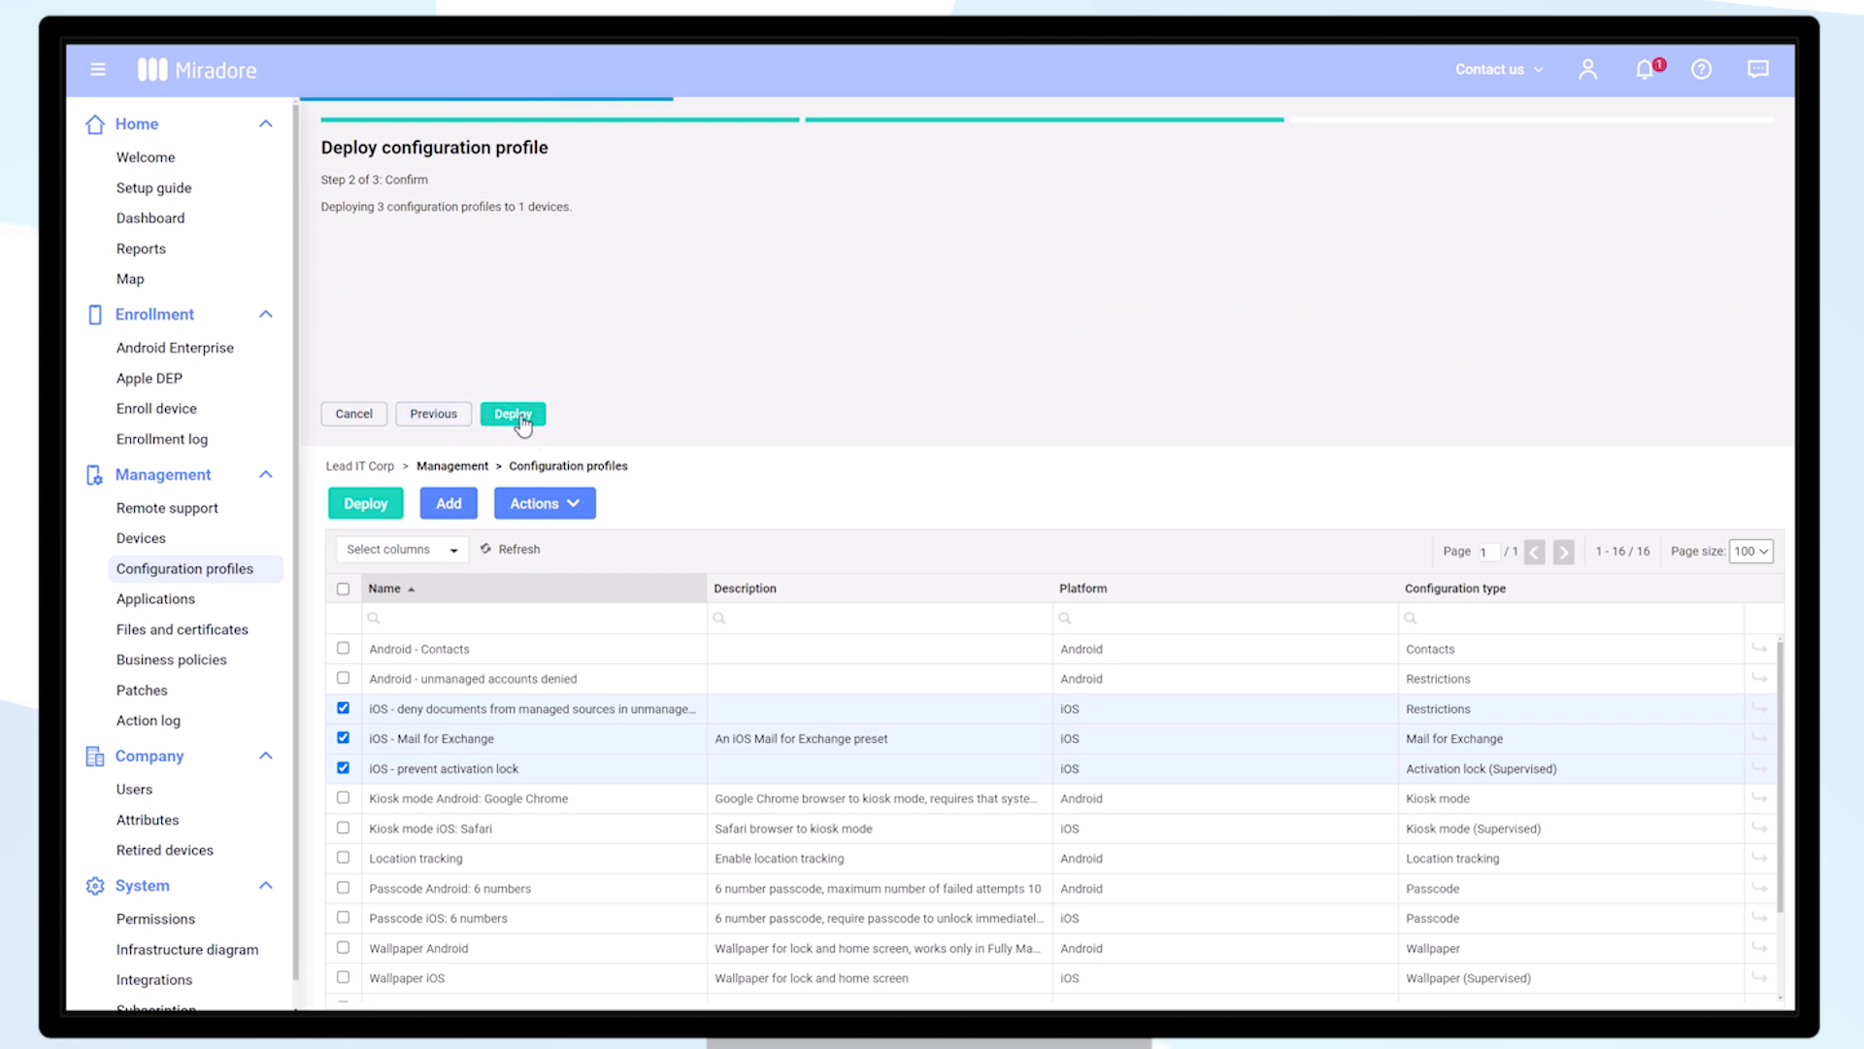
Step: Deploy the profiles to the iPhone and view its installed Company Account Exchange settings
{"action": "left_click", "coordinate": [513, 413]}
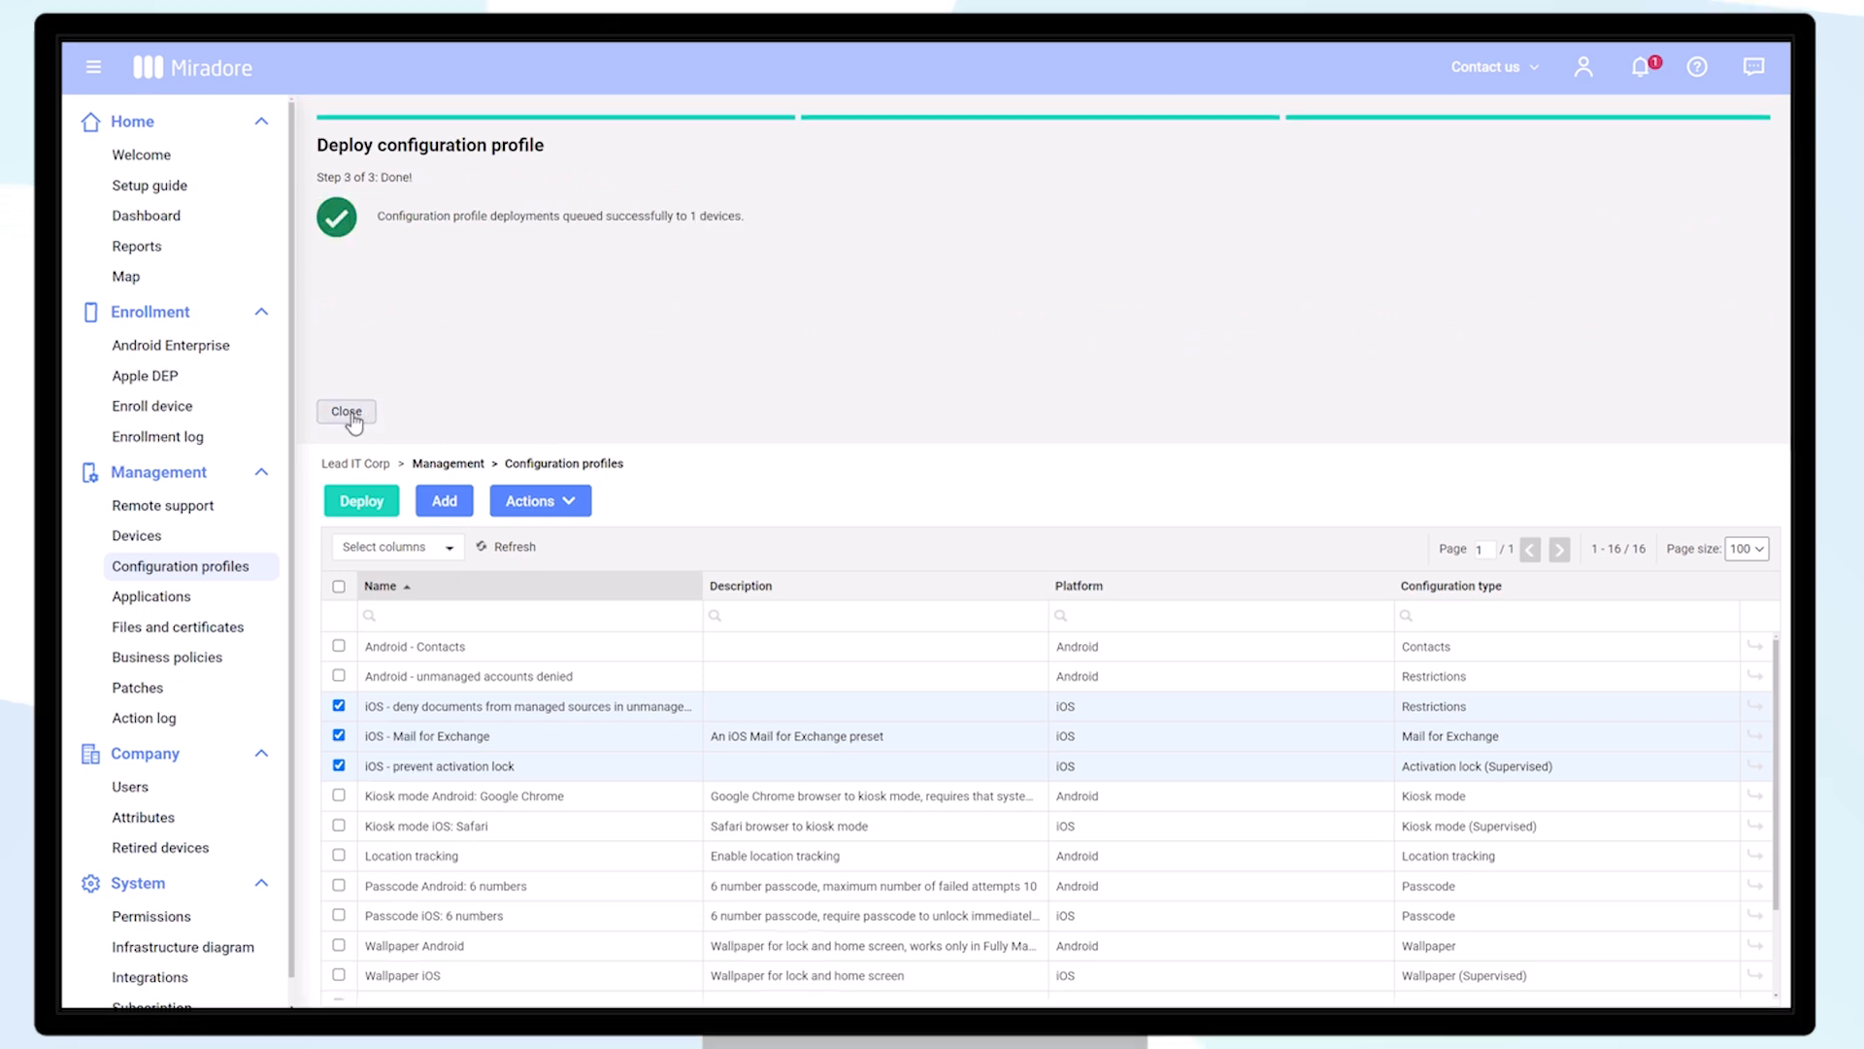
{"action": "left_click", "coordinate": [346, 412]}
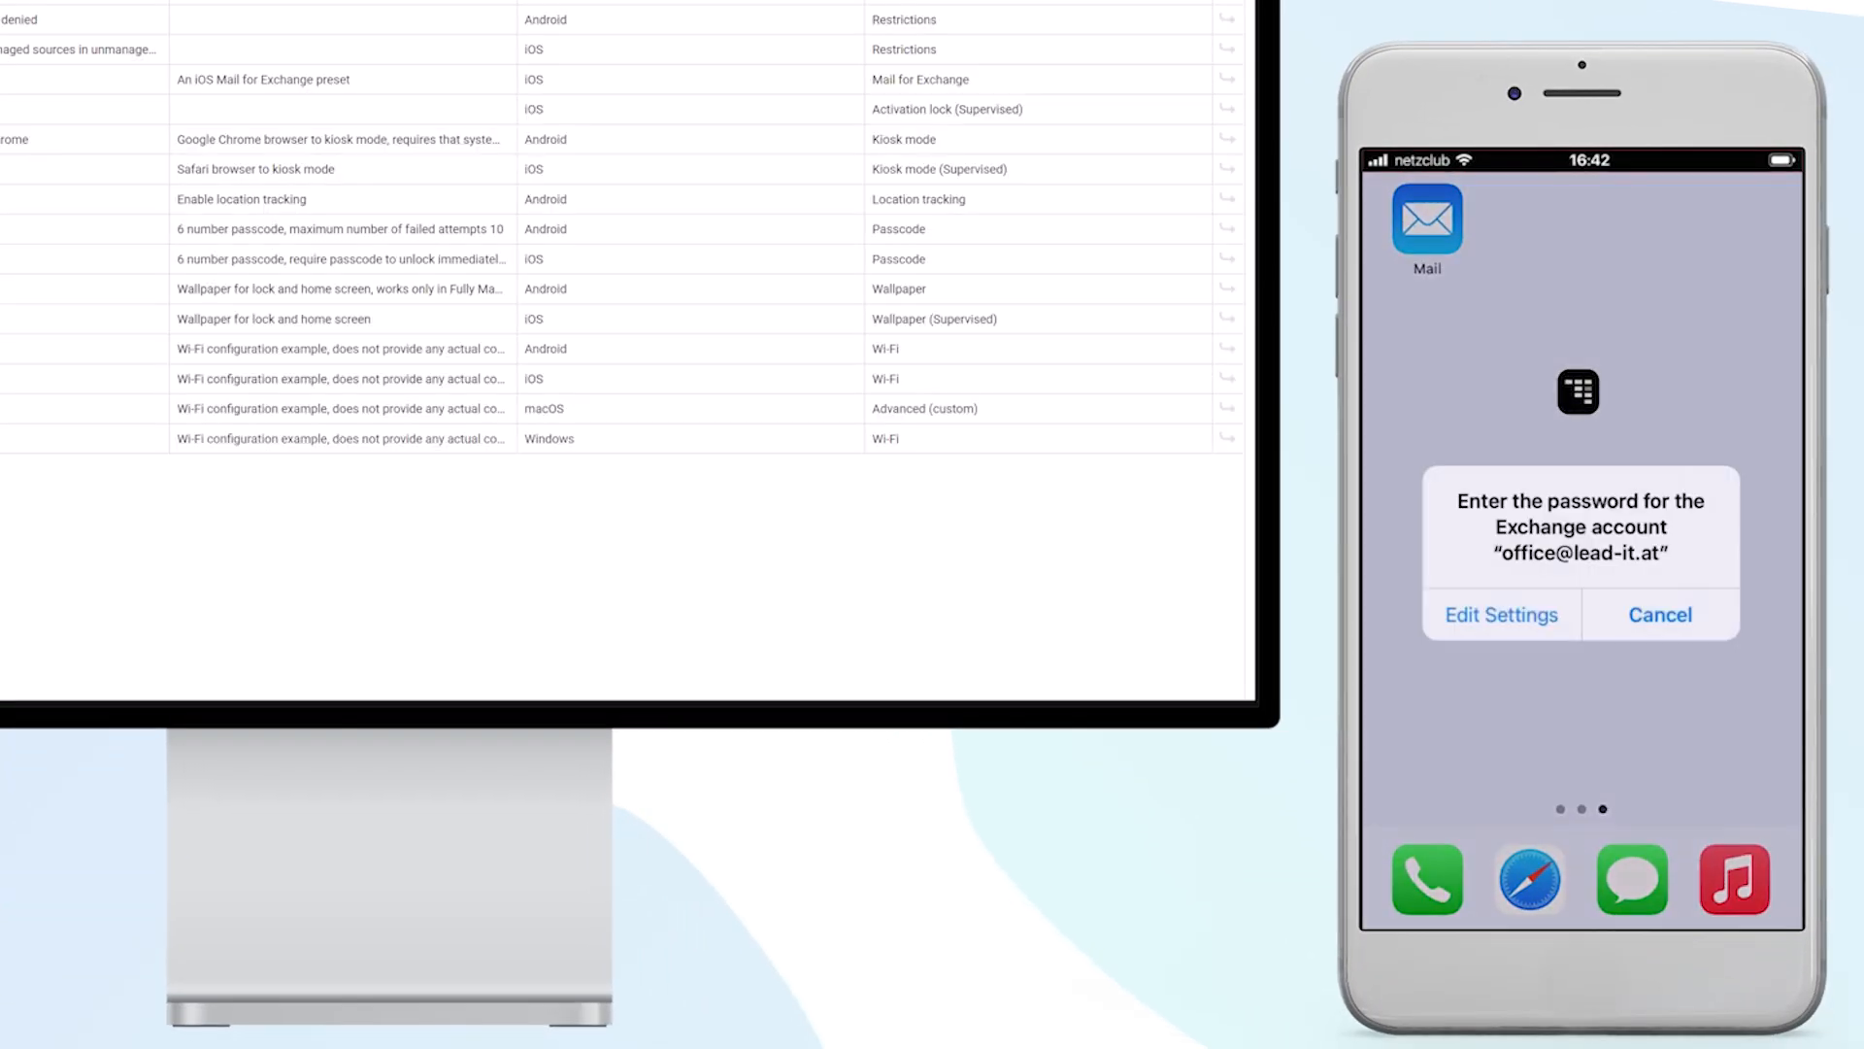
{"action": "left_click", "coordinate": [1501, 616]}
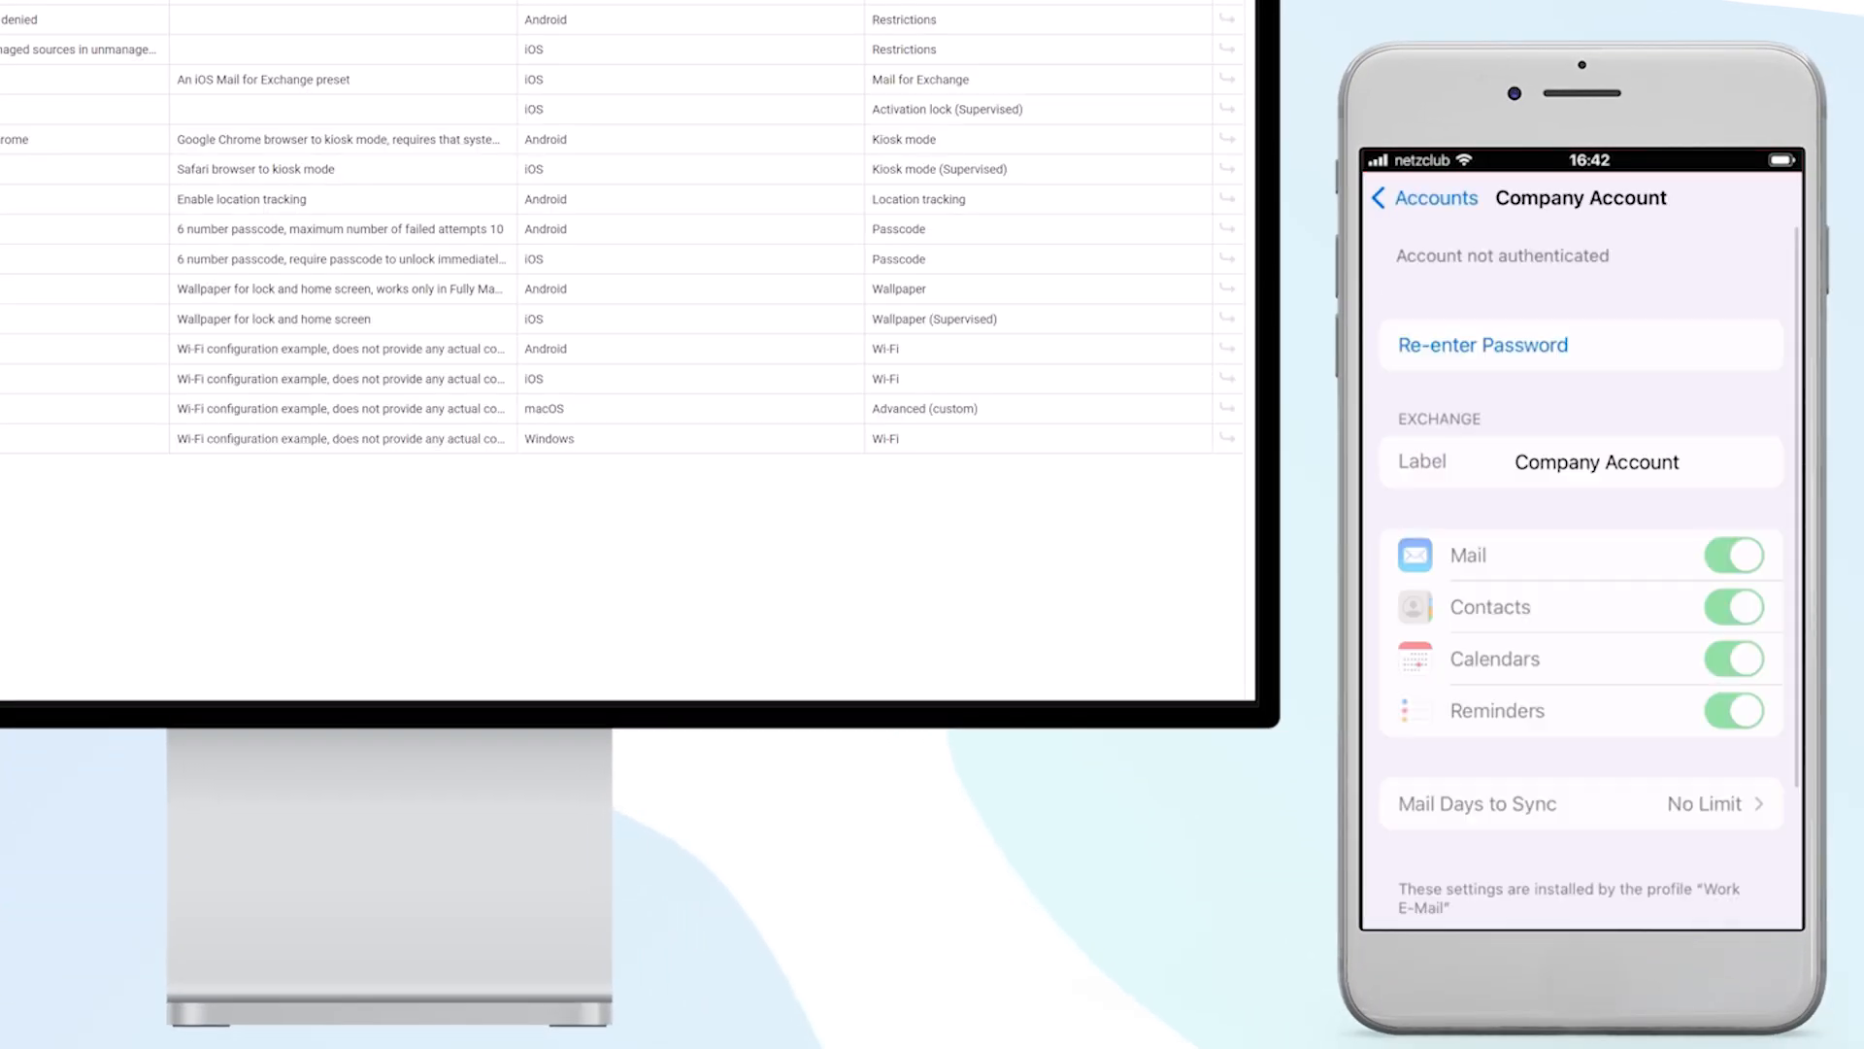